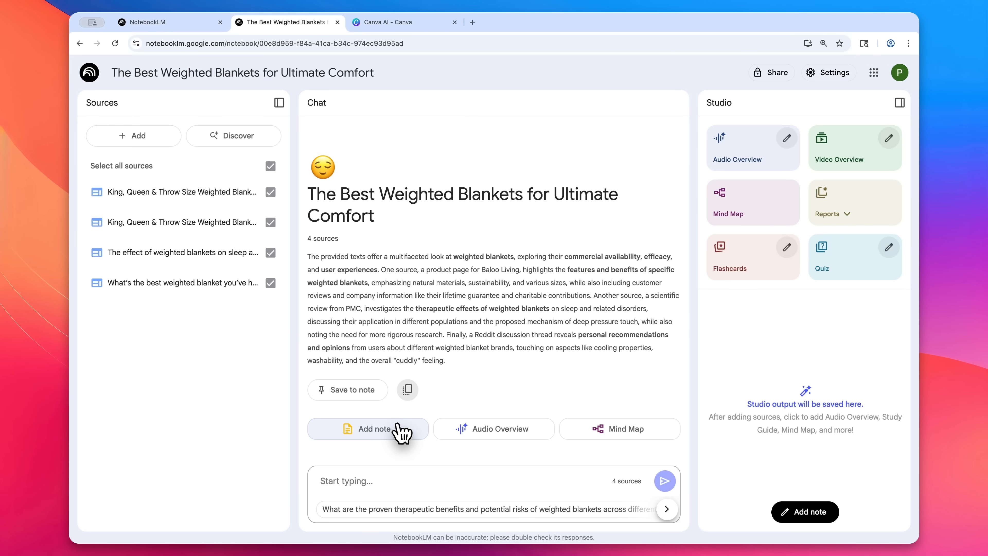
Copy the notebook's generated summary to the clipboard.
click(407, 390)
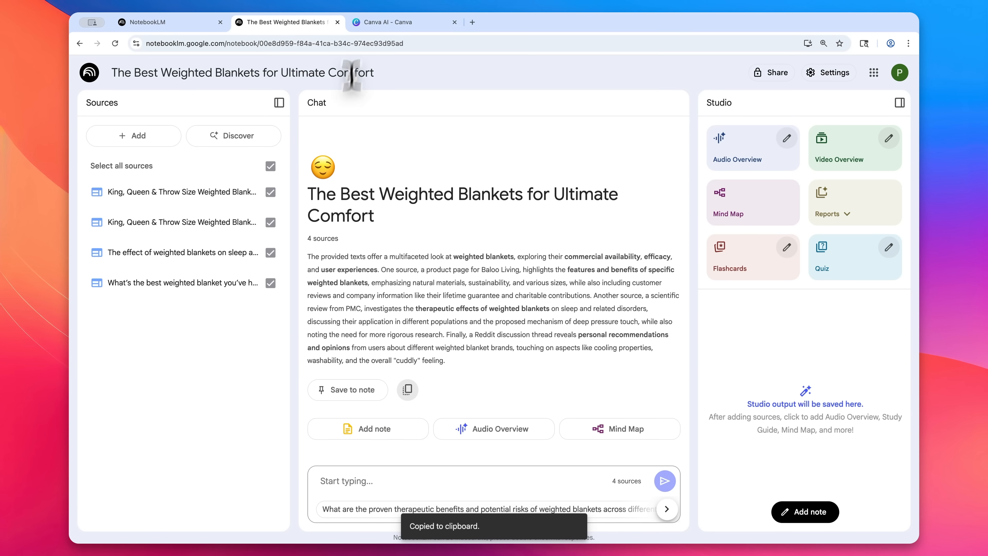
click(385, 22)
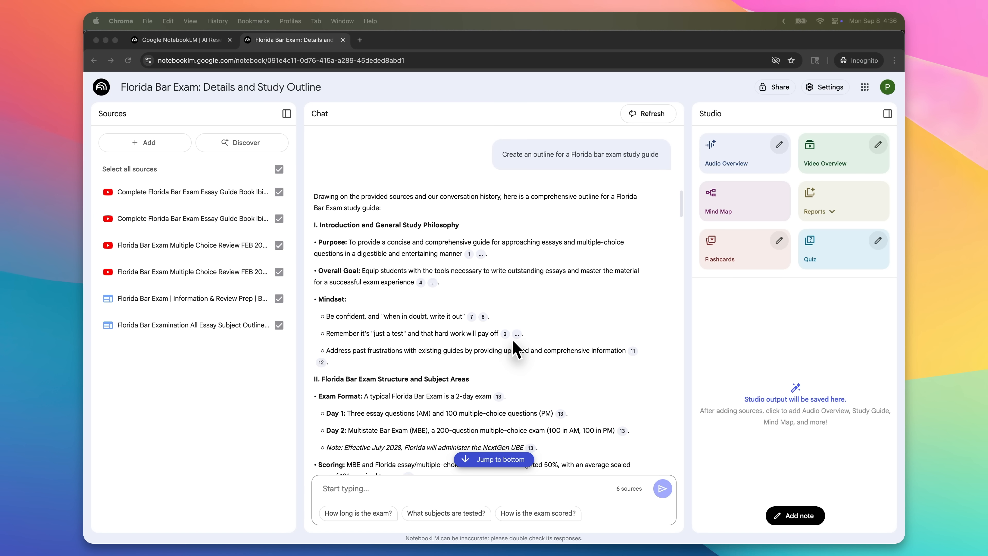
scroll(down, 3)
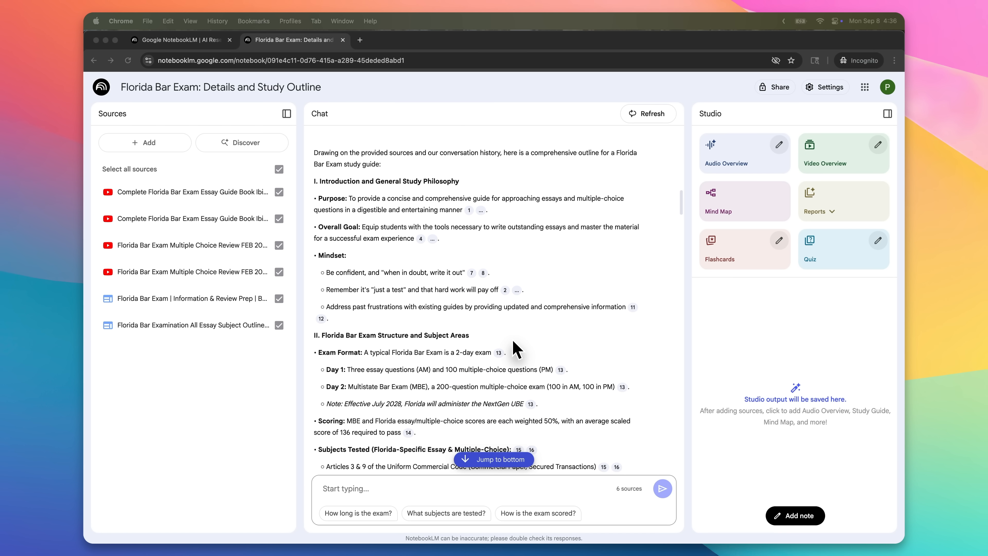
scroll(down, 3)
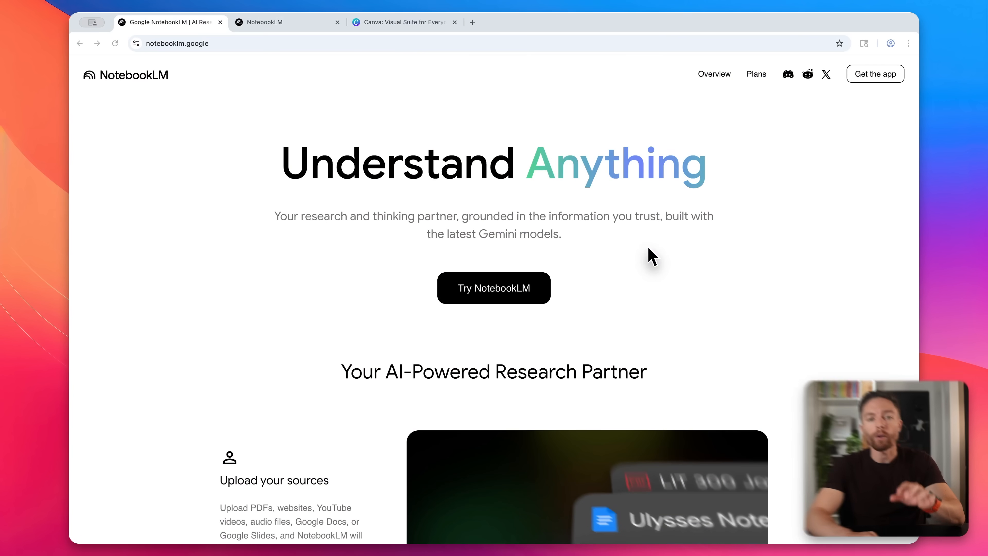
scroll(down, 3)
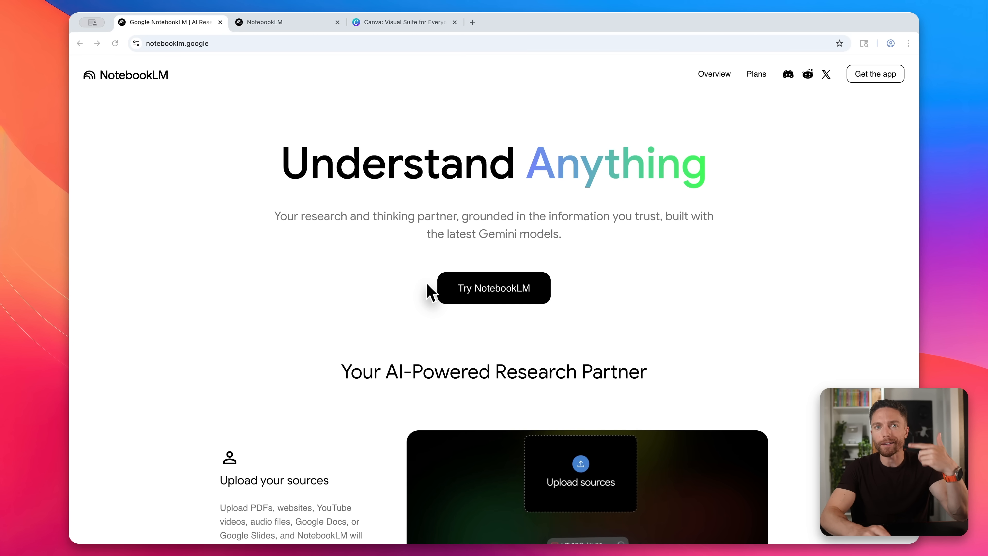
mouse_move(418, 311)
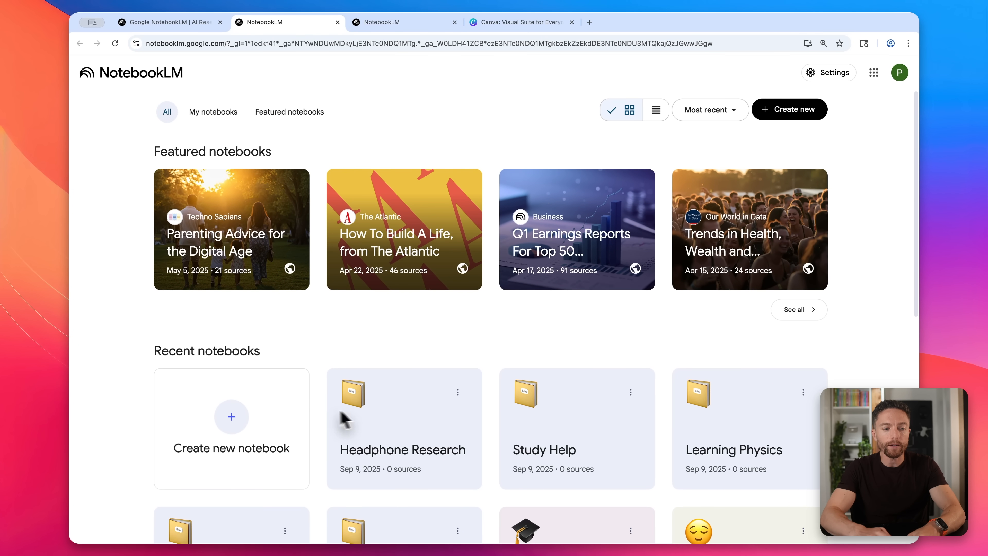
mouse_move(755, 156)
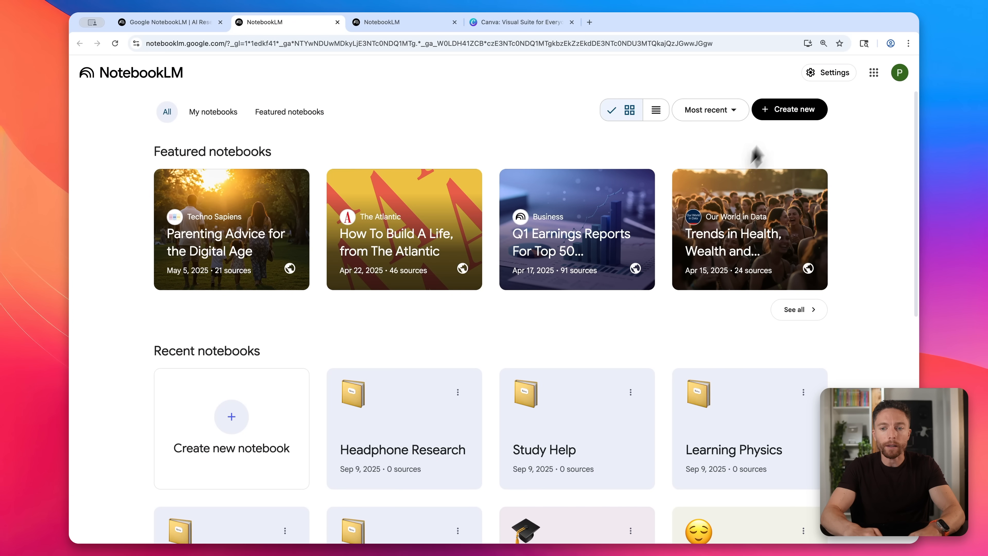
mouse_move(682, 339)
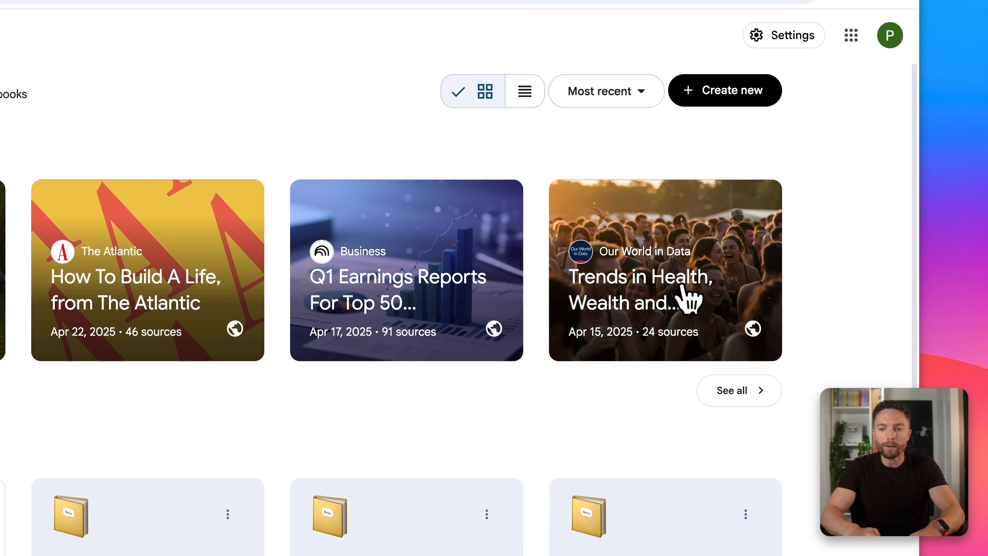
View the featured Trends in Health, Wealth and Happiness notebook, then return to the NotebookLM landing page.
click(639, 289)
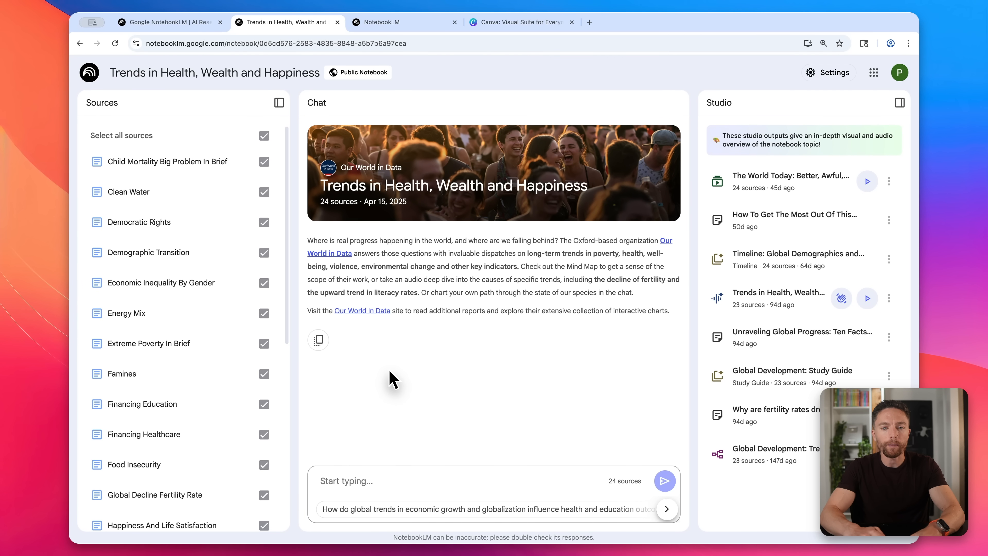
scroll(down, 3)
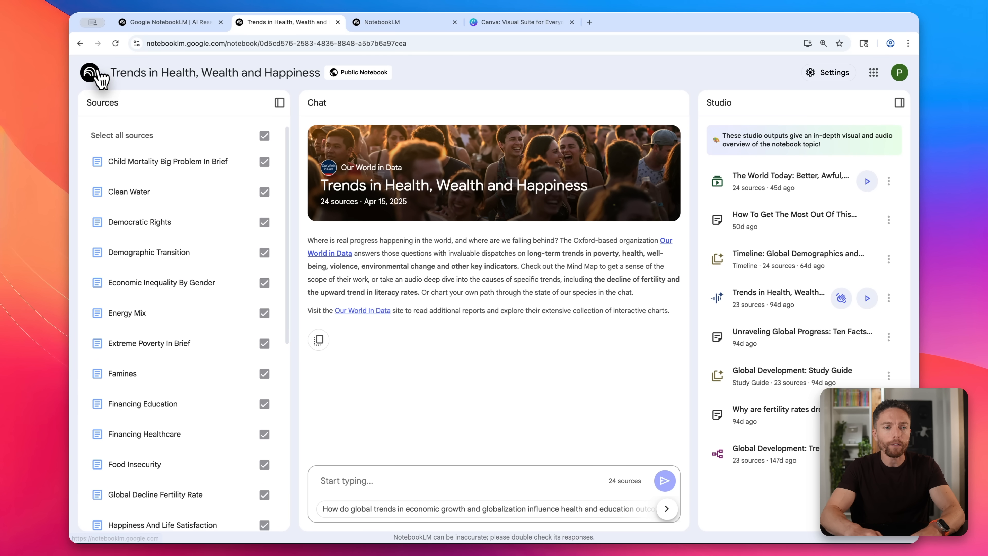
click(168, 22)
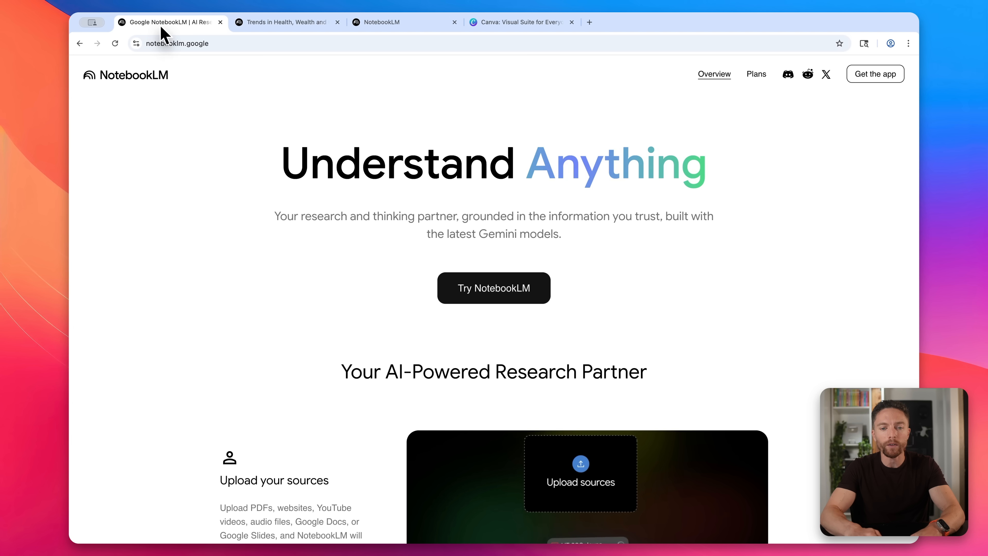
Go to the NotebookLM notebooks home showing recent notebooks.
click(384, 22)
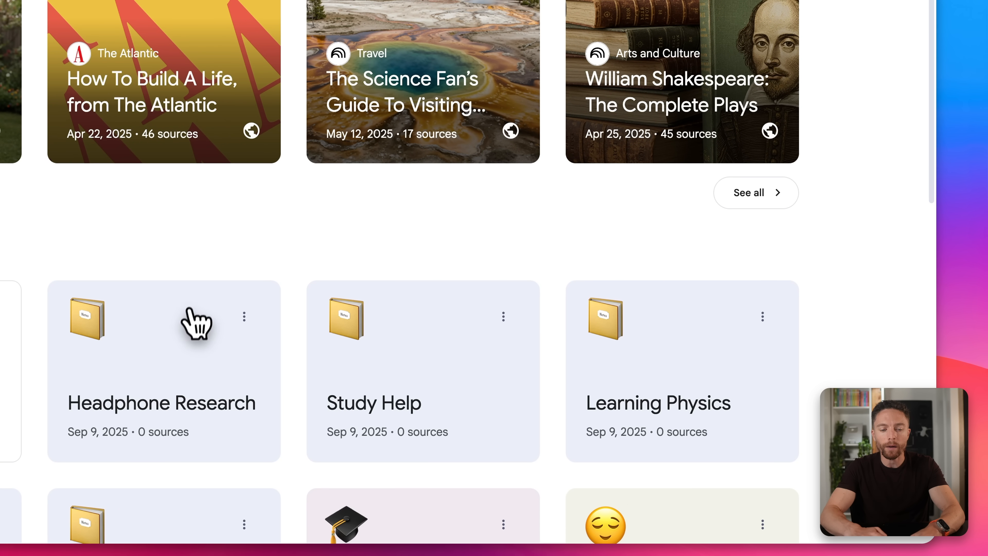
mouse_move(186, 355)
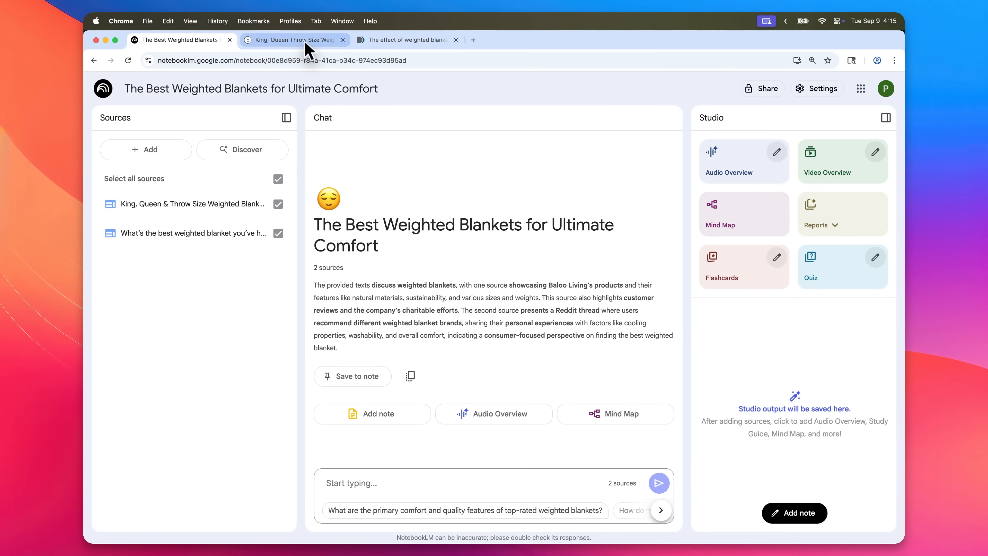
click(295, 40)
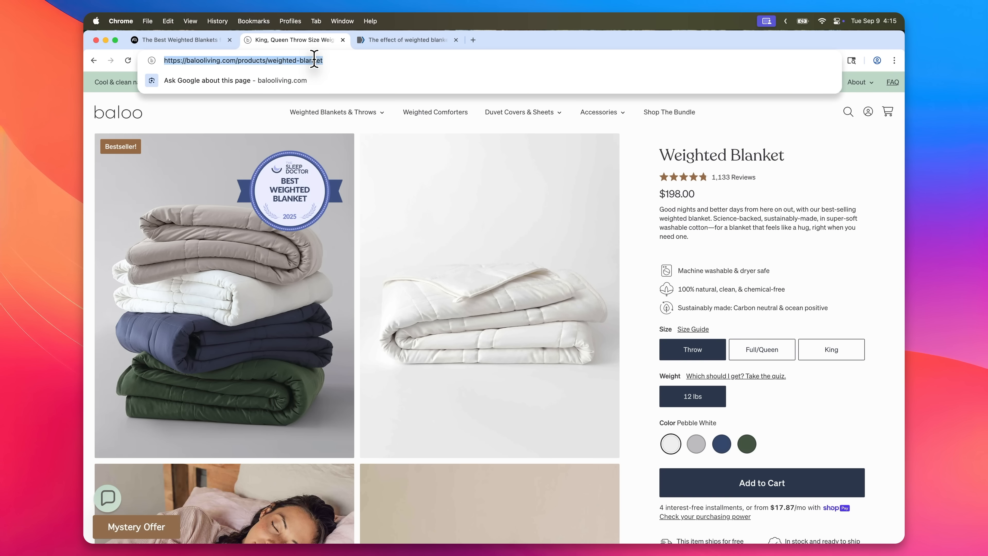
click(181, 40)
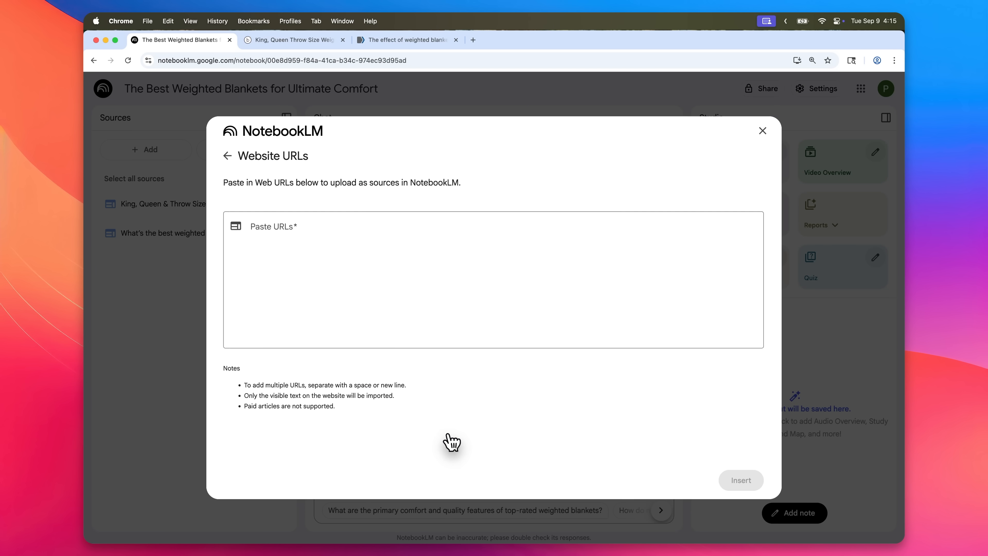
text(https://balooliving.com/products/weighted-blanket)
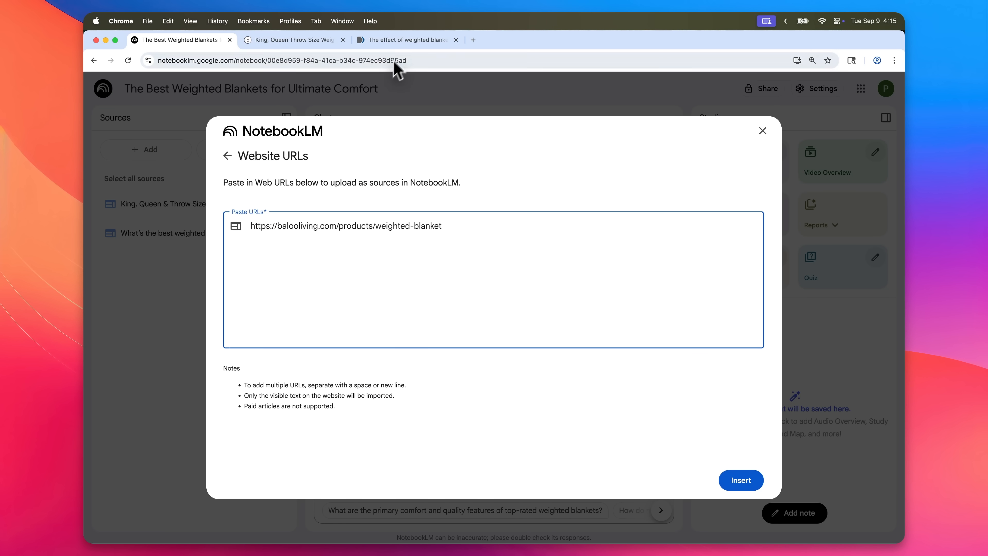
click(406, 40)
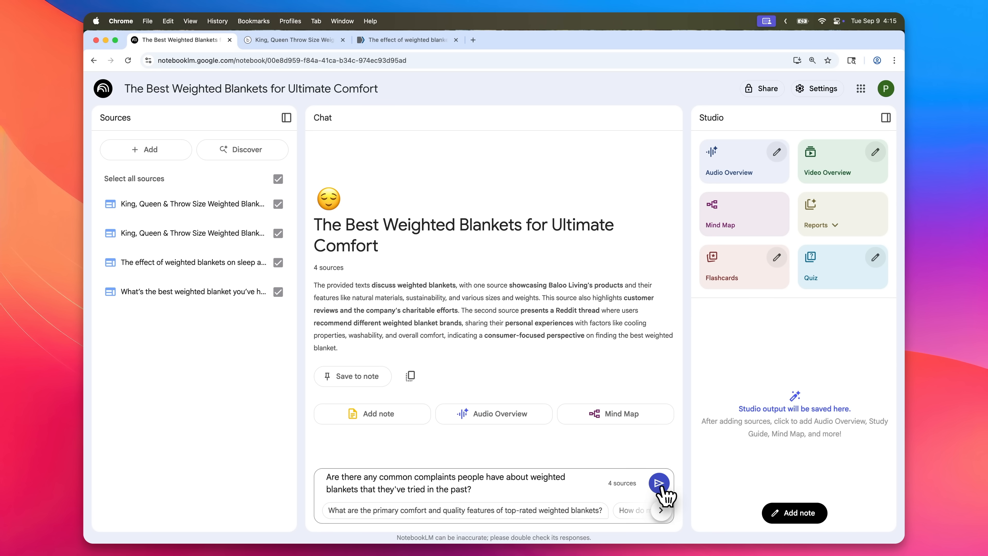
Send the weighted blanket complaints question and read through the sourced answer.
click(659, 483)
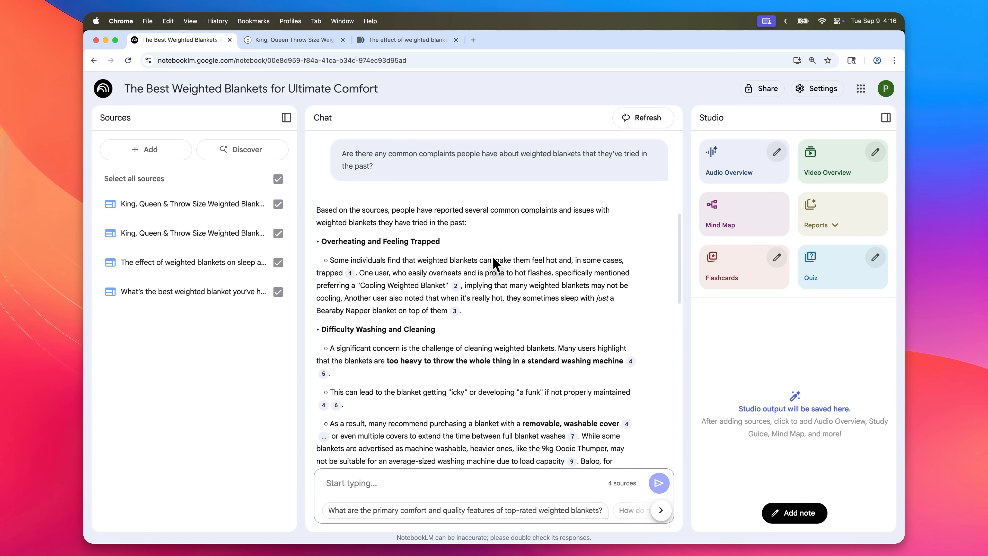
scroll(down, 3)
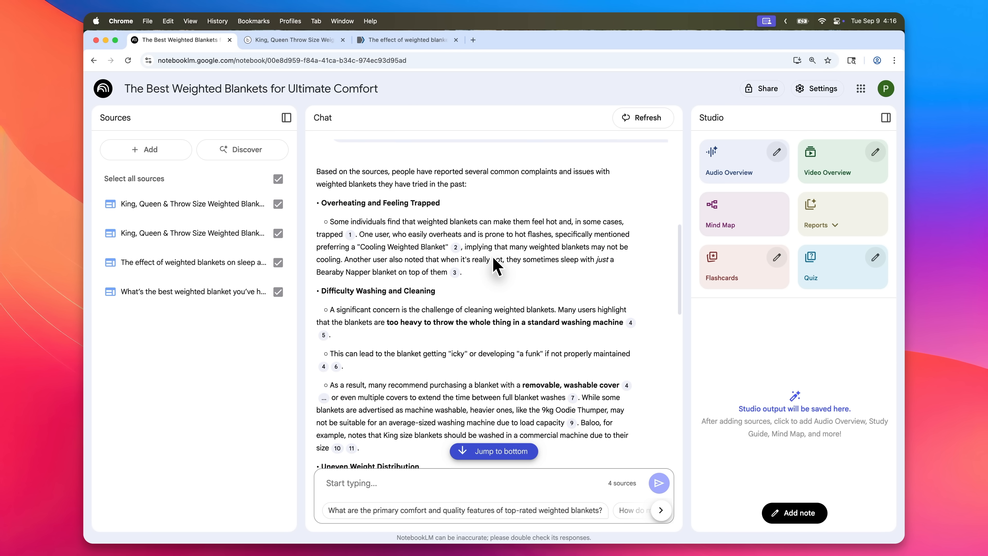
scroll(down, 3)
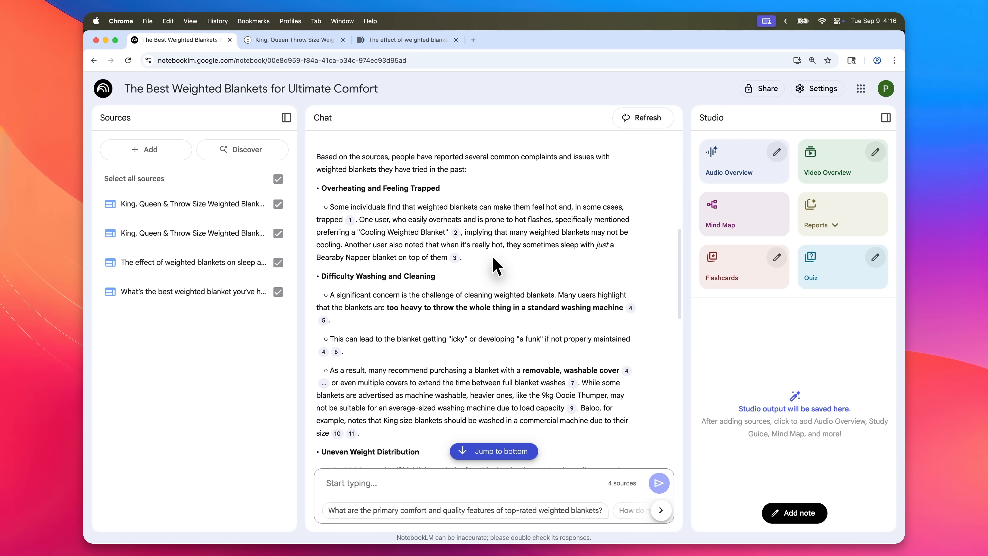
scroll(down, 3)
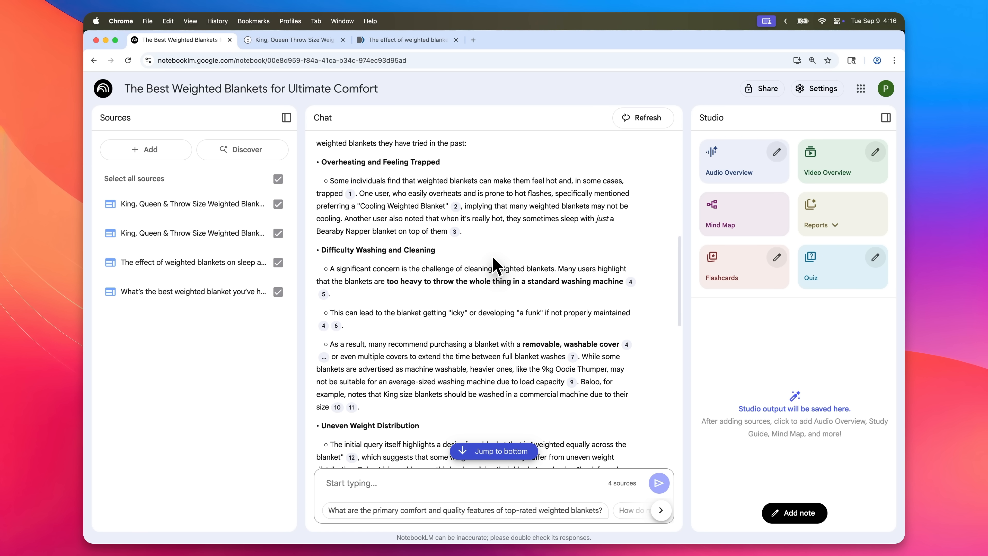
mouse_move(505, 263)
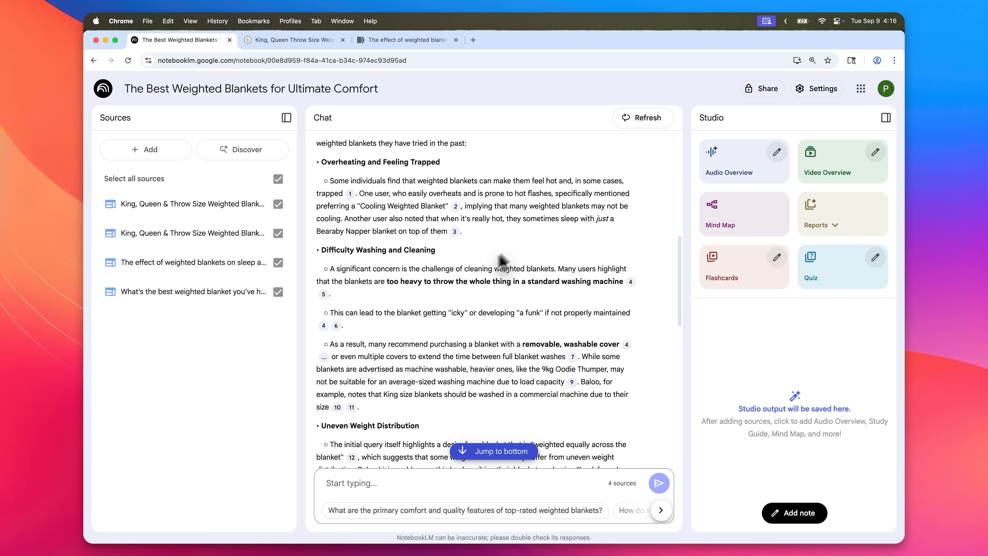
mouse_move(824, 52)
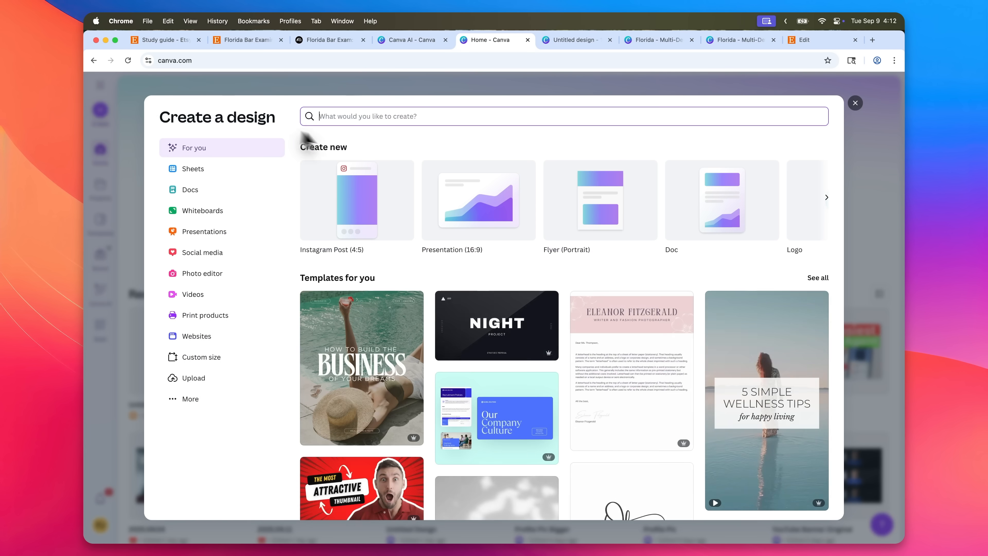
Search 'ebook' in Create a design and start a blank Ebook Cover.
text(ebook)
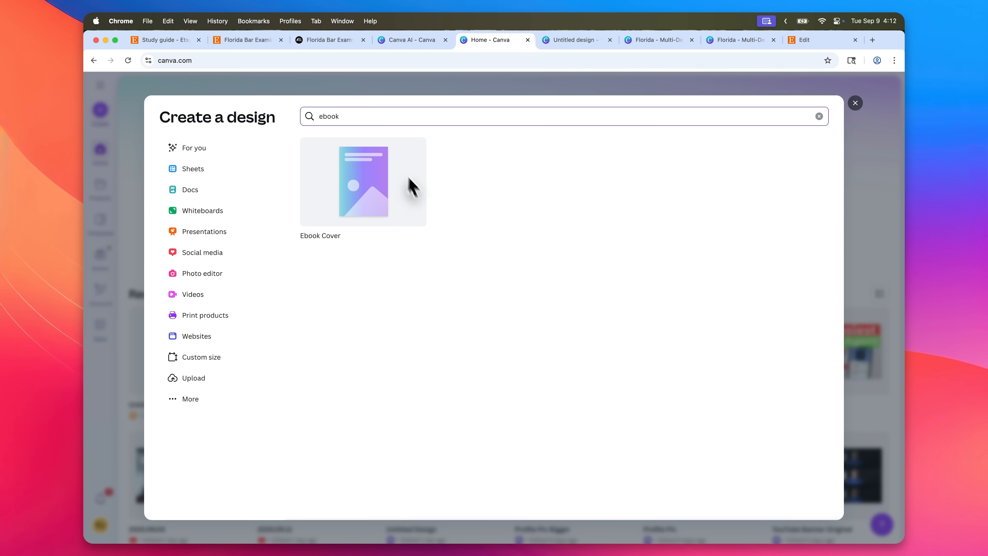
click(363, 181)
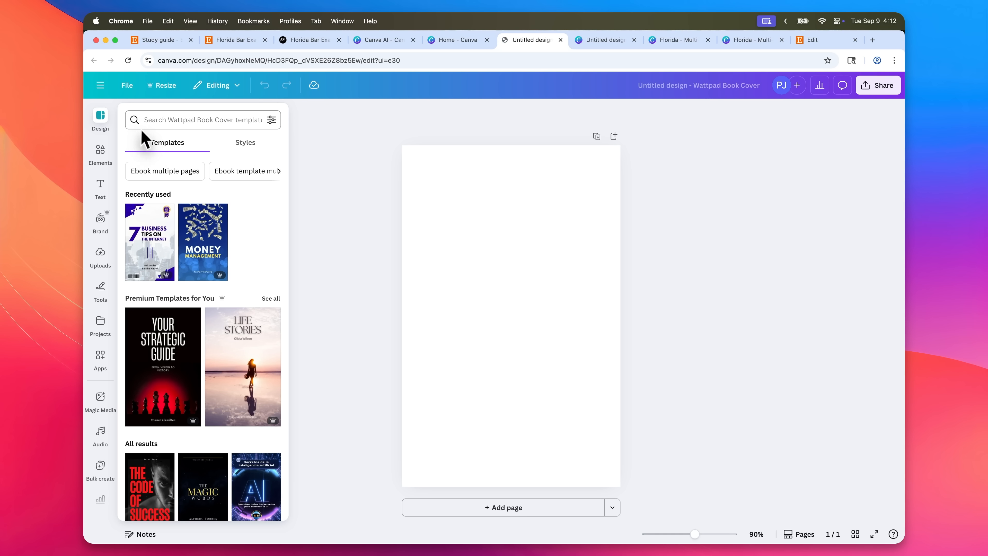
click(203, 242)
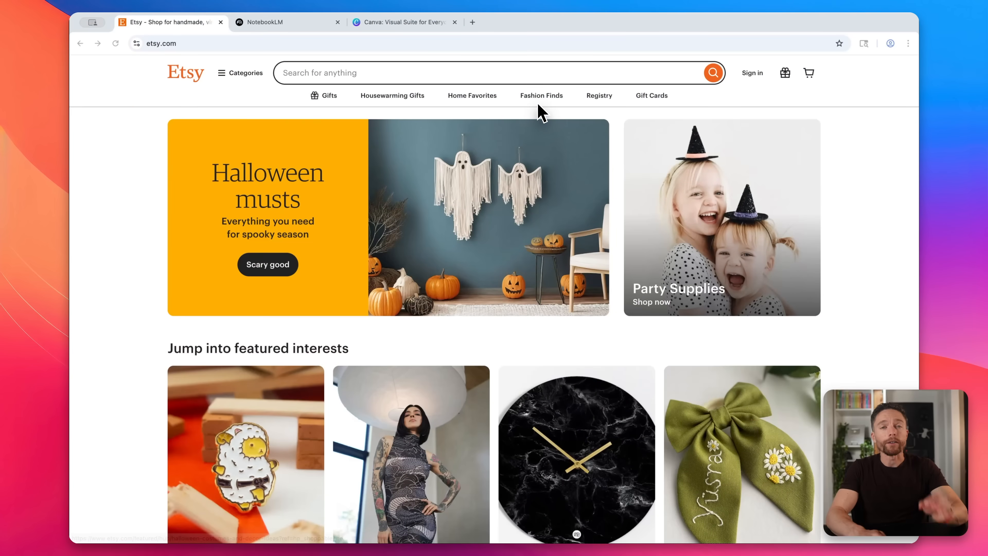
mouse_move(471, 78)
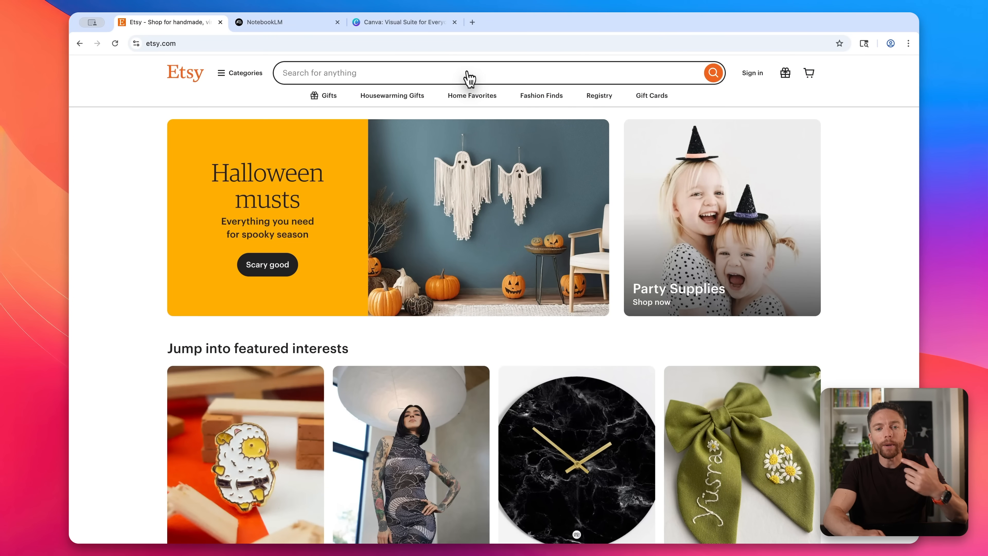
Search Etsy for ebooks and browse the digital download listings, covers, ratings and prices.
text(ebook)
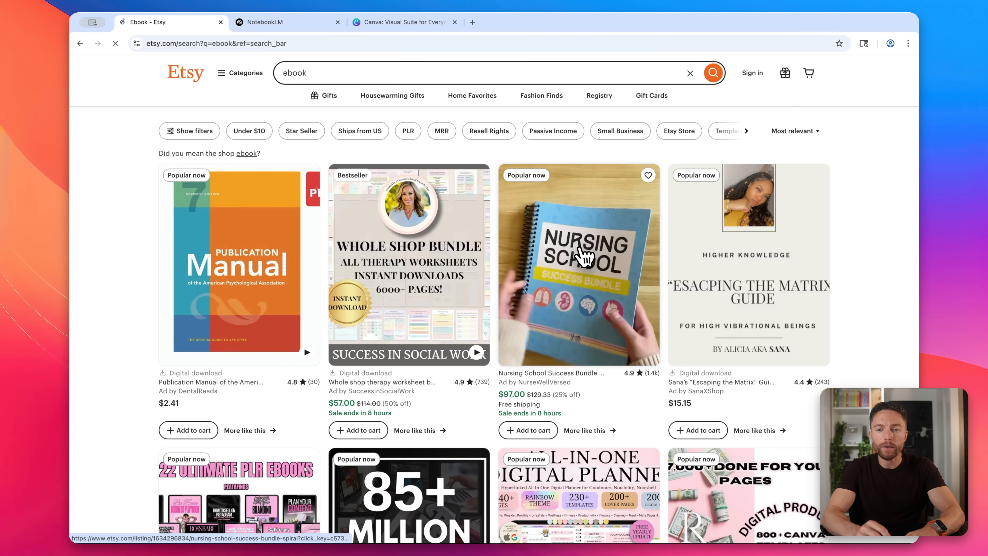
scroll(down, 3)
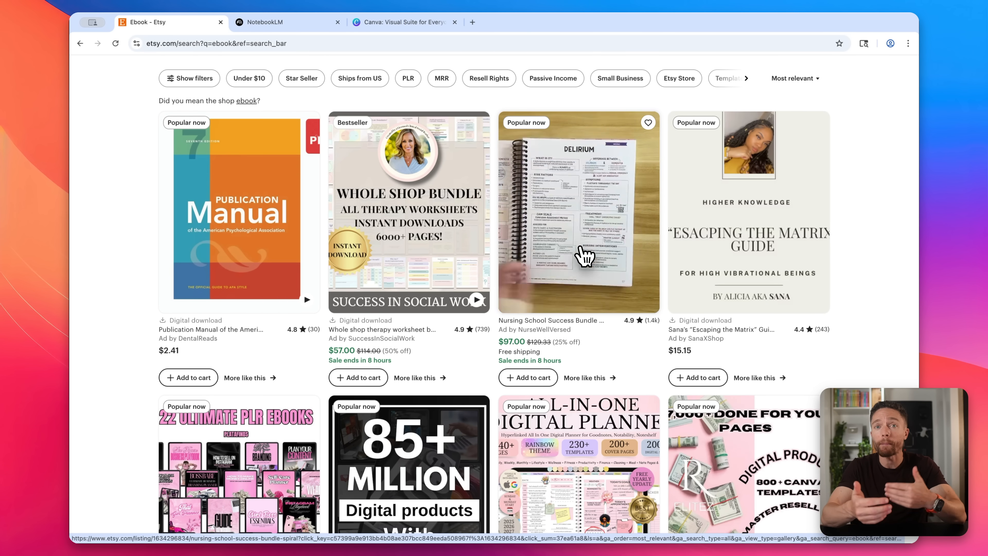
scroll(down, 3)
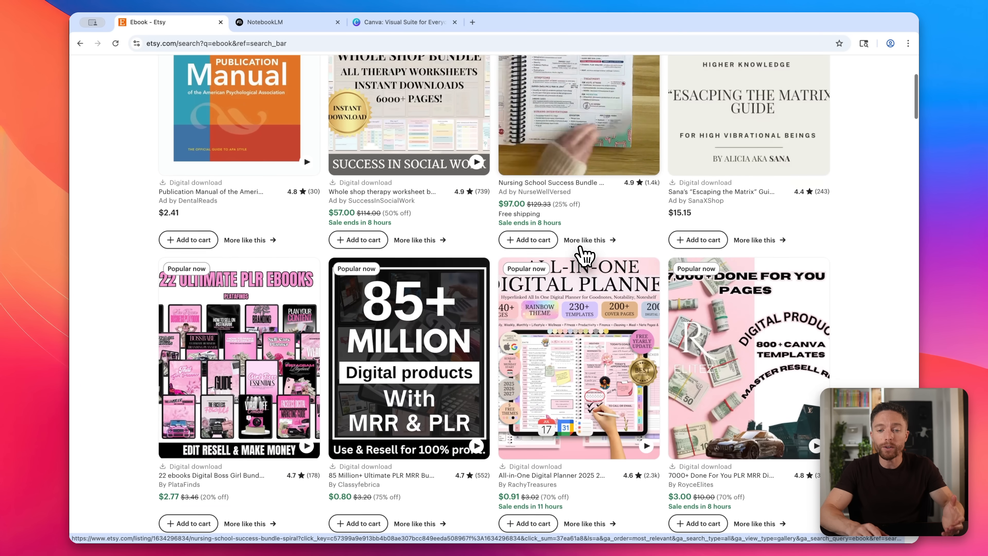
scroll(down, 3)
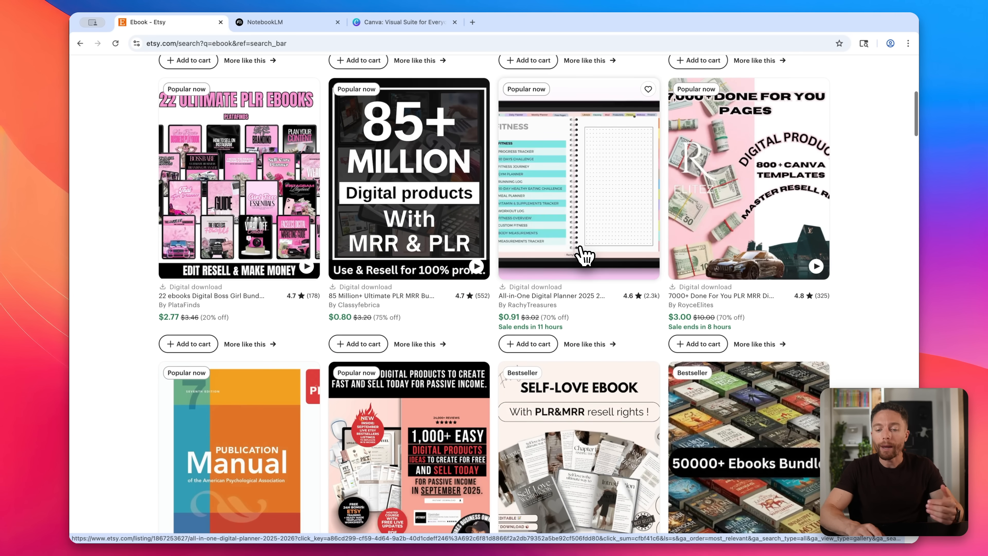
scroll(down, 3)
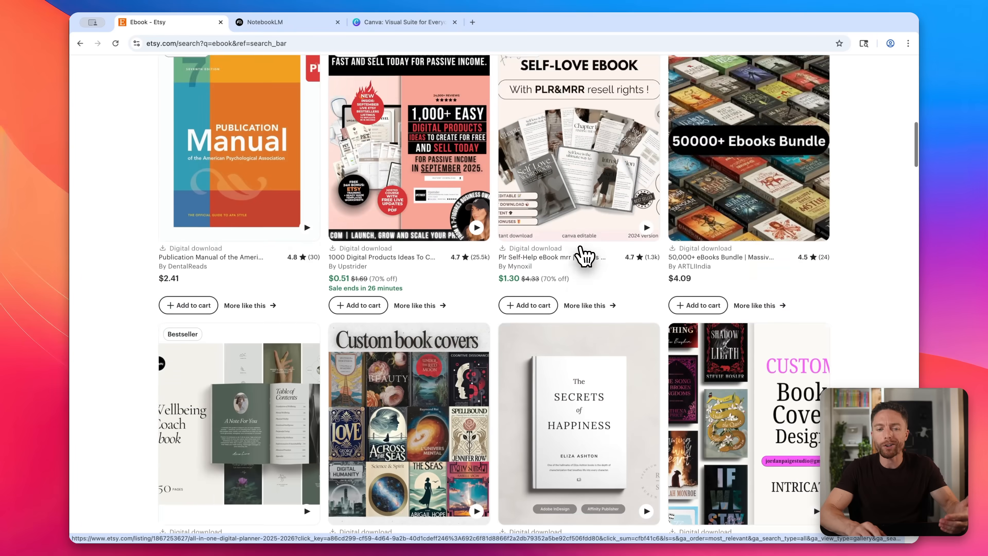
scroll(down, 3)
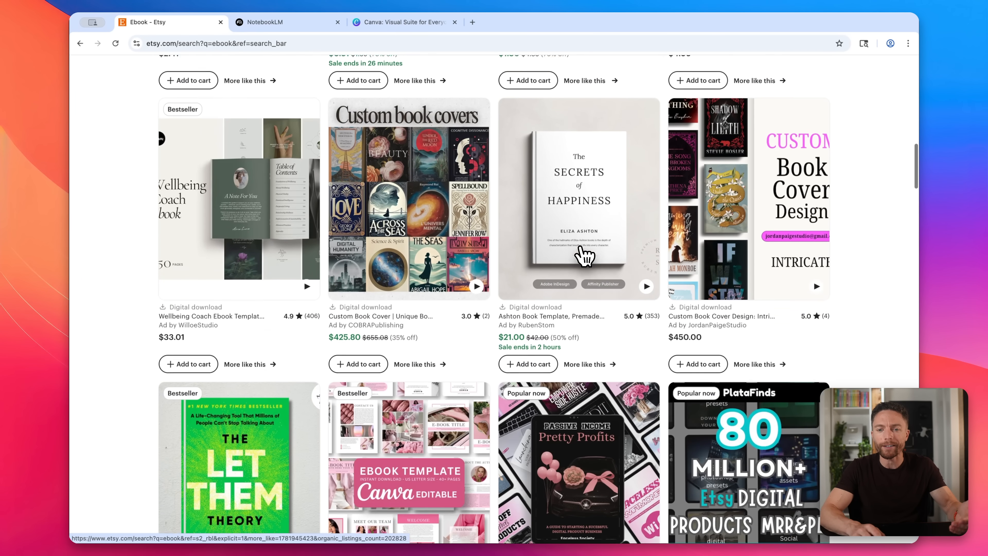
scroll(down, 3)
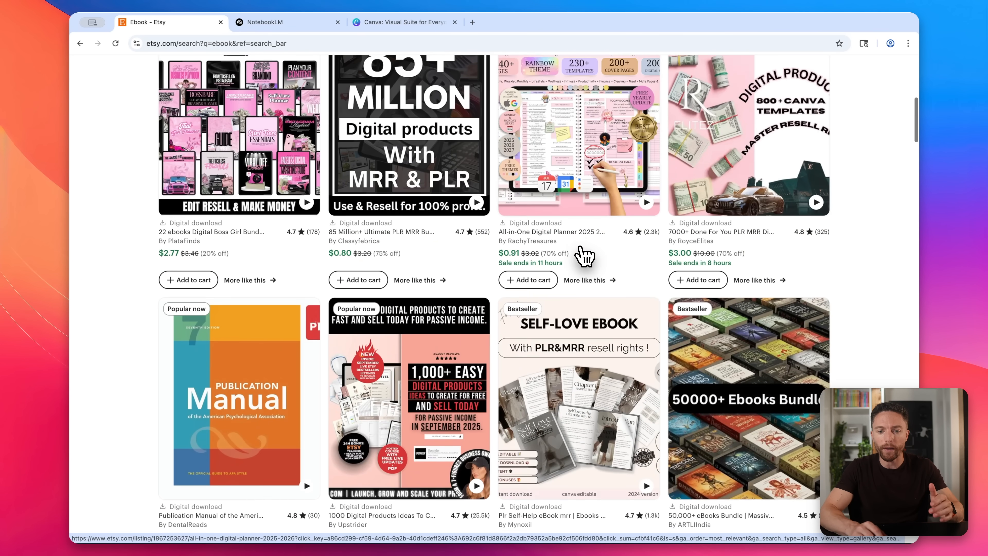
scroll(up, 3)
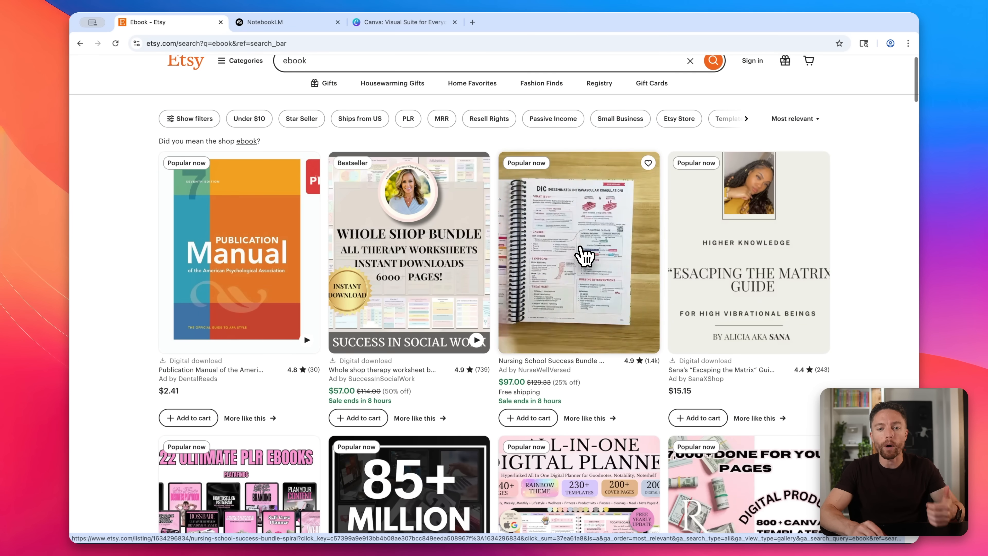
scroll(down, 3)
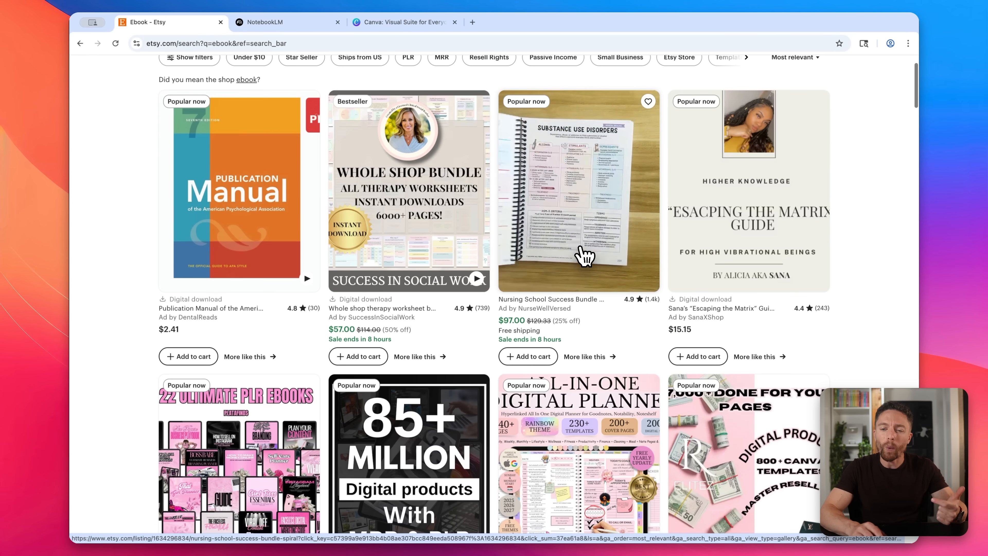
scroll(down, 3)
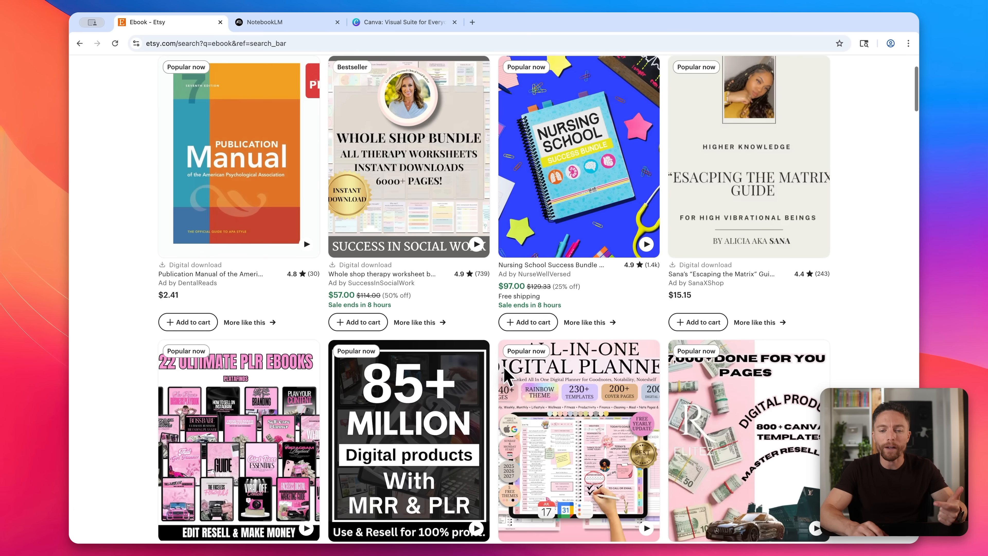
scroll(down, 3)
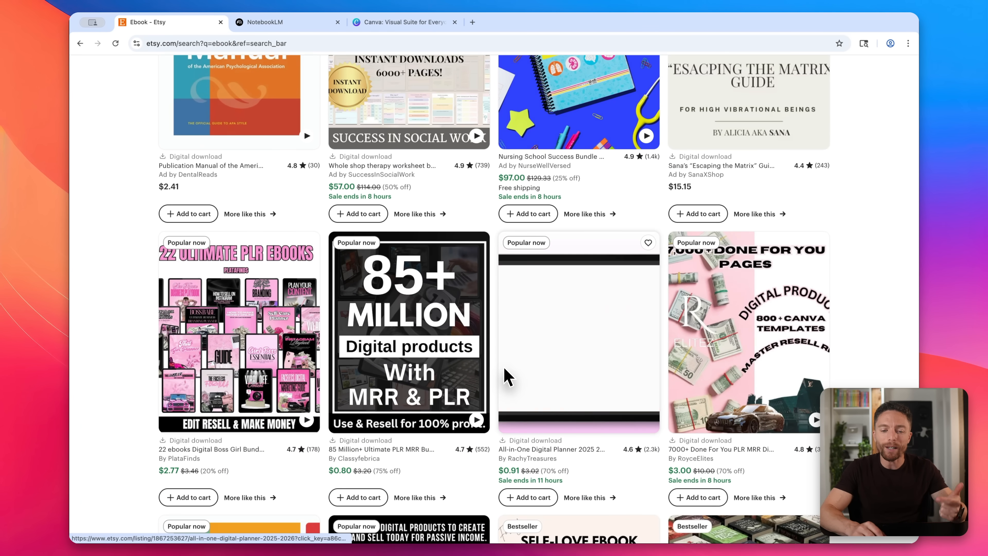
scroll(down, 3)
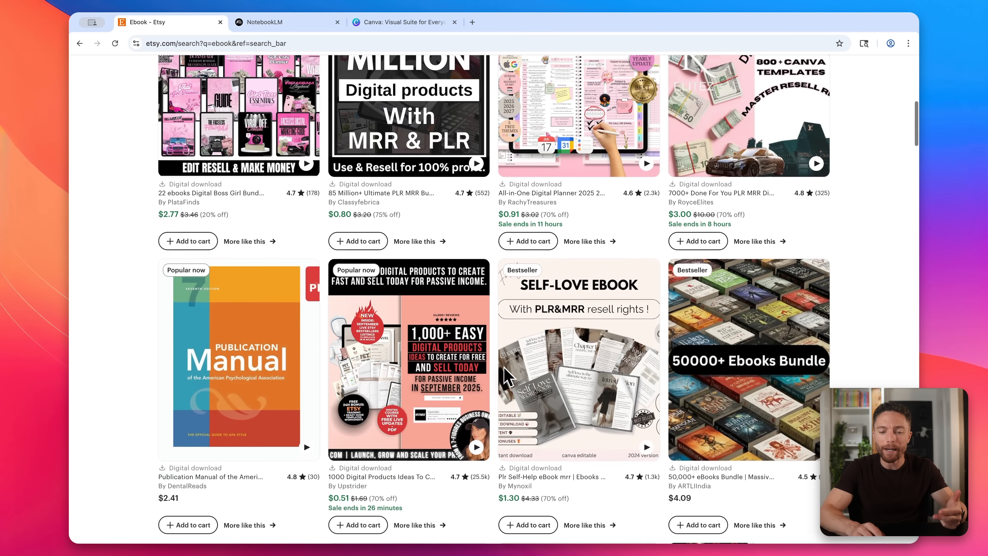
scroll(down, 3)
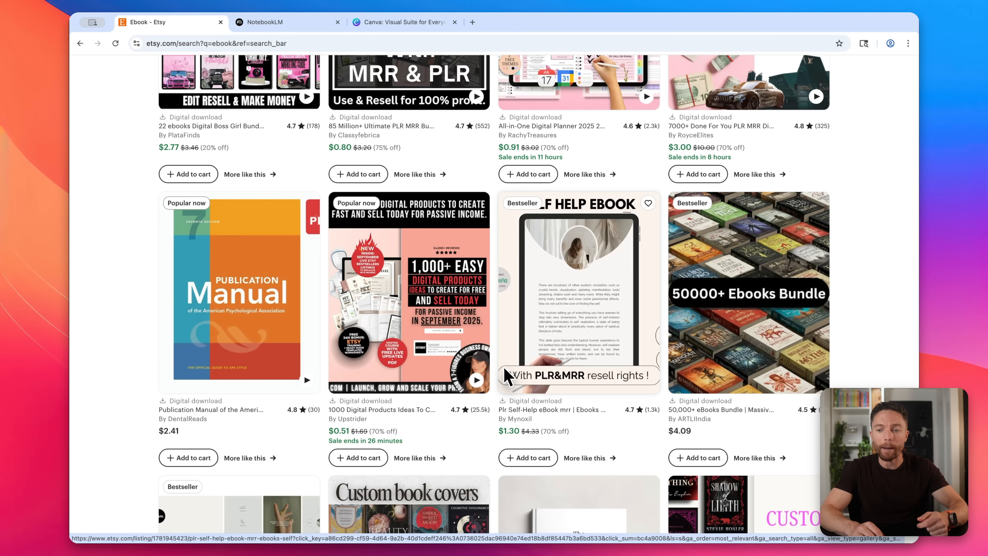
scroll(down, 3)
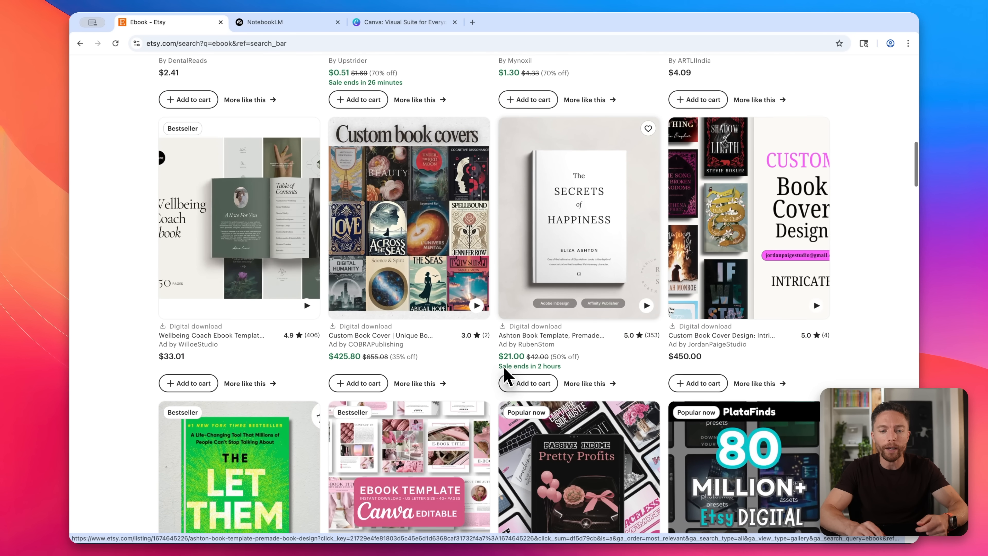
scroll(down, 3)
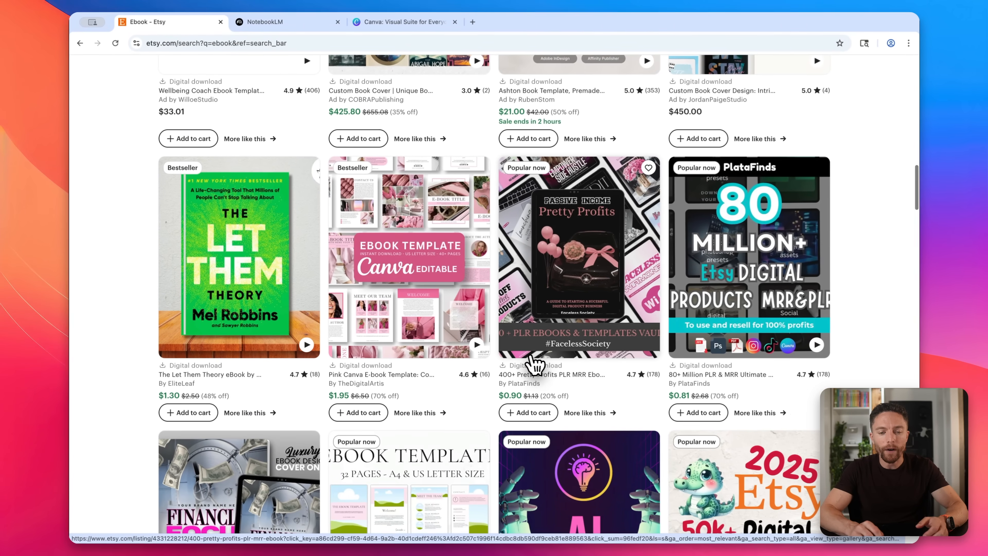
scroll(down, 3)
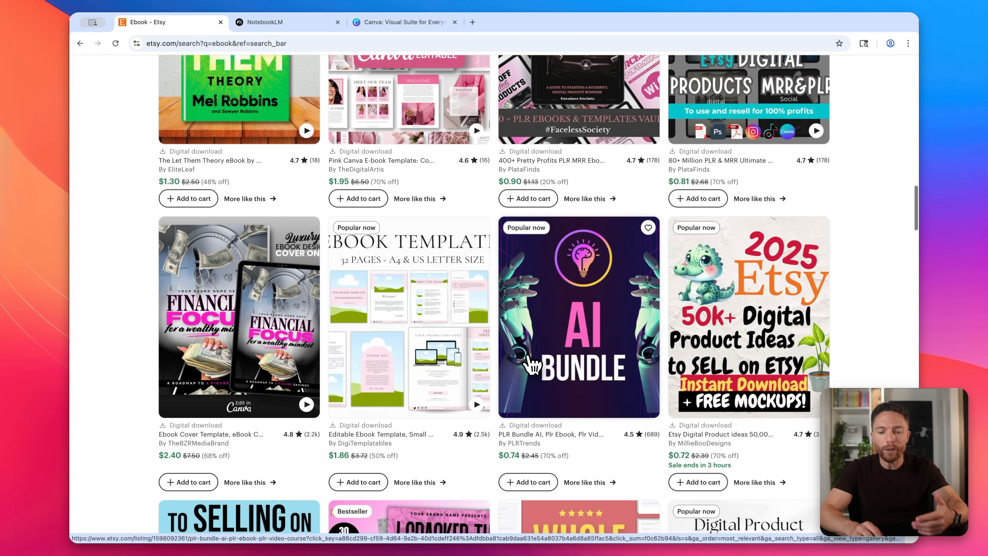
scroll(down, 3)
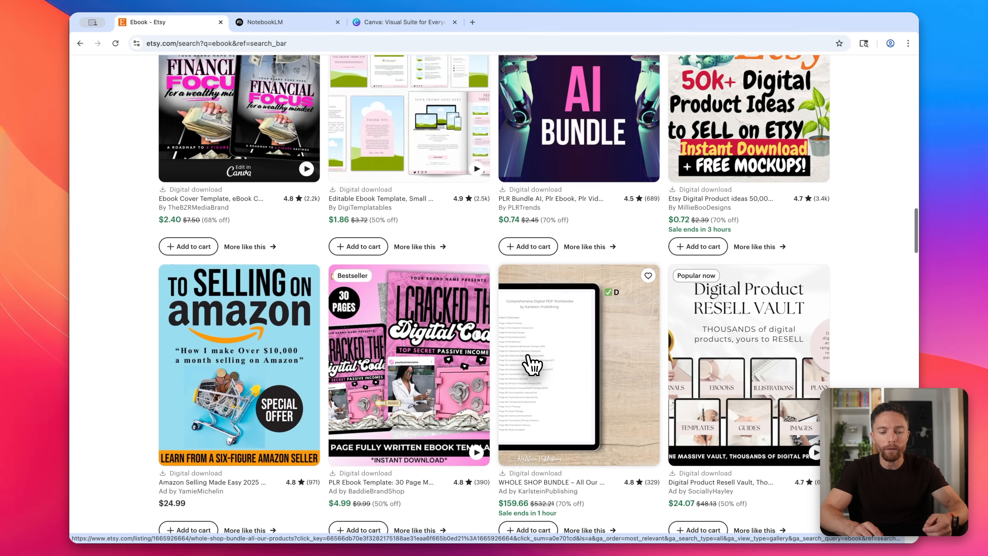
scroll(down, 3)
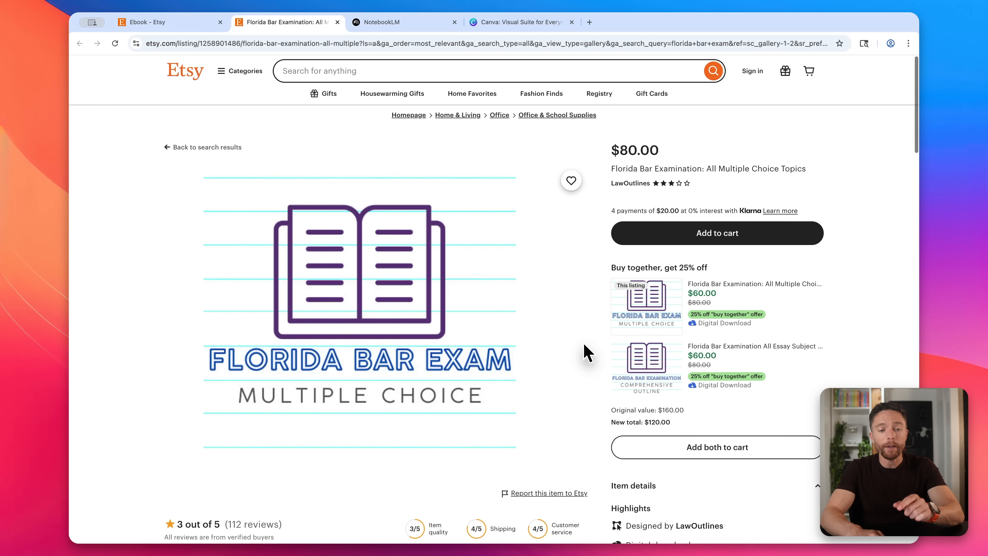
View the Florida Bar Examination outline listing and select its web address for copying.
scroll(down, 3)
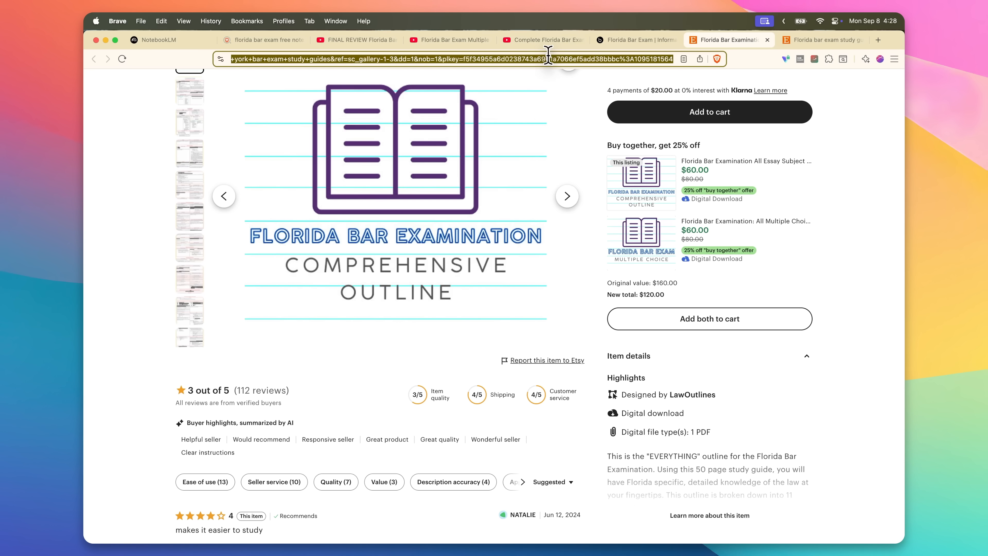
click(159, 40)
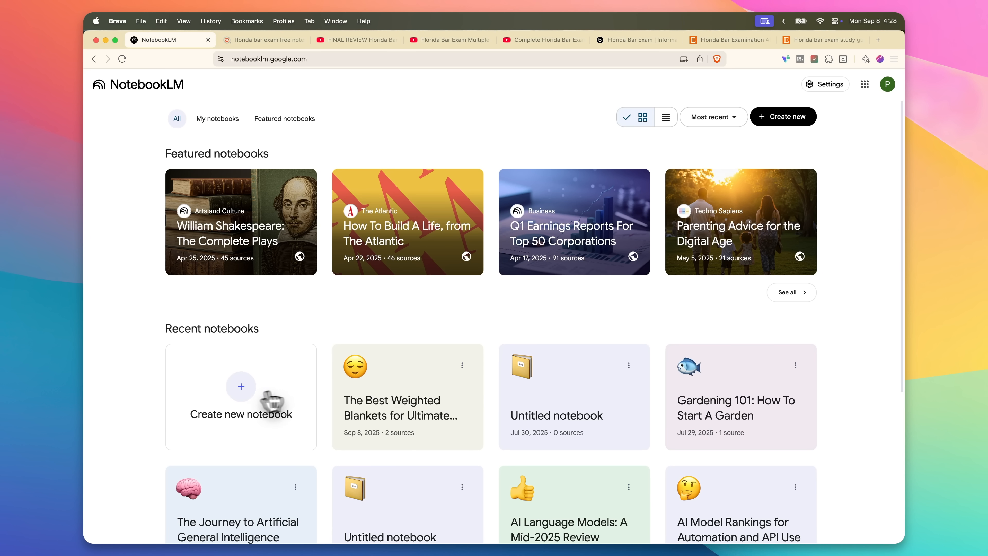
Create a new notebook with the Etsy listing and BARBRI exam page as website sources.
click(241, 386)
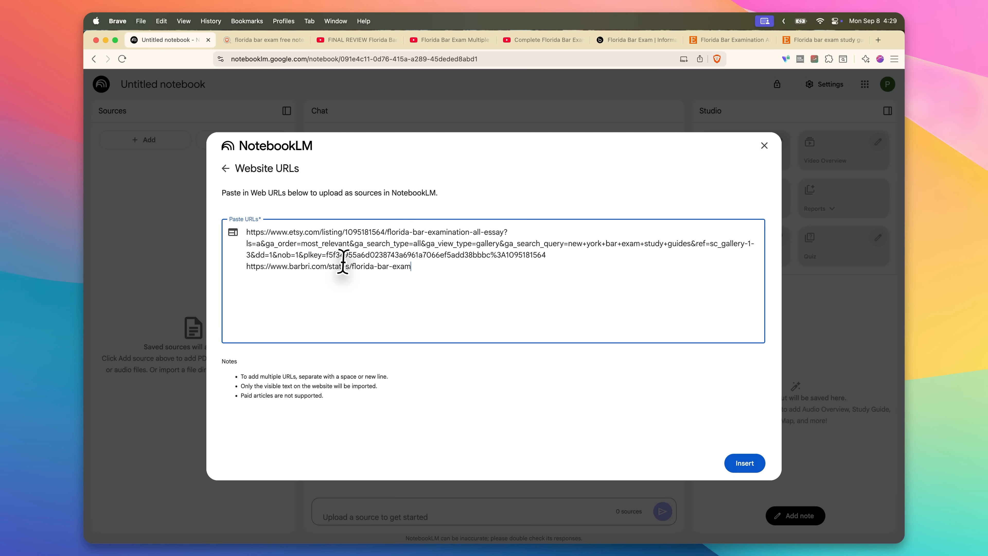
click(745, 463)
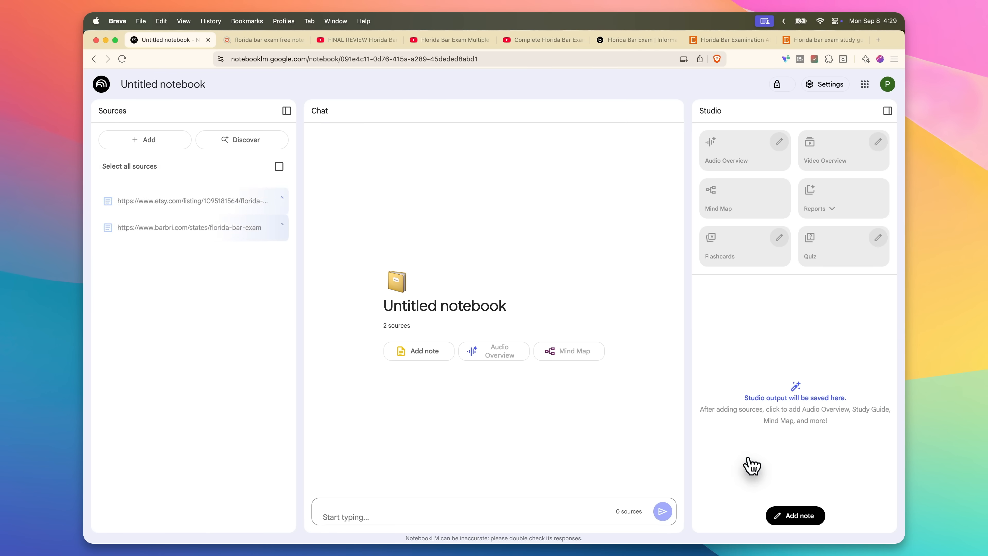
Add the YouTube multiple-choice review video as a source and grab the essay guide video's address.
click(450, 40)
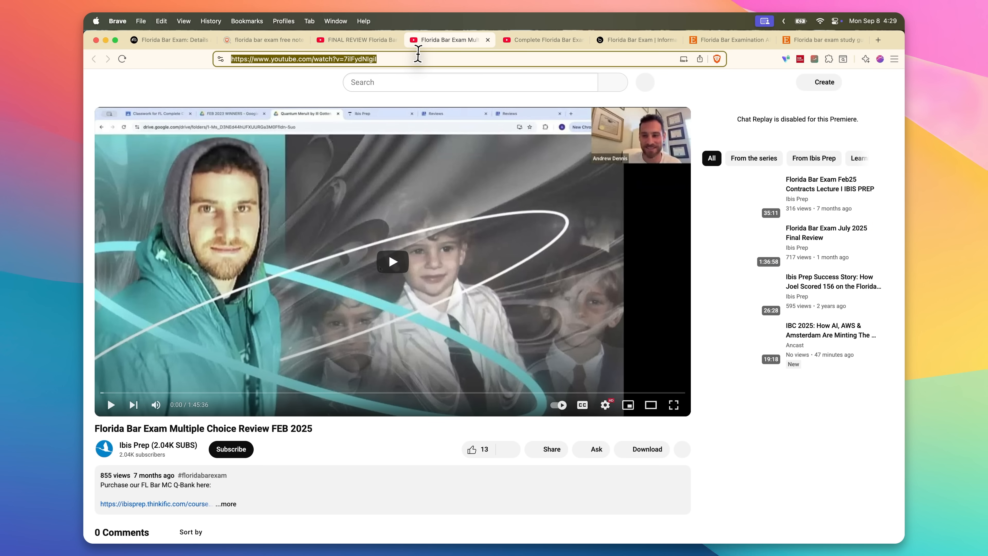
click(170, 40)
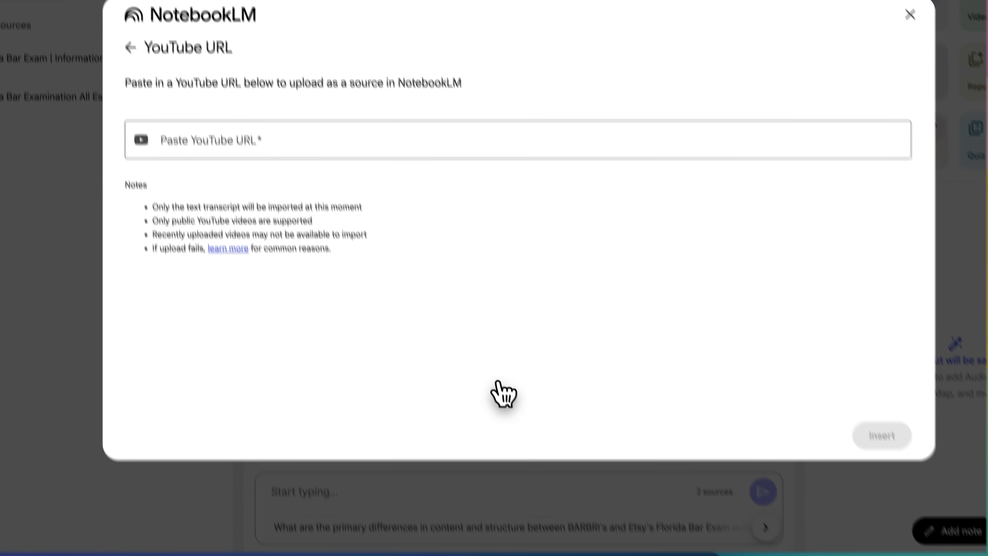
click(909, 14)
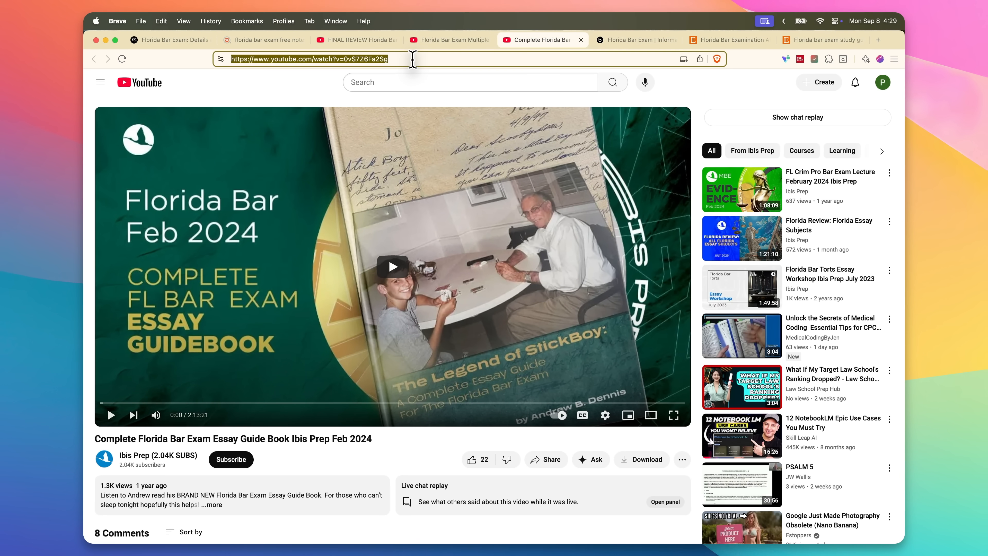
click(169, 40)
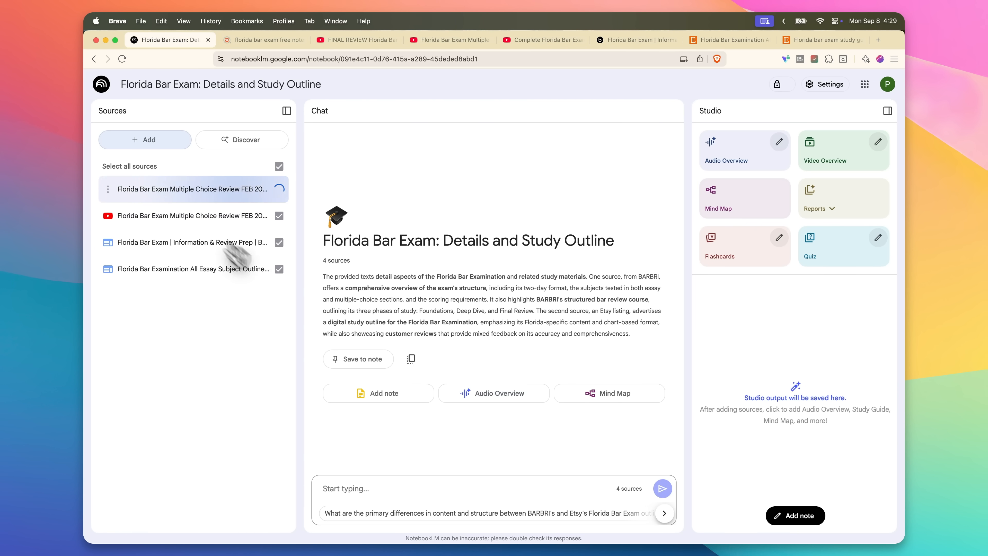
Add another source, then ask what people dislike about bar exam study guides and read the answer.
click(145, 140)
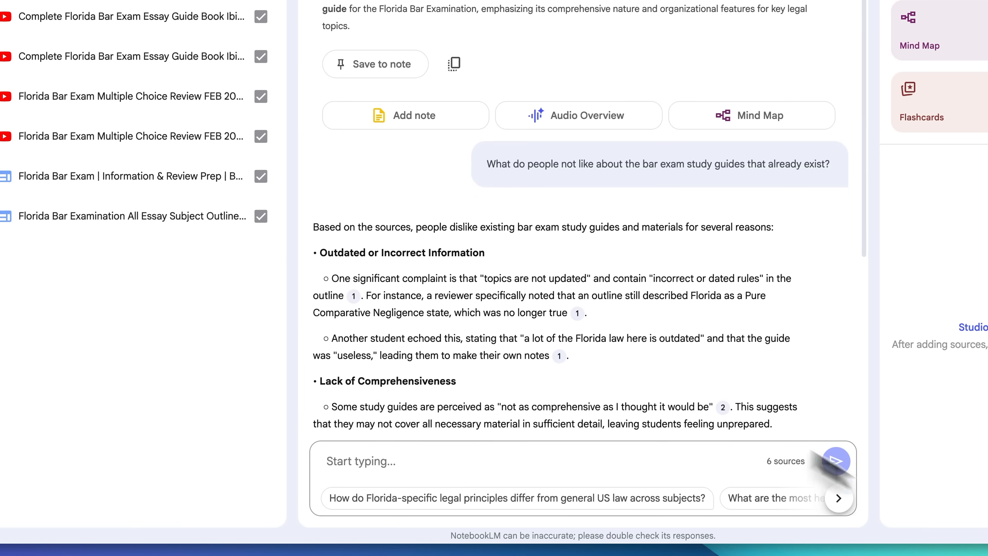
scroll(down, 3)
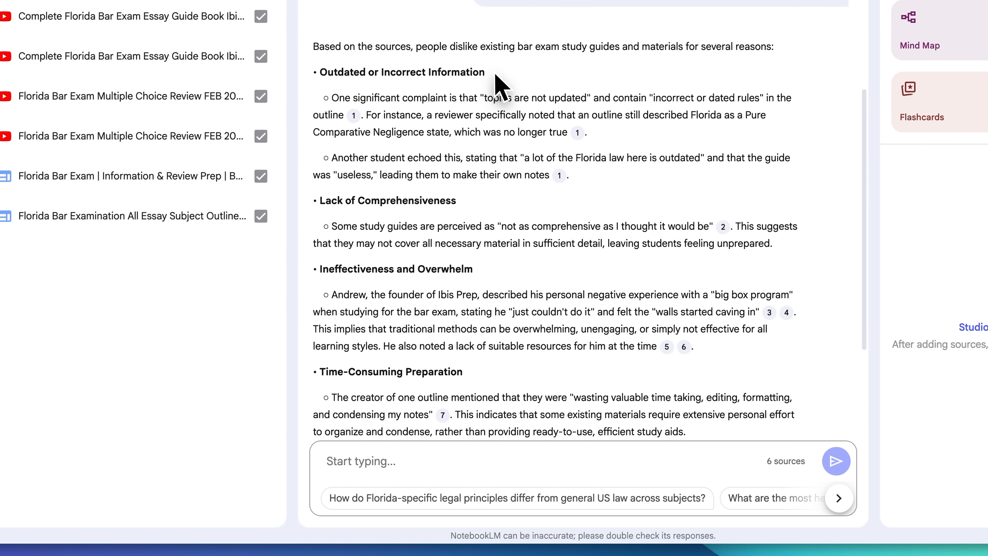
scroll(down, 3)
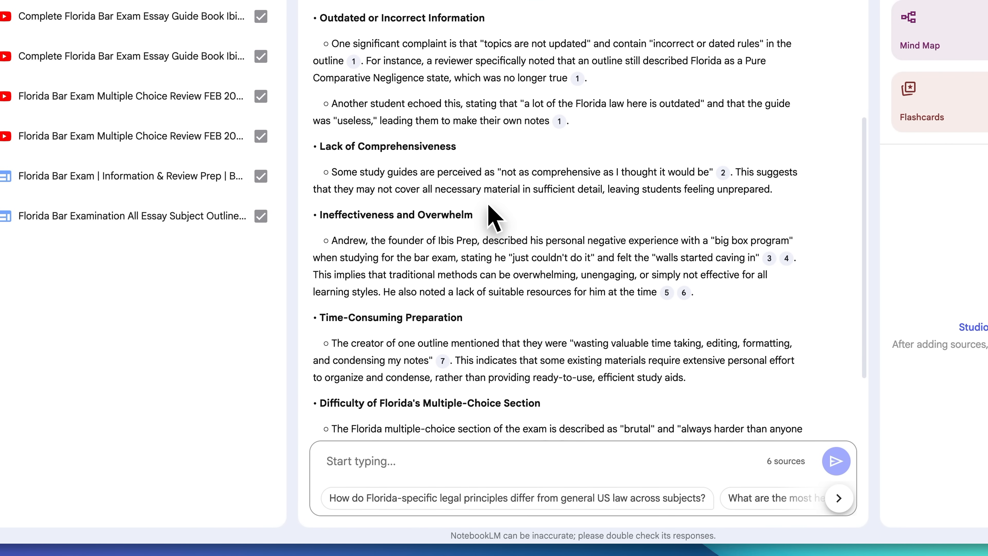
scroll(down, 3)
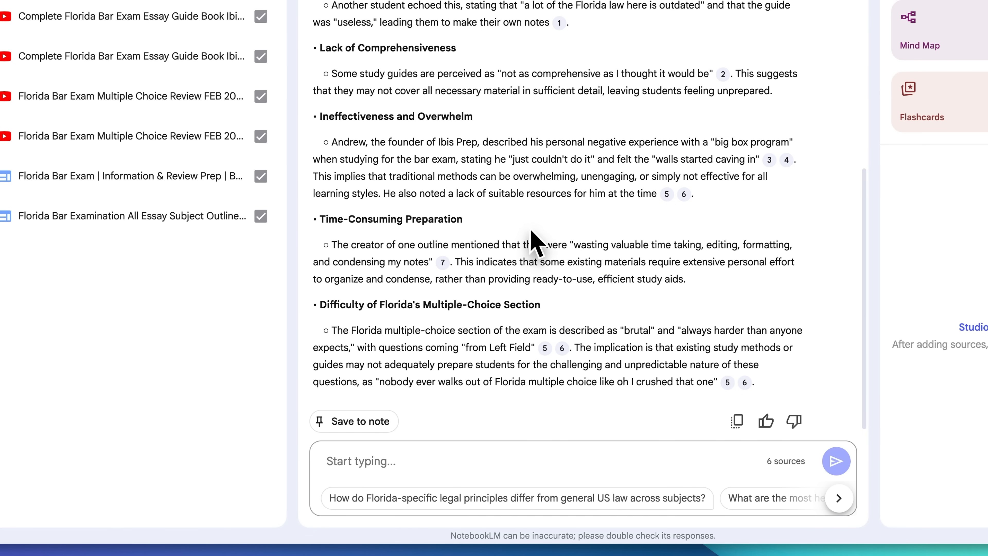
scroll(down, 3)
text(Create an outline f)
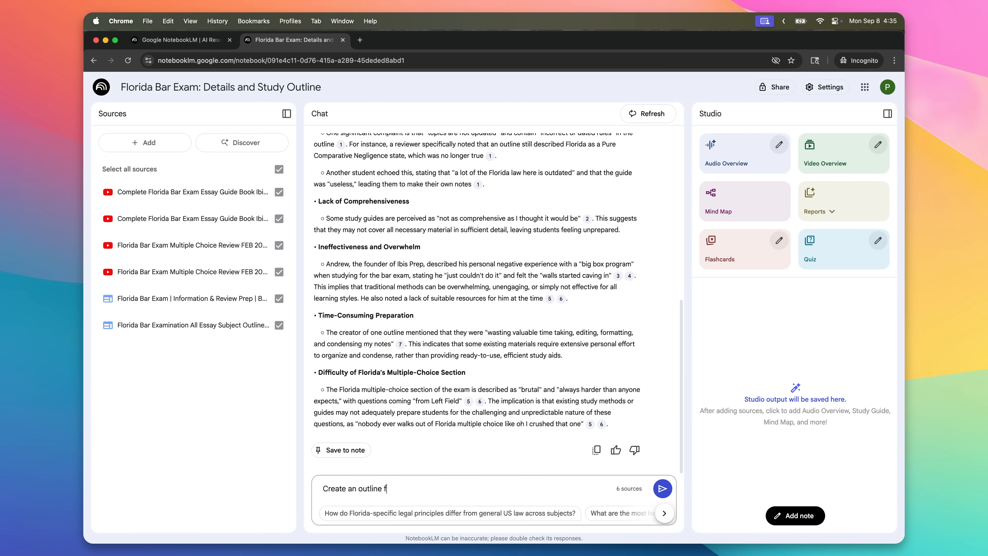
click(662, 489)
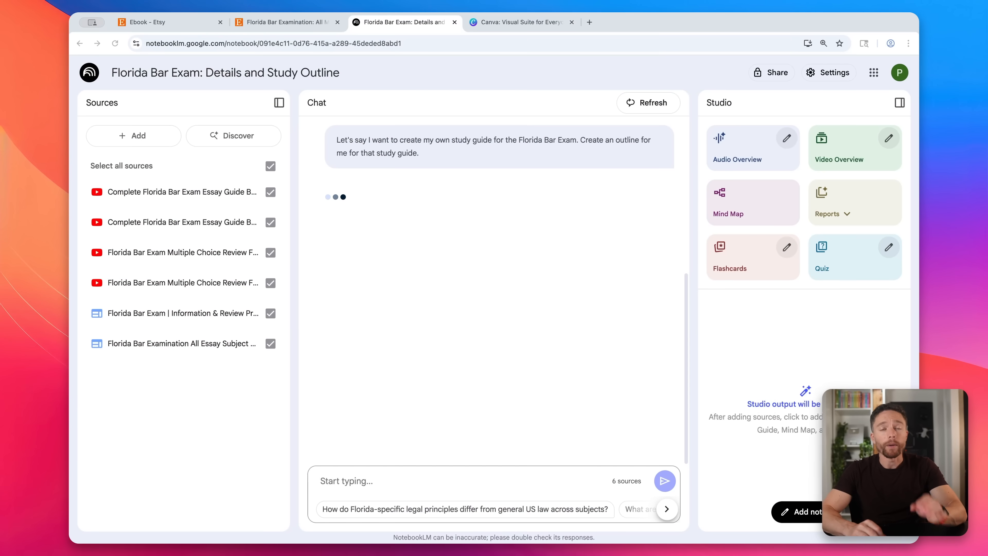
mouse_move(437, 183)
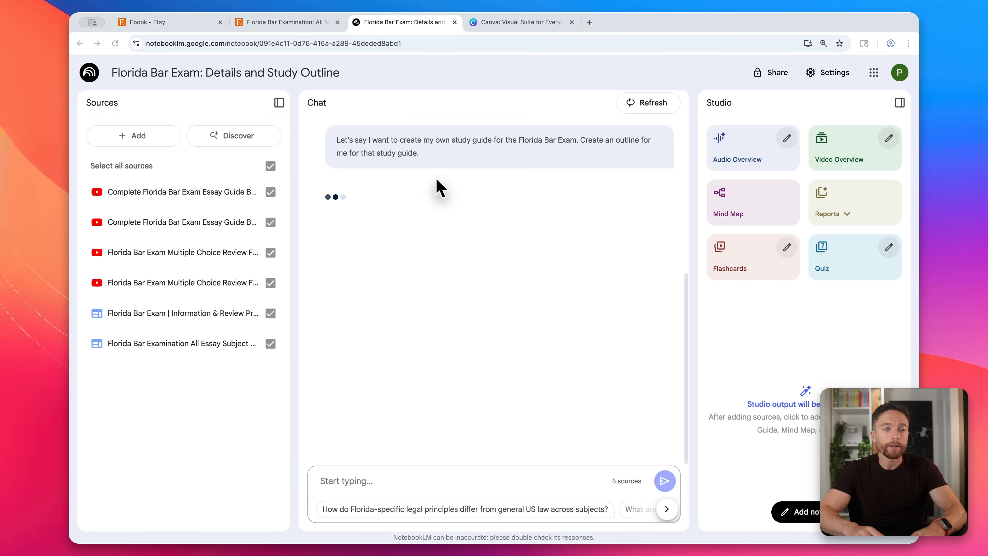
mouse_move(476, 155)
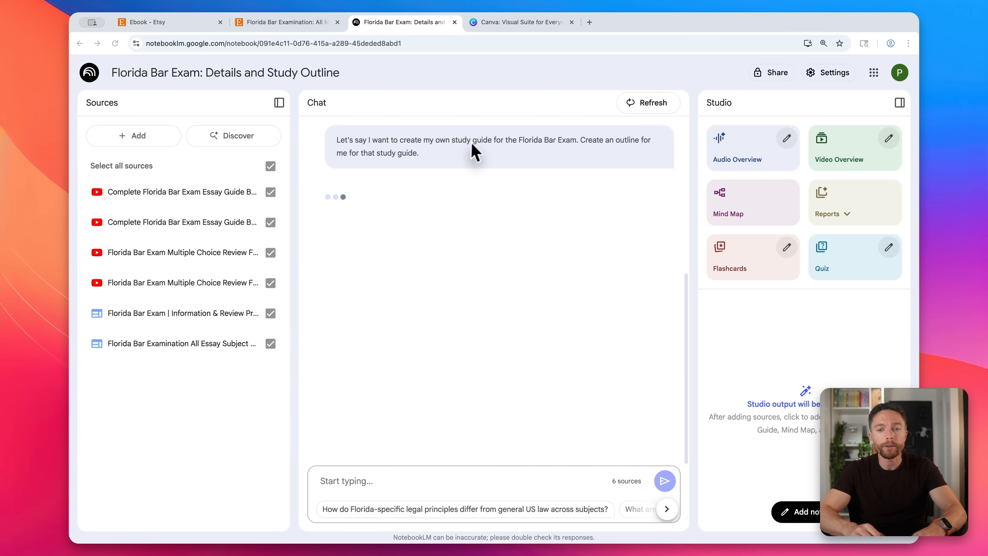
mouse_move(480, 150)
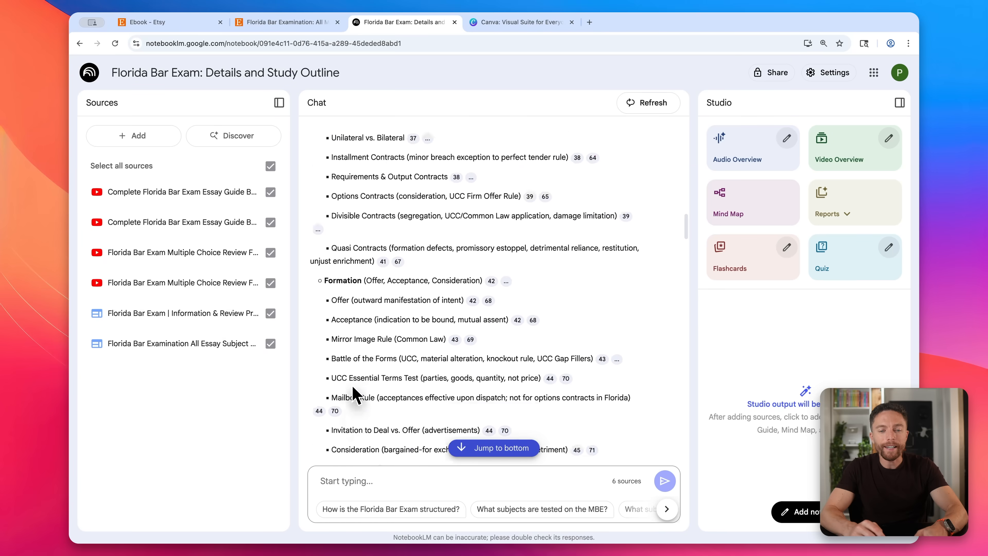
scroll(down, 3)
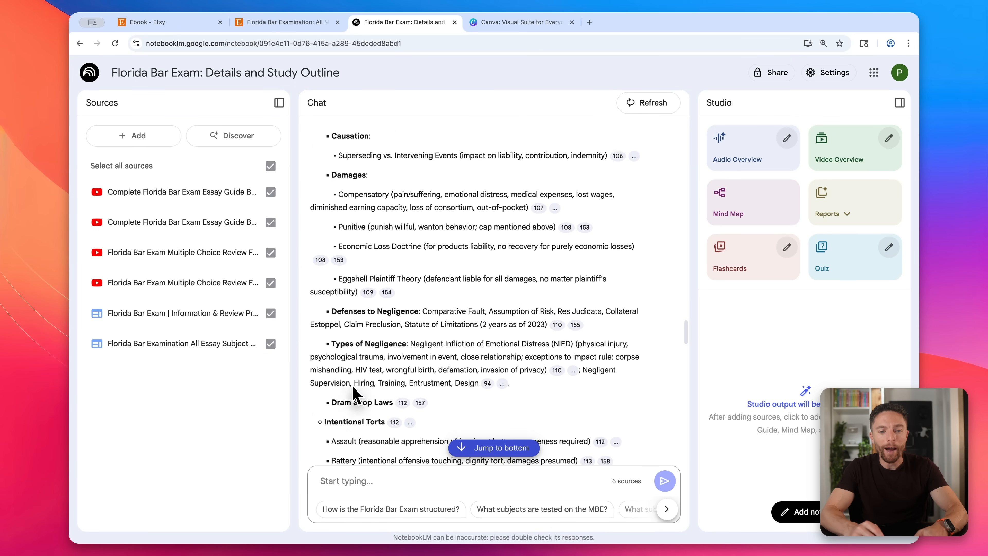
scroll(down, 3)
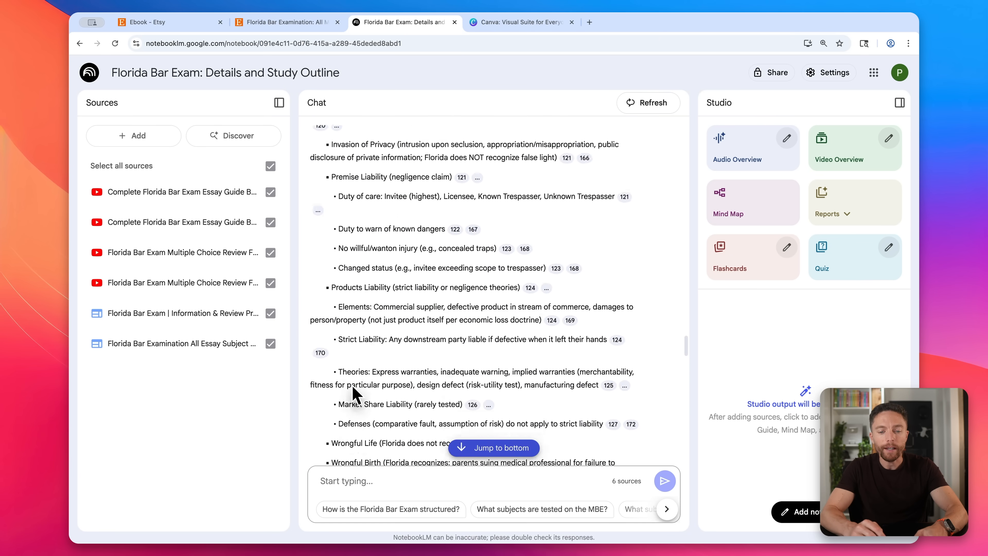
scroll(down, 3)
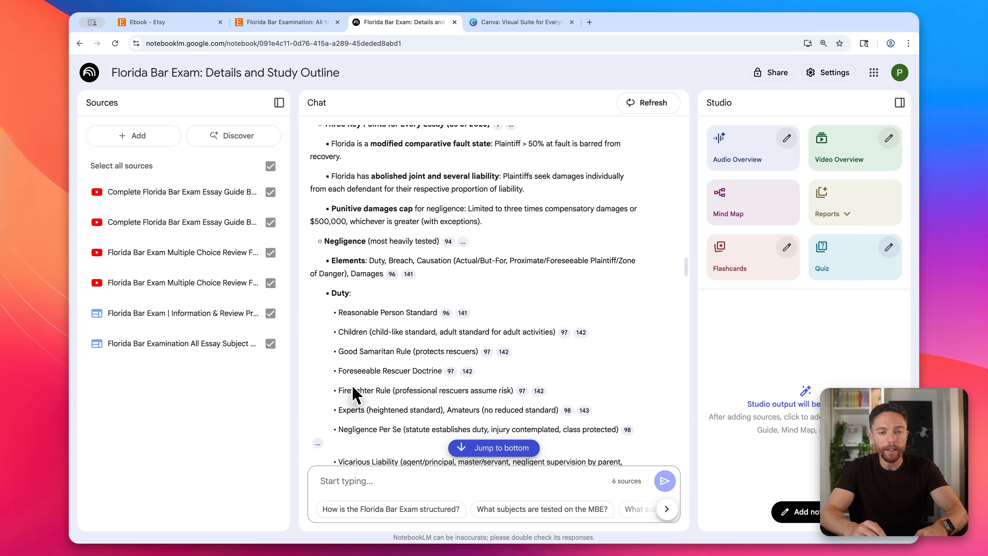
scroll(down, 3)
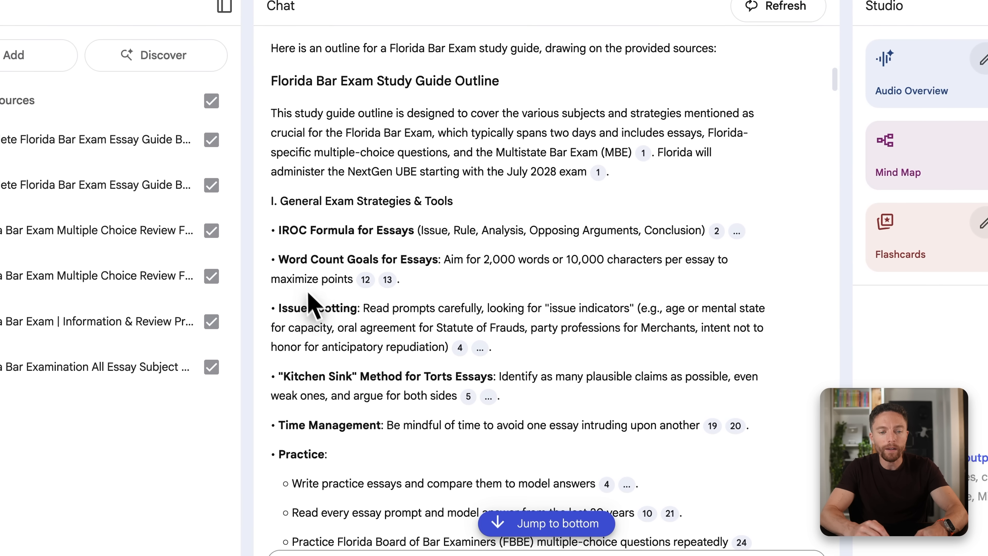
mouse_move(351, 396)
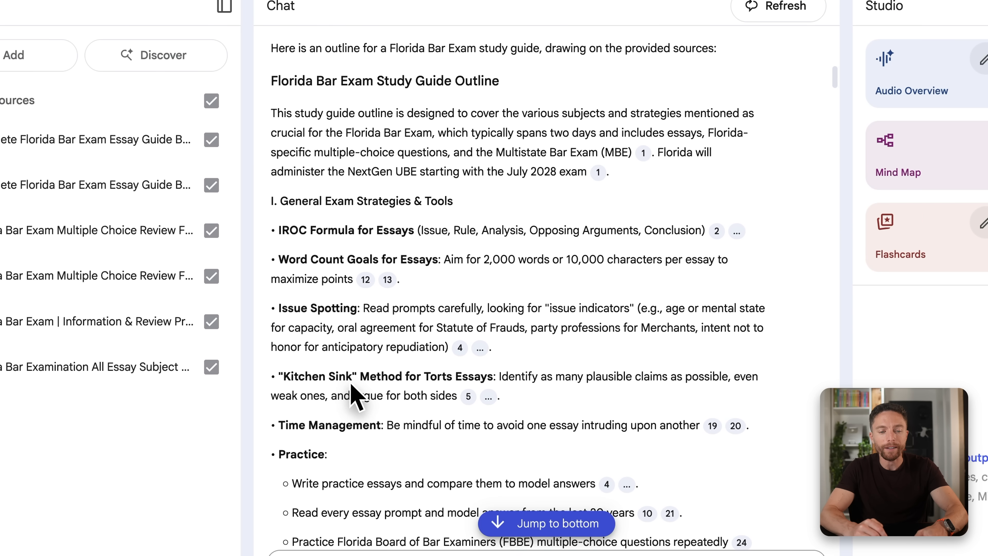
scroll(down, 3)
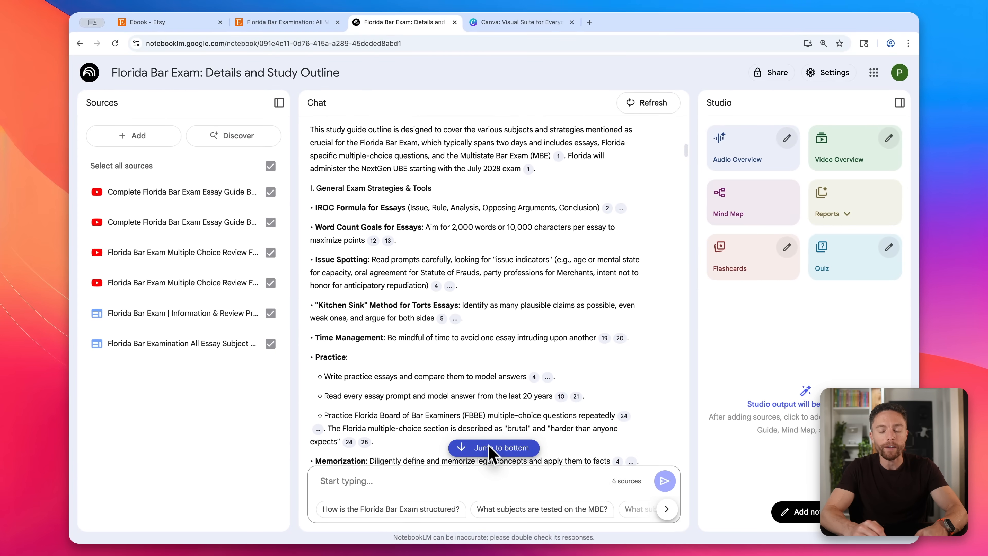
click(494, 448)
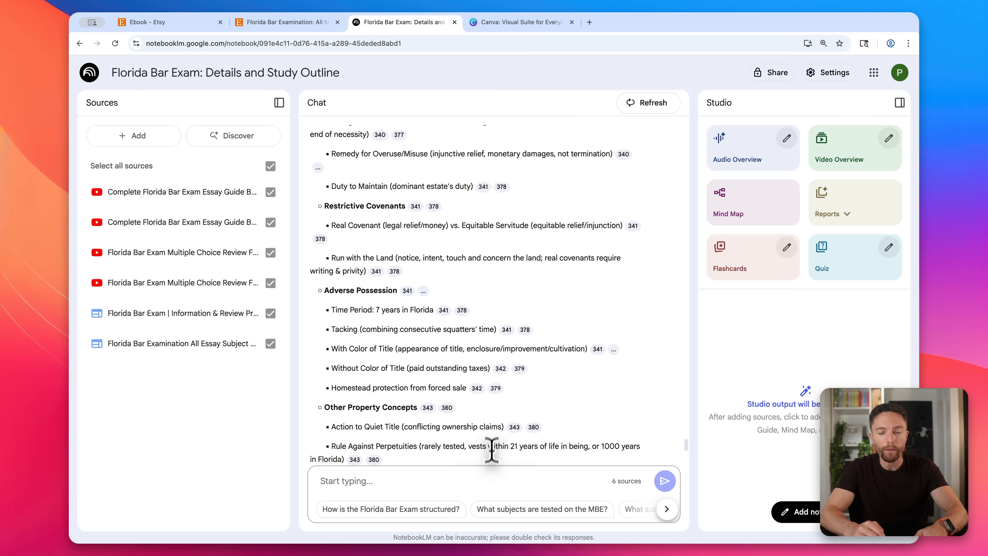
scroll(down, 3)
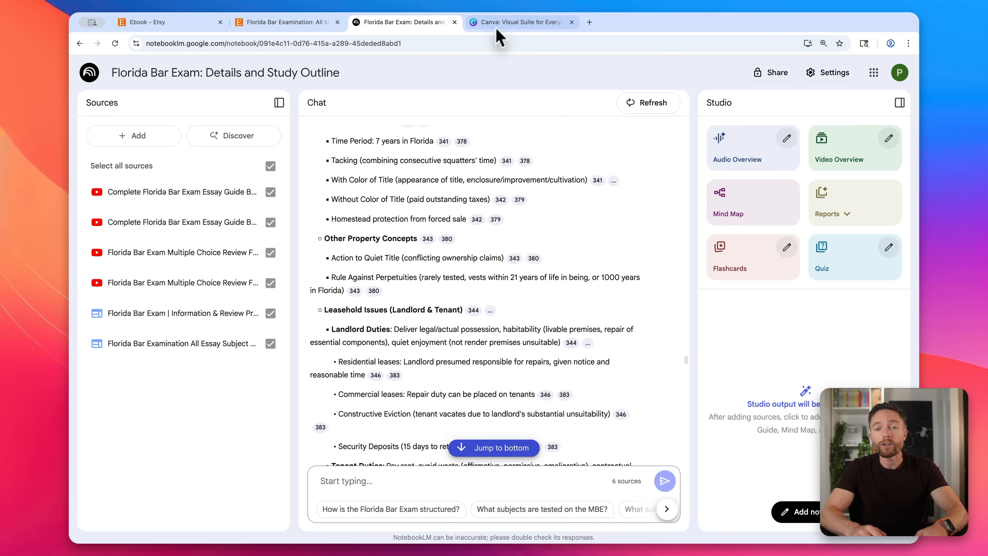
Switch to Canva and search 'ebook cover' to start a new Wattpad Book Cover design.
click(520, 21)
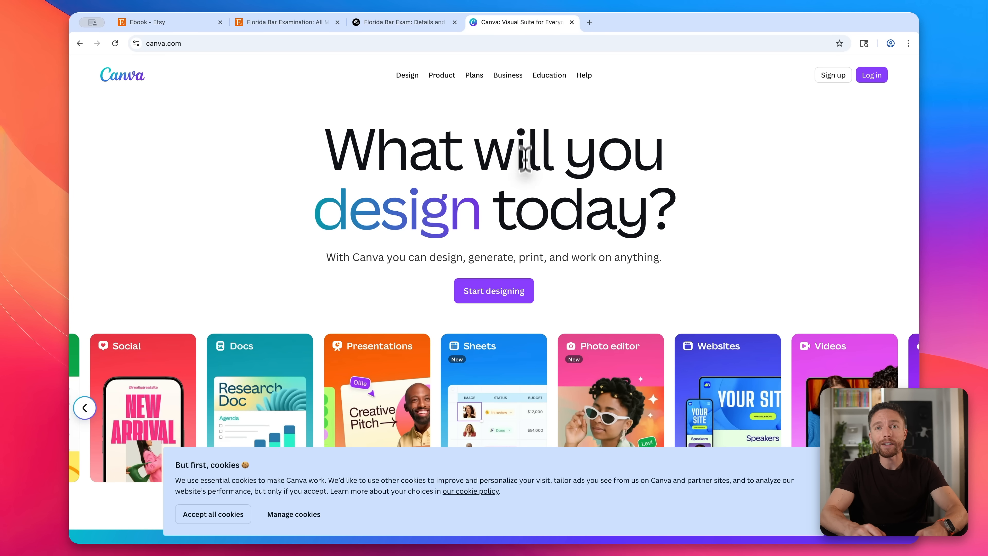
mouse_move(523, 194)
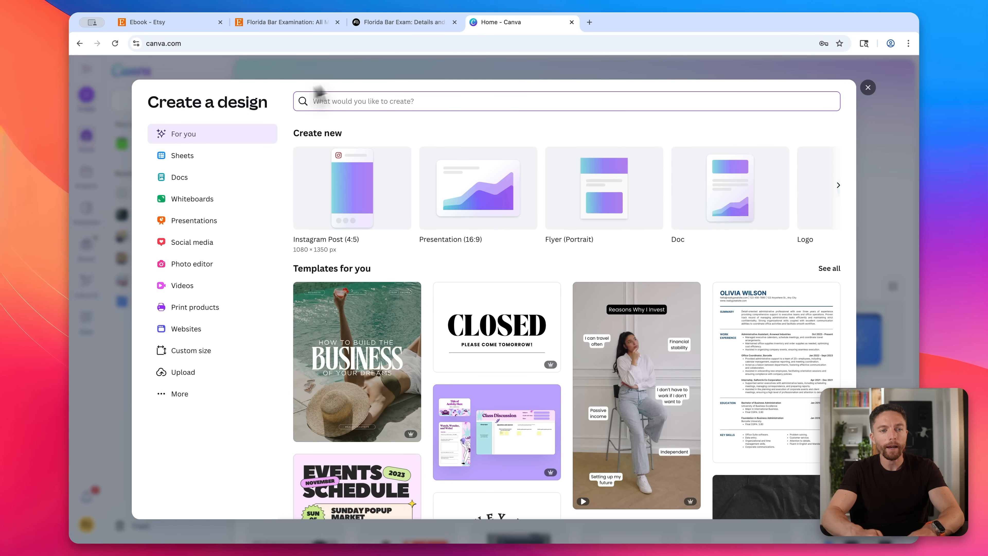
text(ebook c)
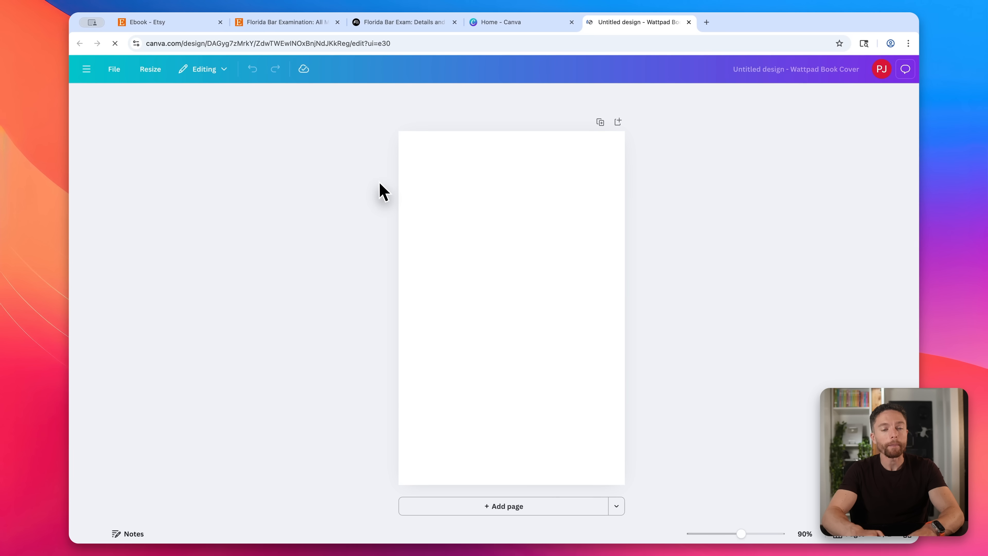
Apply the Blue Modern 7 Business Tips template and begin retitling it Florida Bar Exam Study Guide.
click(87, 100)
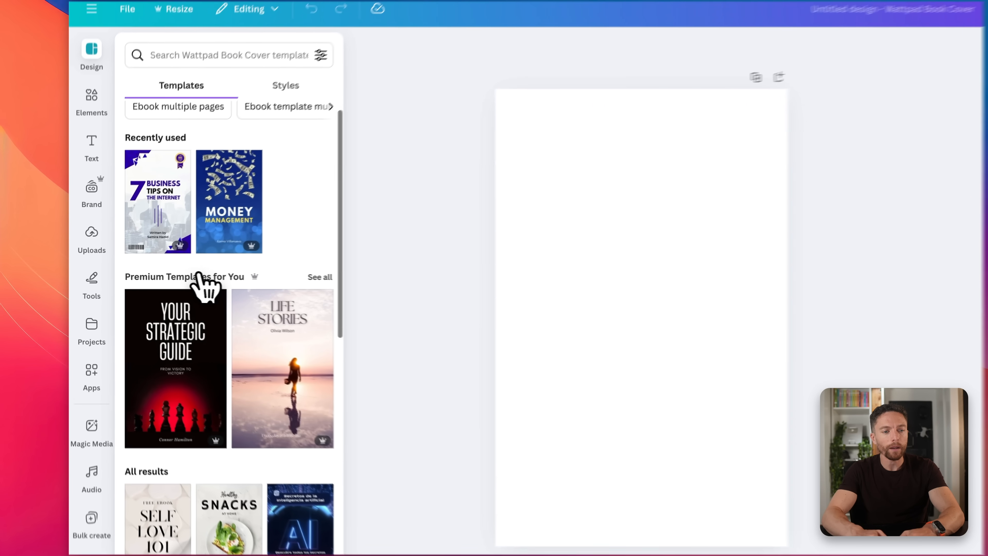
scroll(down, 3)
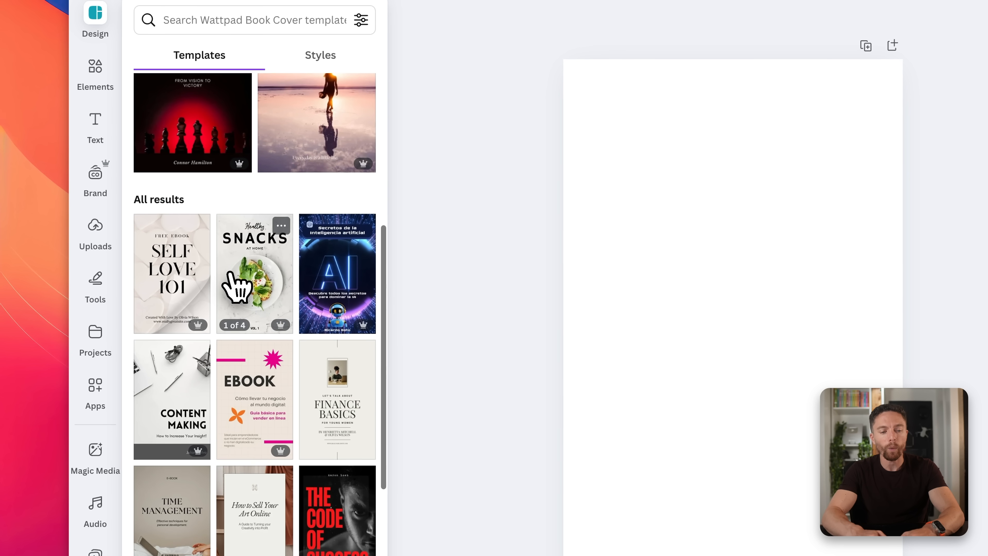
scroll(down, 3)
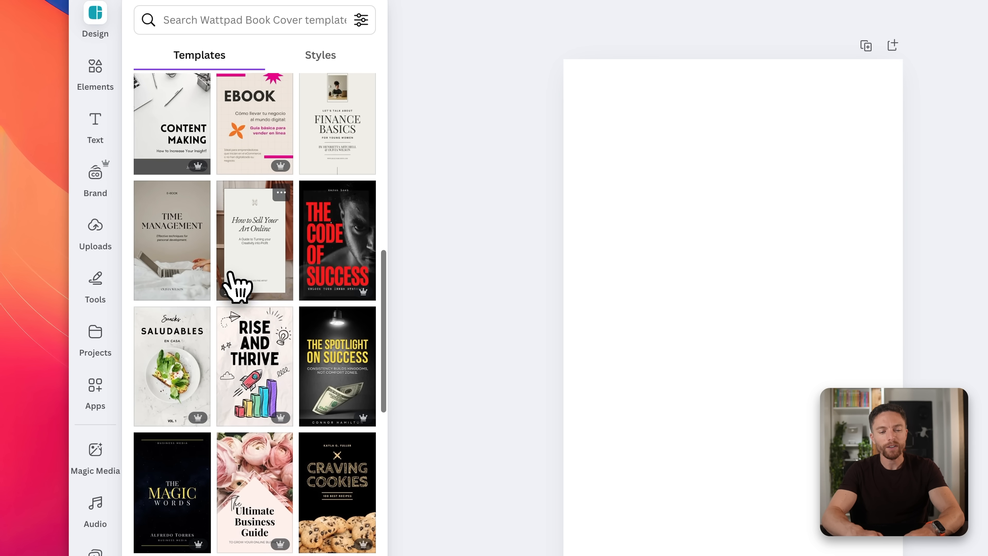
scroll(down, 3)
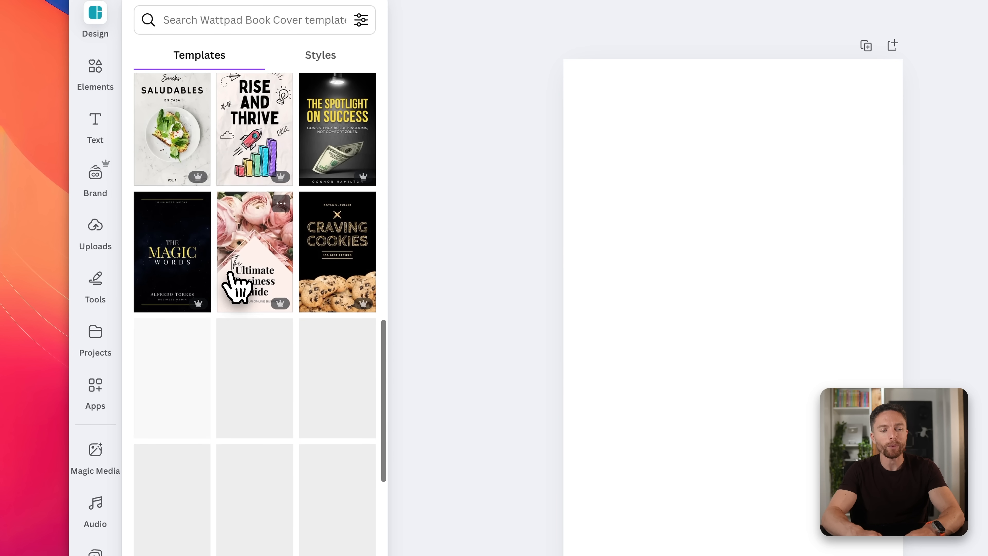
scroll(down, 3)
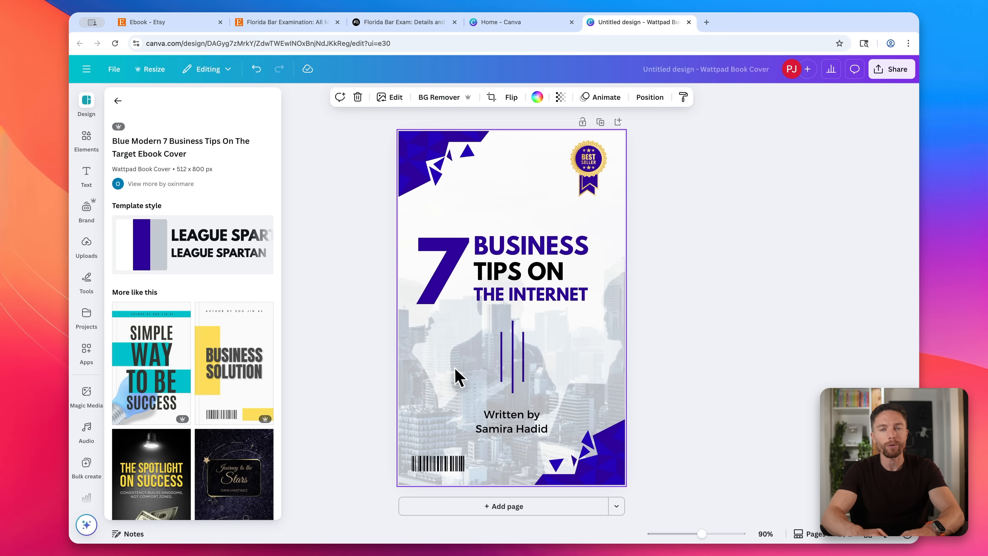
mouse_move(460, 372)
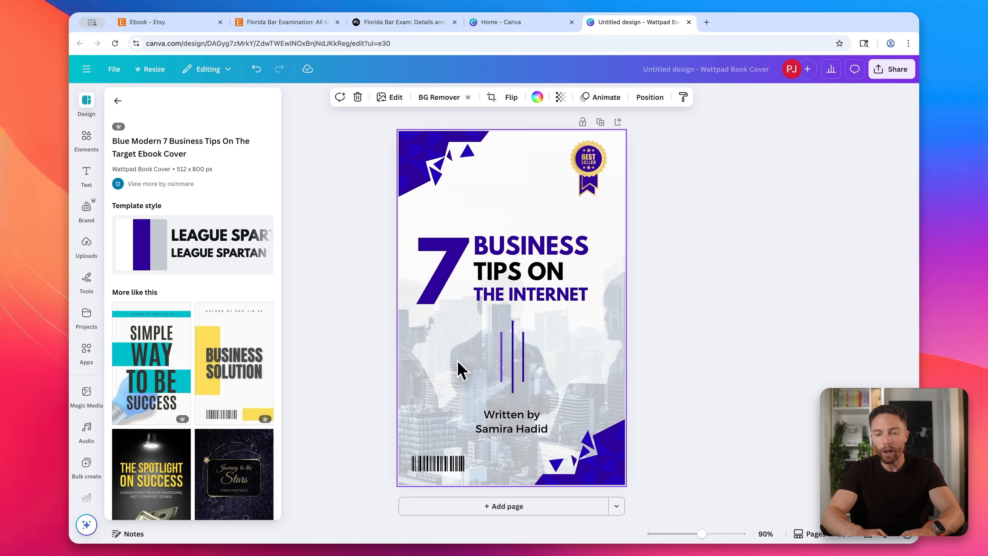
click(518, 272)
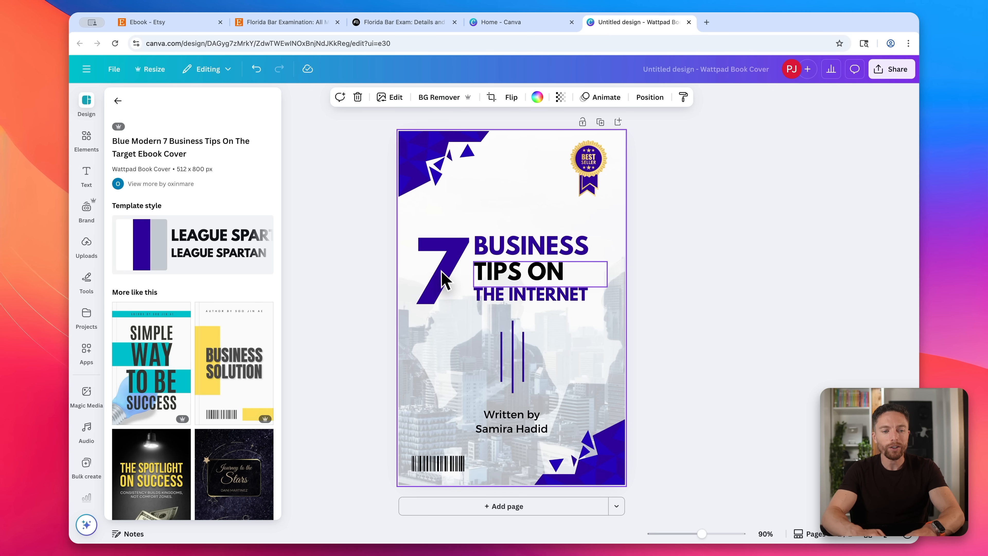
click(439, 281)
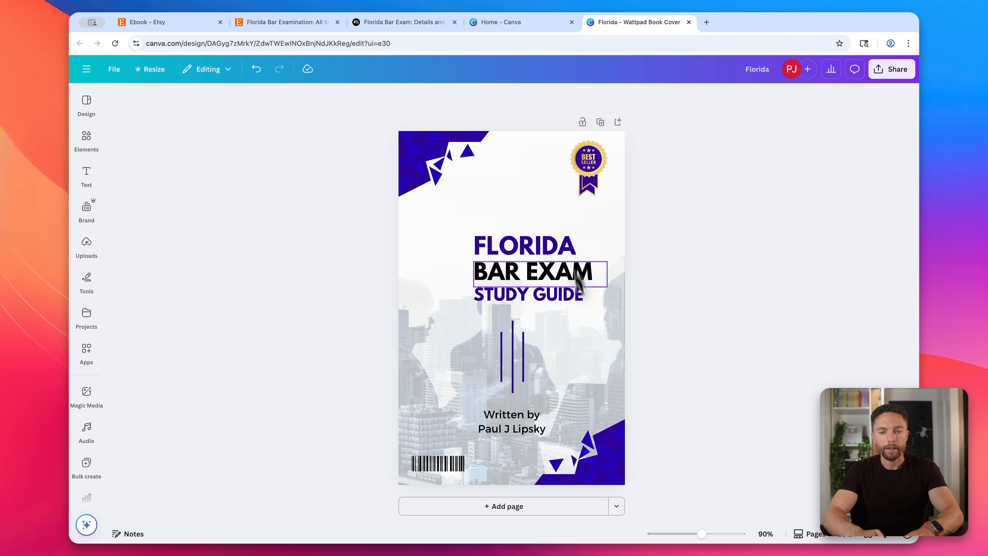
Finish the cover title and add a Doc page after the cover from the Add page menu.
click(504, 356)
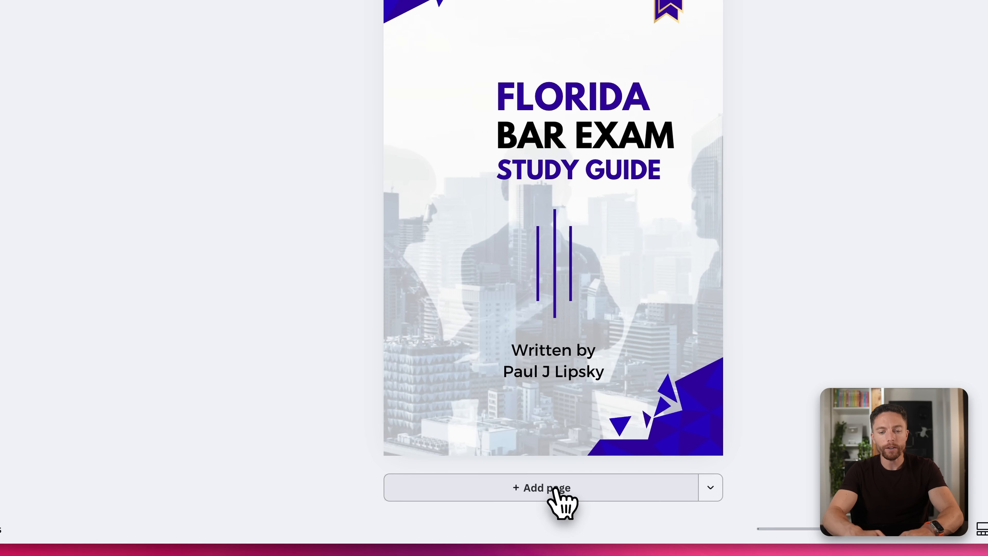
click(545, 487)
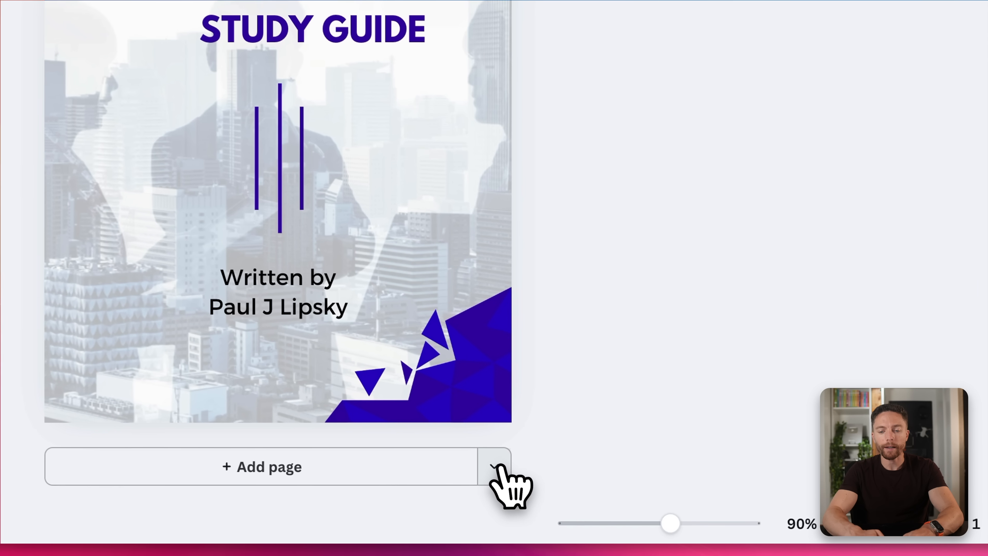
click(492, 466)
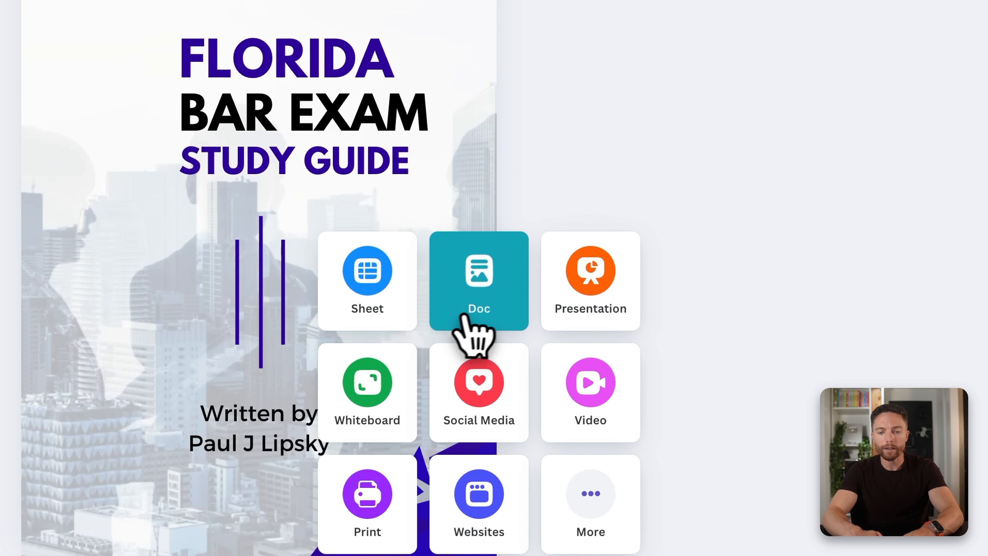
mouse_move(507, 326)
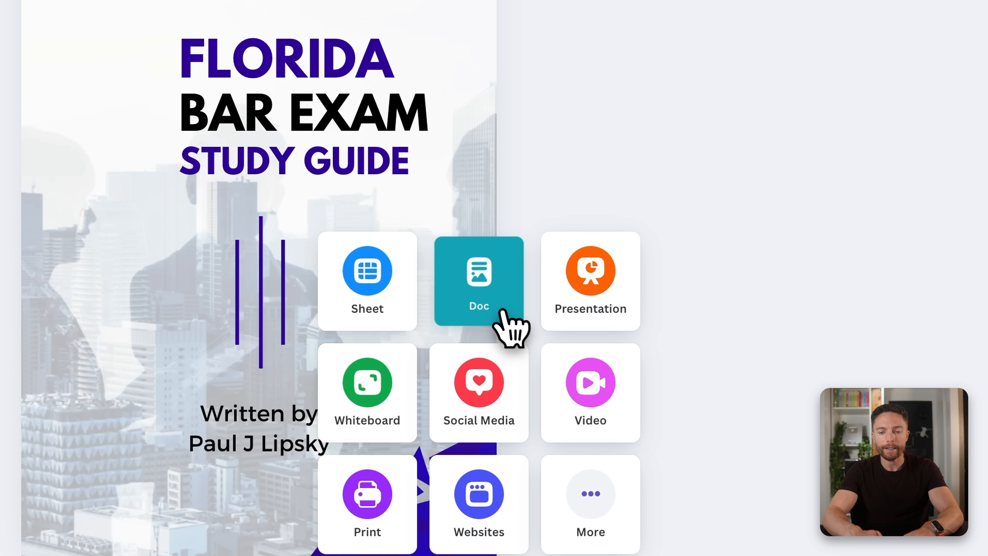
click(479, 283)
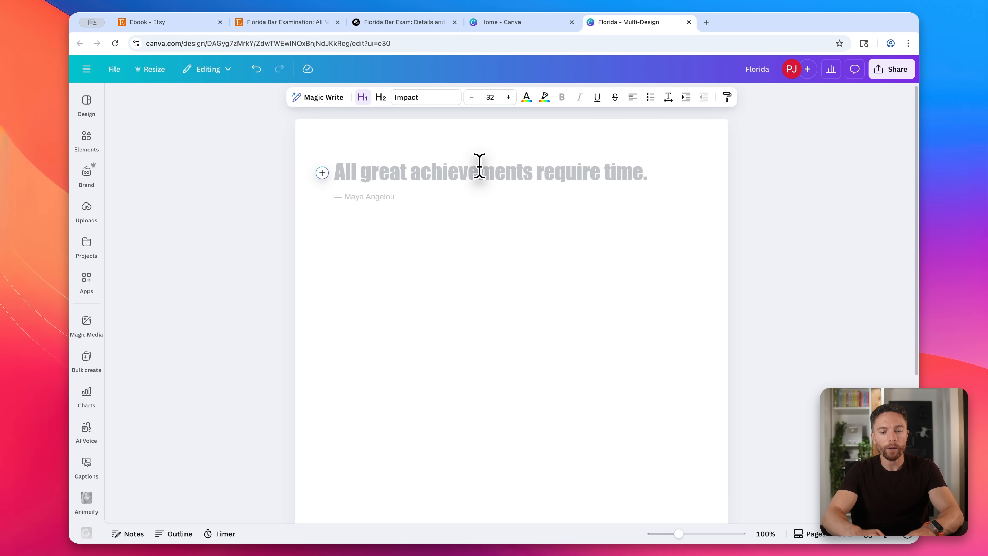
Head the Doc page 'Table of Contents' and return to the study guide outline.
text(Table of Cont)
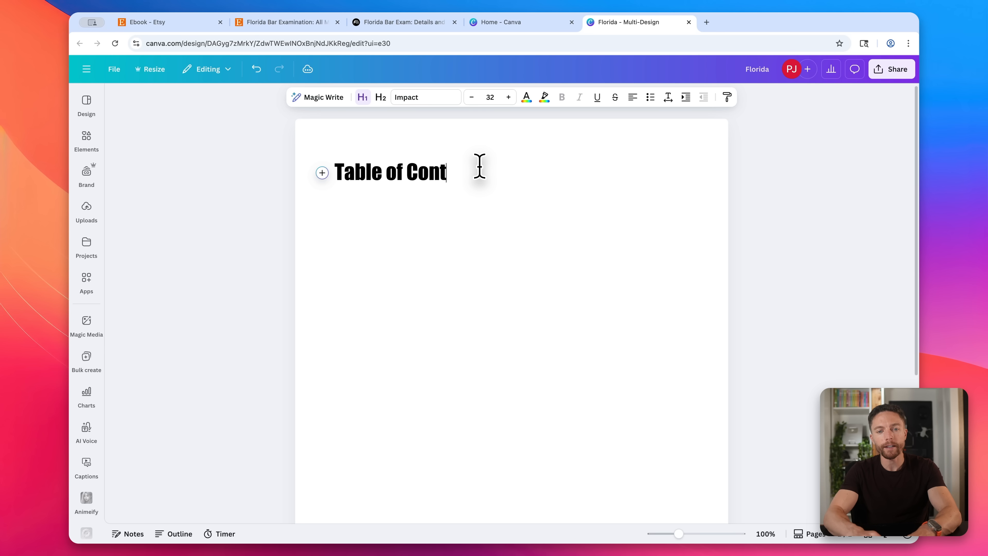
text(ents)
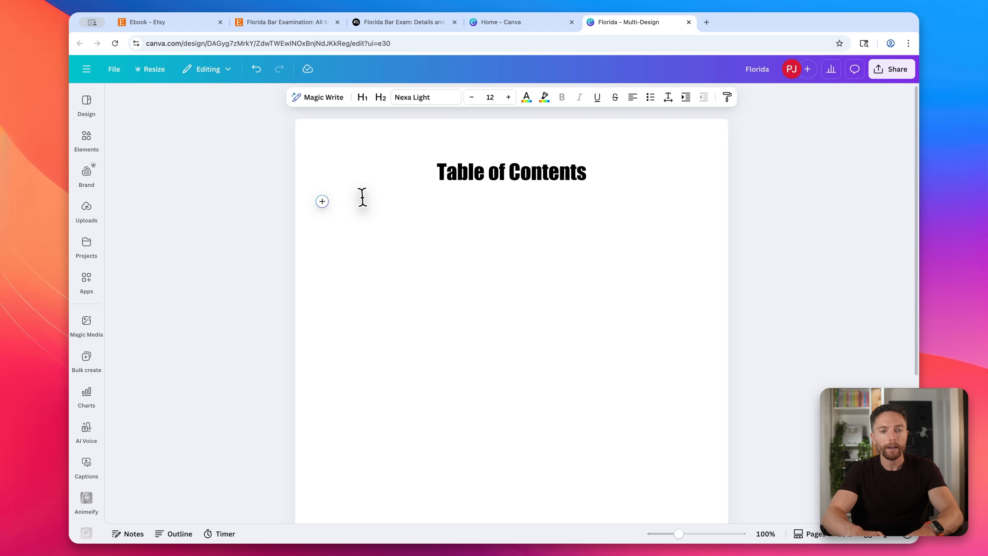
click(403, 22)
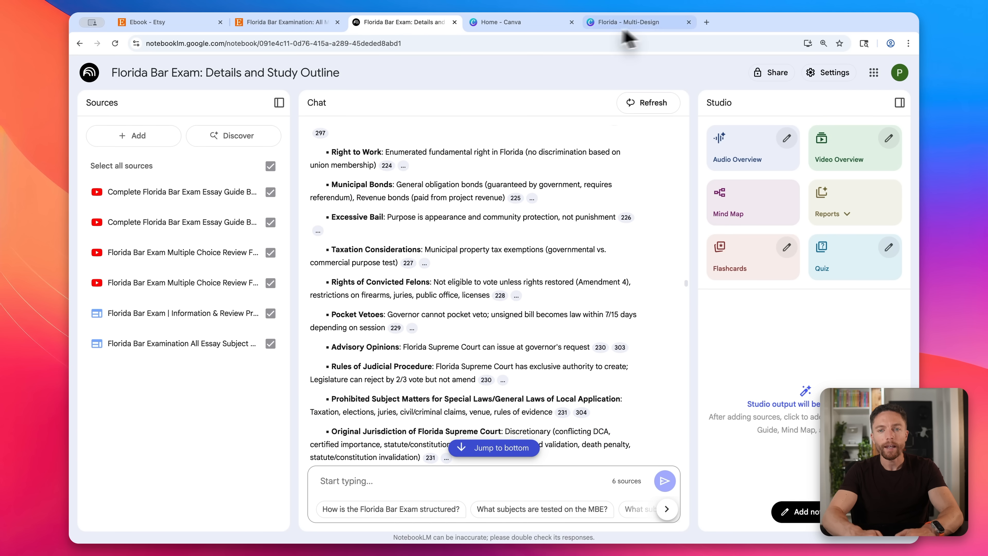
click(630, 22)
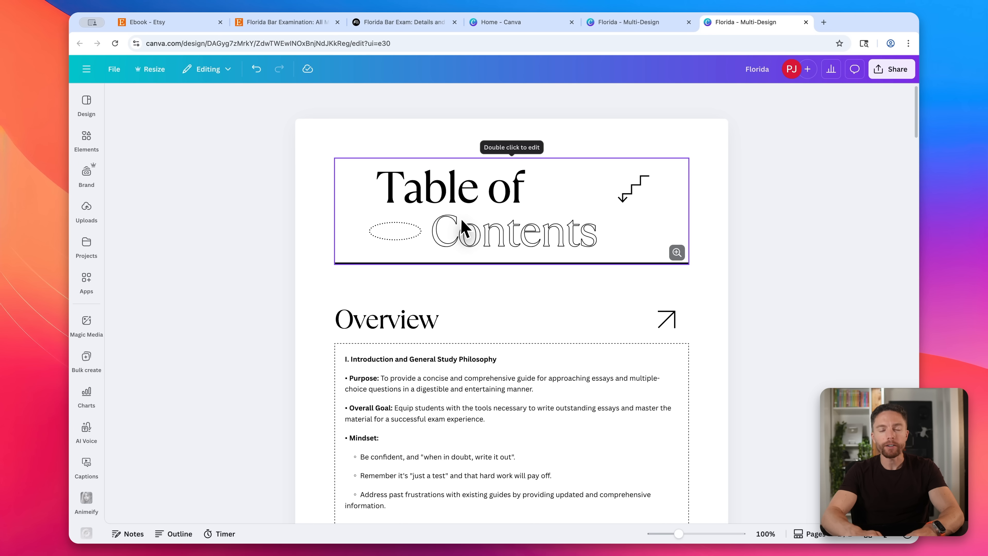
mouse_move(461, 258)
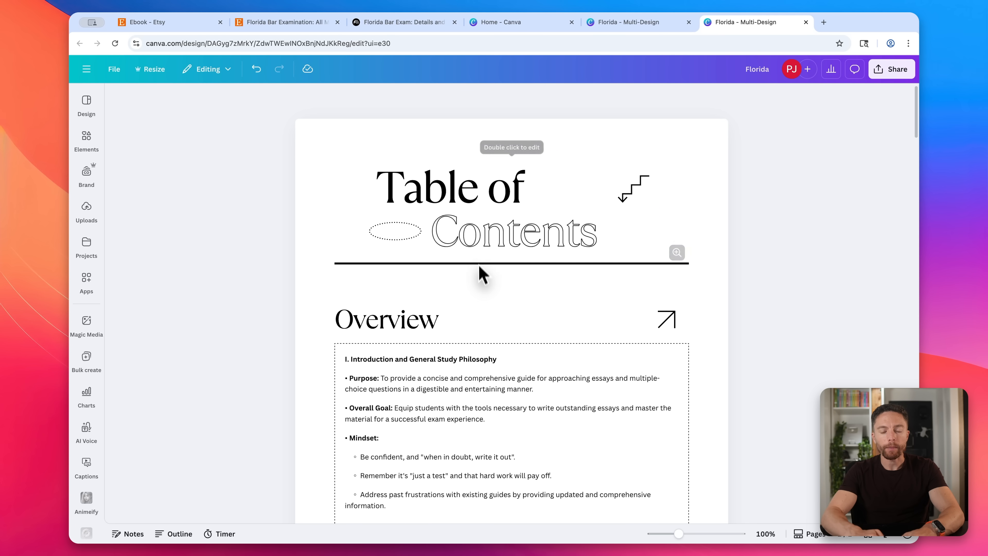
Browse document template suggestions for the Table of Contents page layout.
scroll(down, 3)
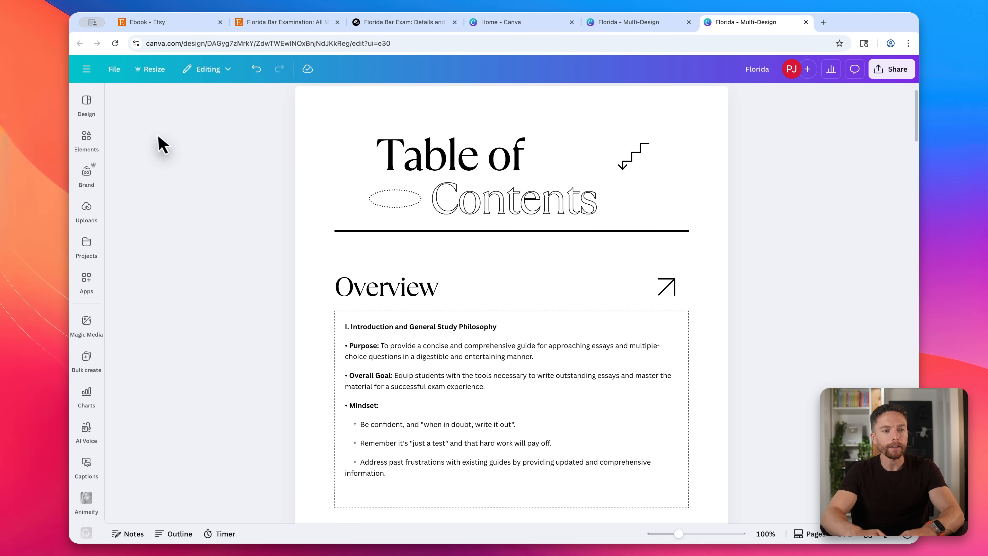
click(87, 99)
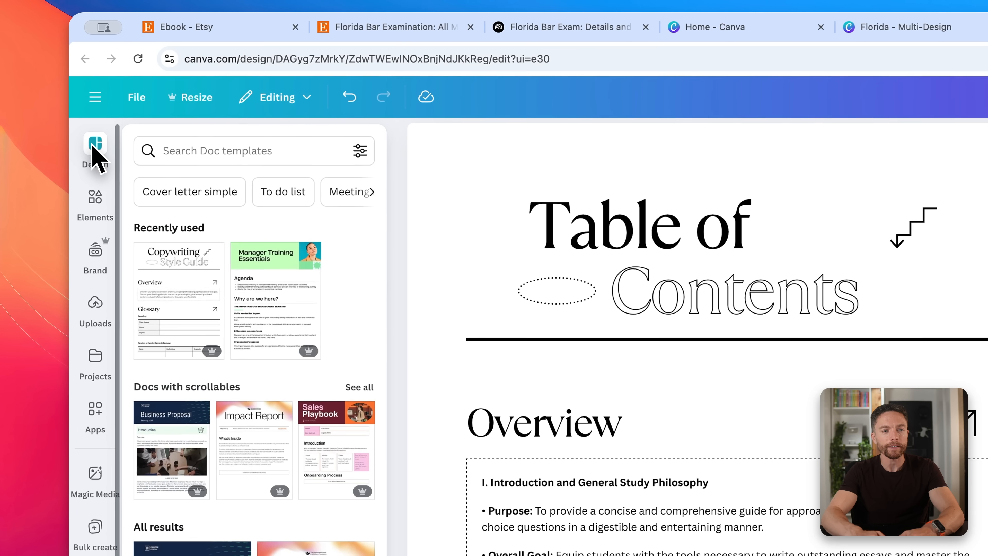
scroll(down, 3)
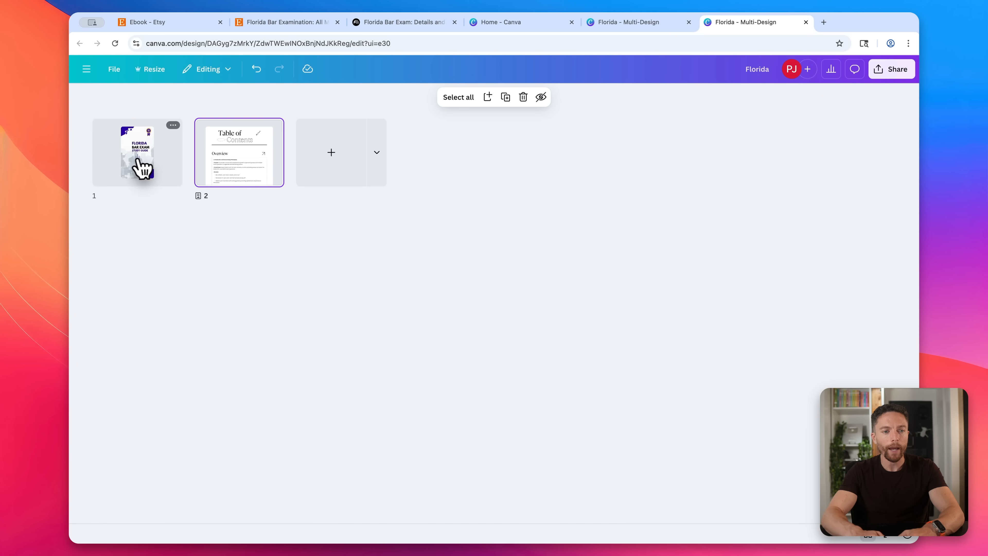
click(137, 157)
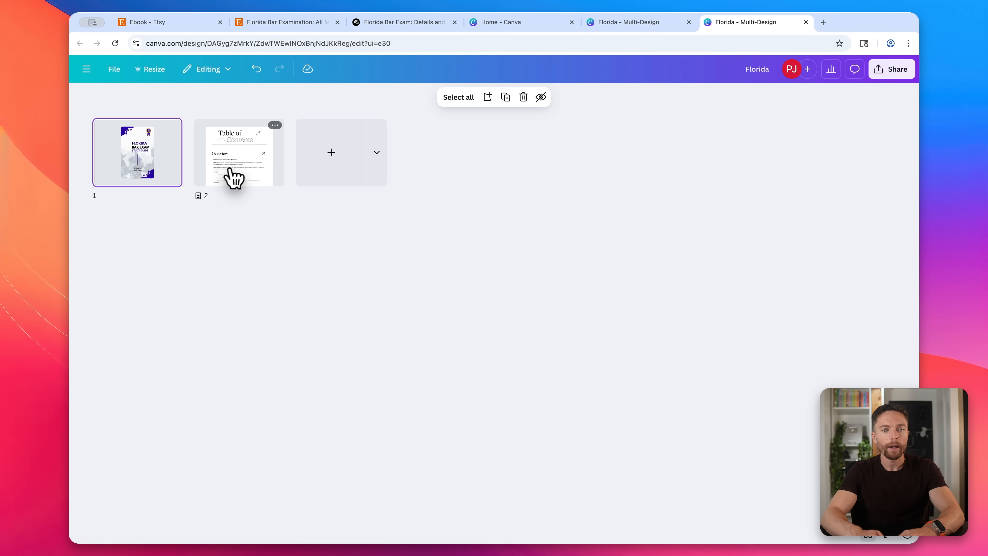
mouse_move(247, 161)
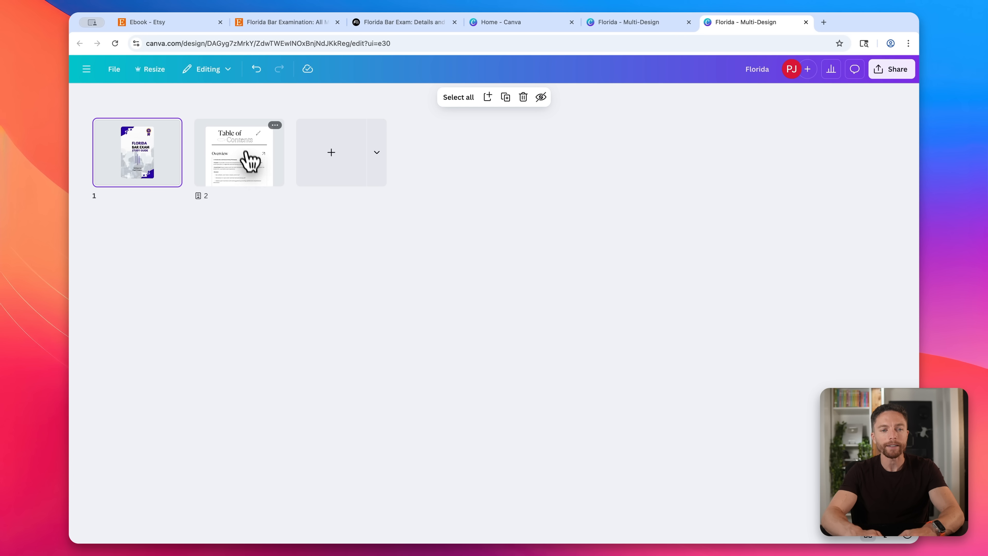
mouse_move(324, 176)
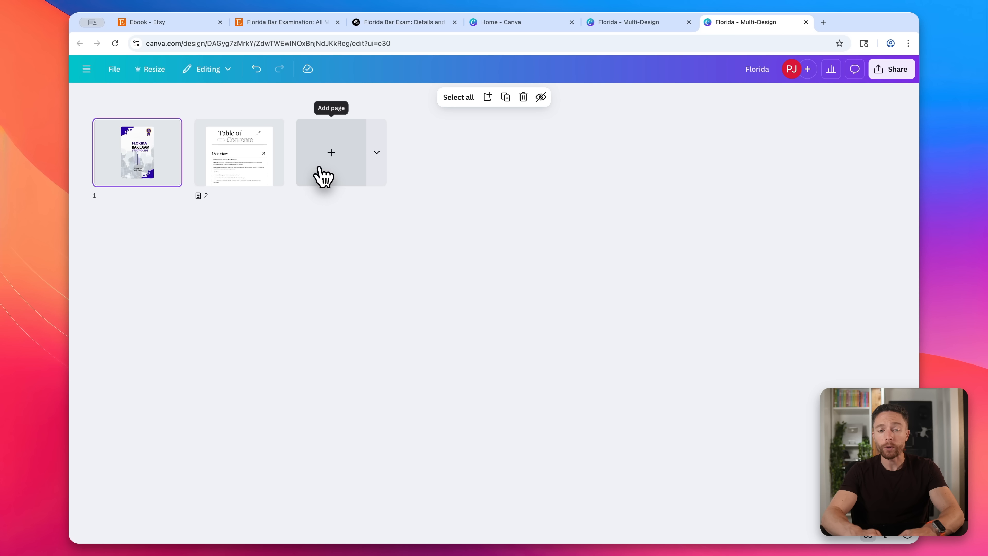
mouse_move(260, 162)
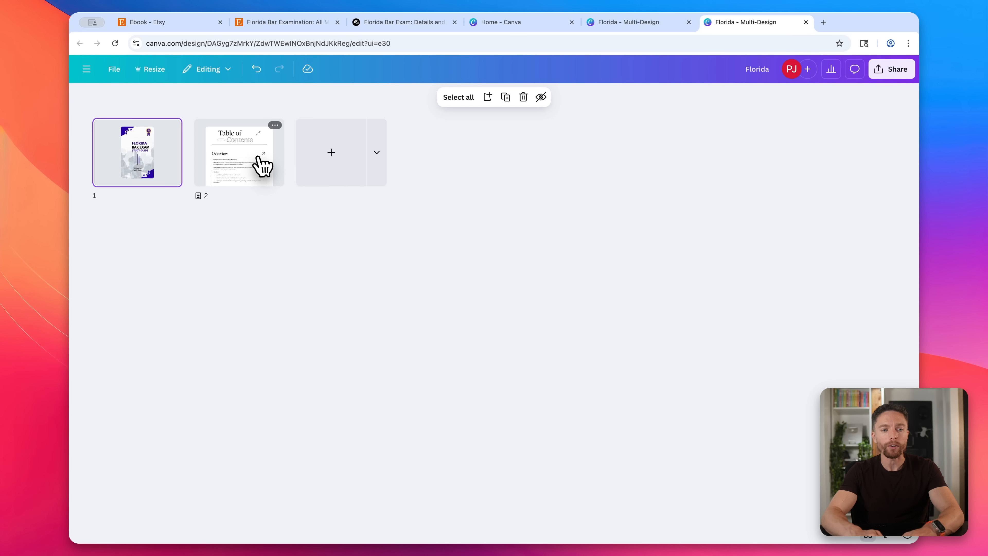
click(258, 162)
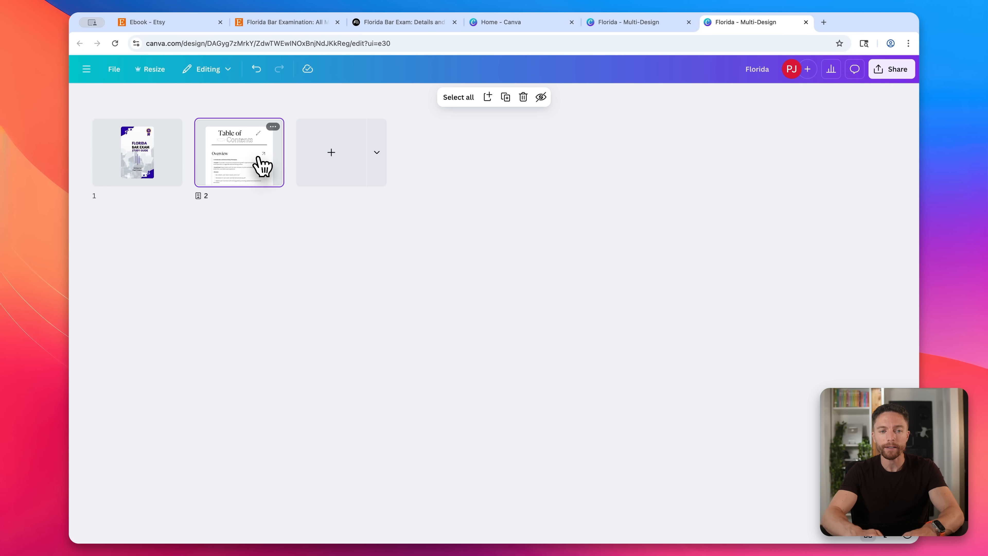
mouse_move(716, 416)
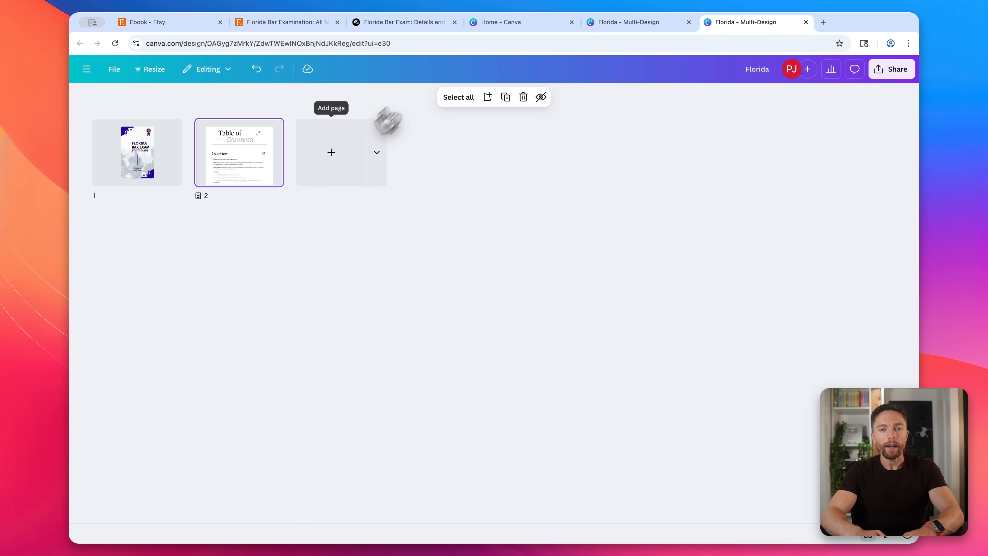
mouse_move(382, 27)
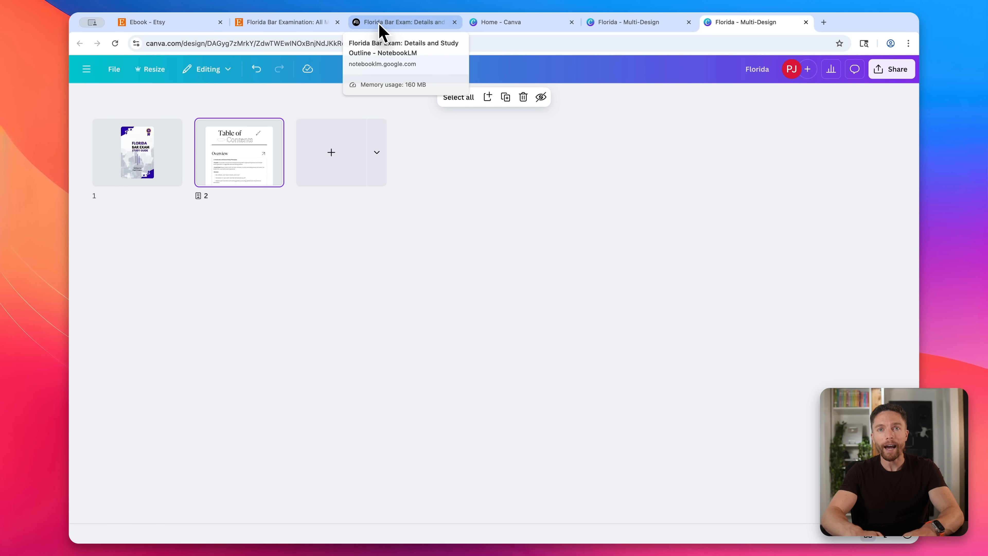
mouse_move(505, 165)
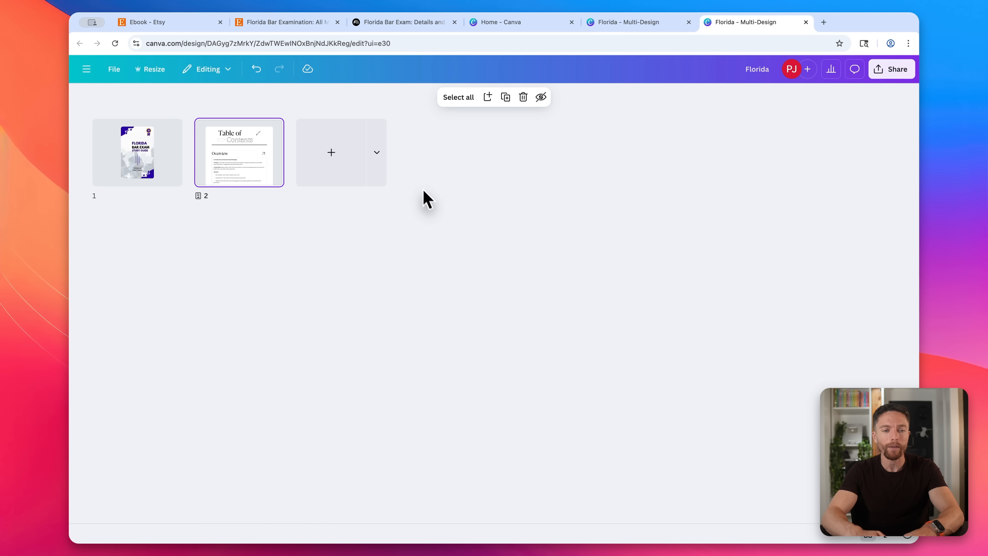
mouse_move(357, 211)
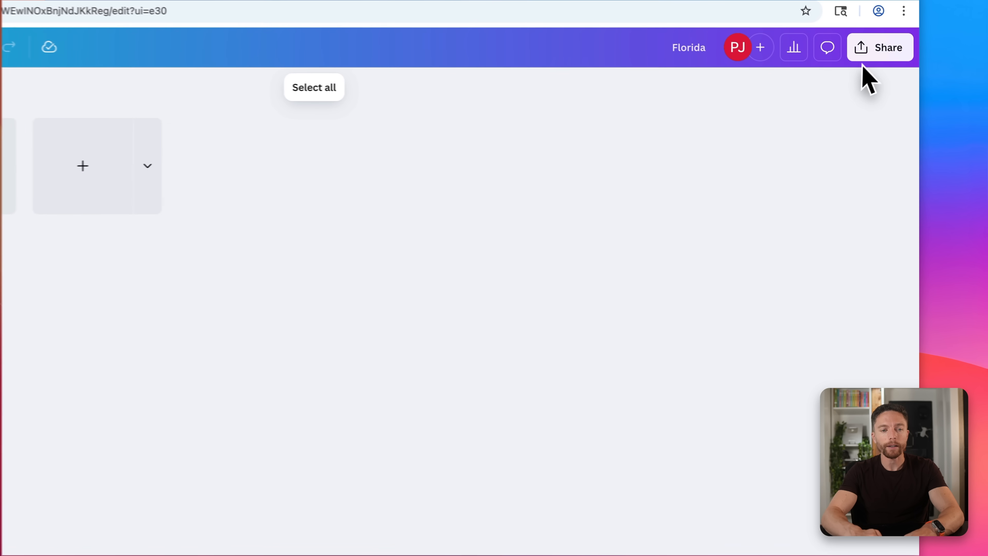
Set the download to PDF Print with Flatten PDF enabled for pages 1–2.
click(880, 48)
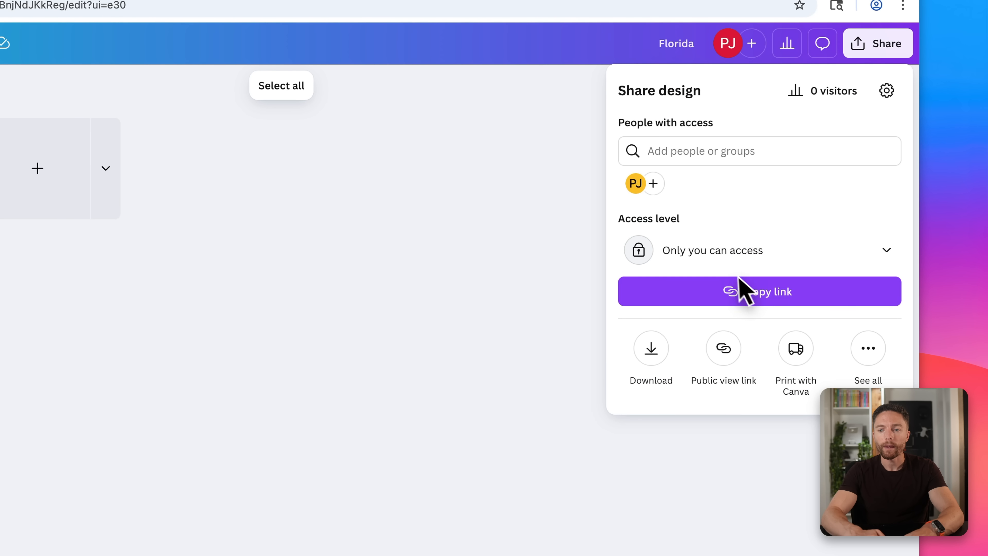
click(650, 348)
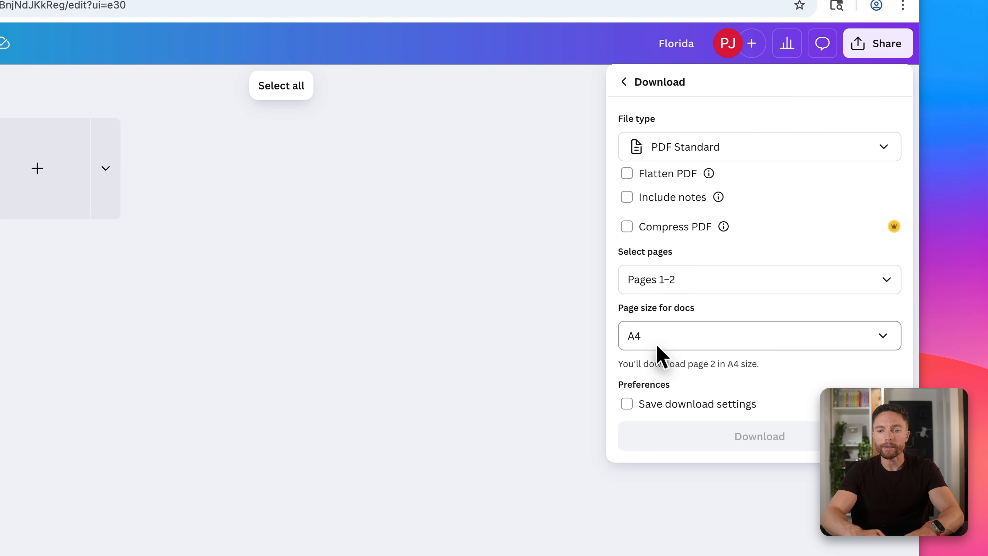
click(758, 147)
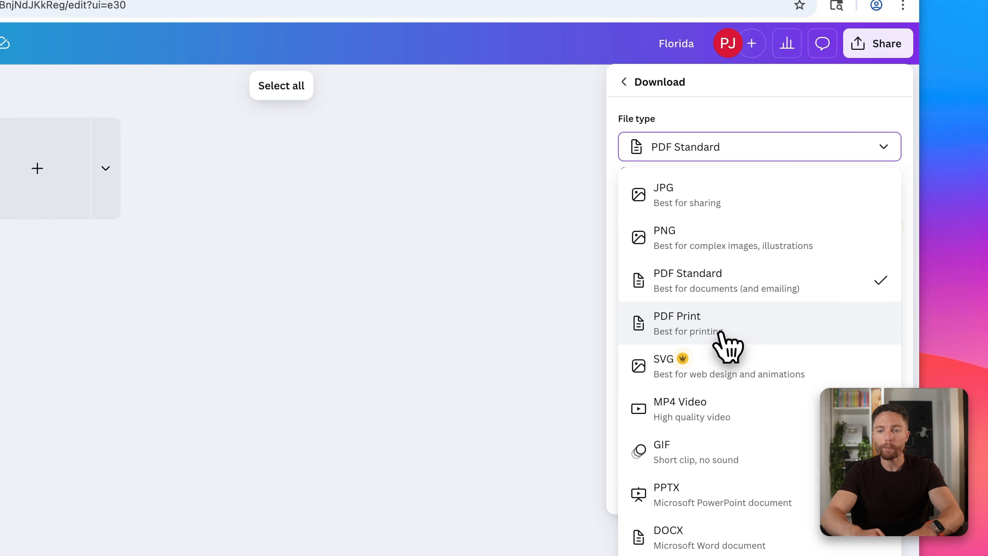
click(676, 316)
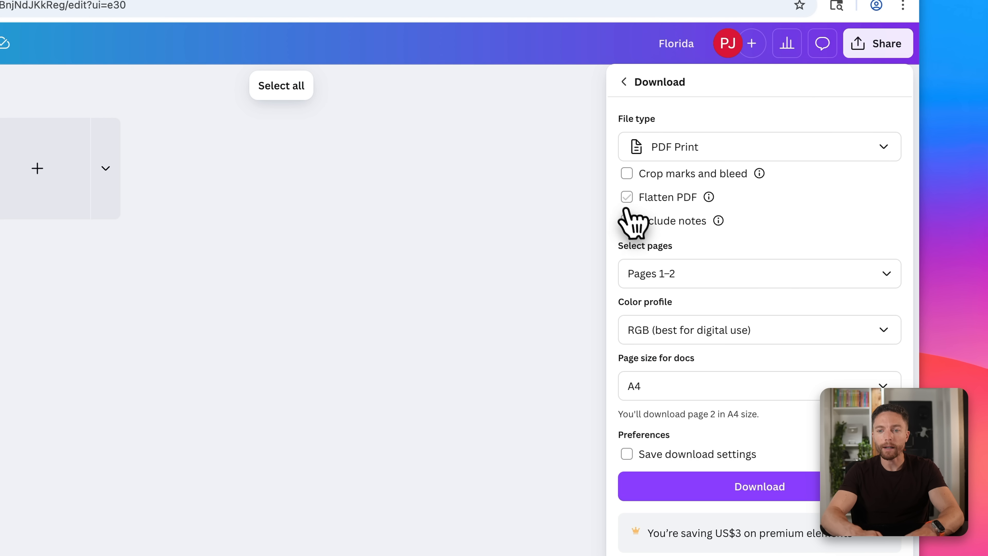
click(626, 197)
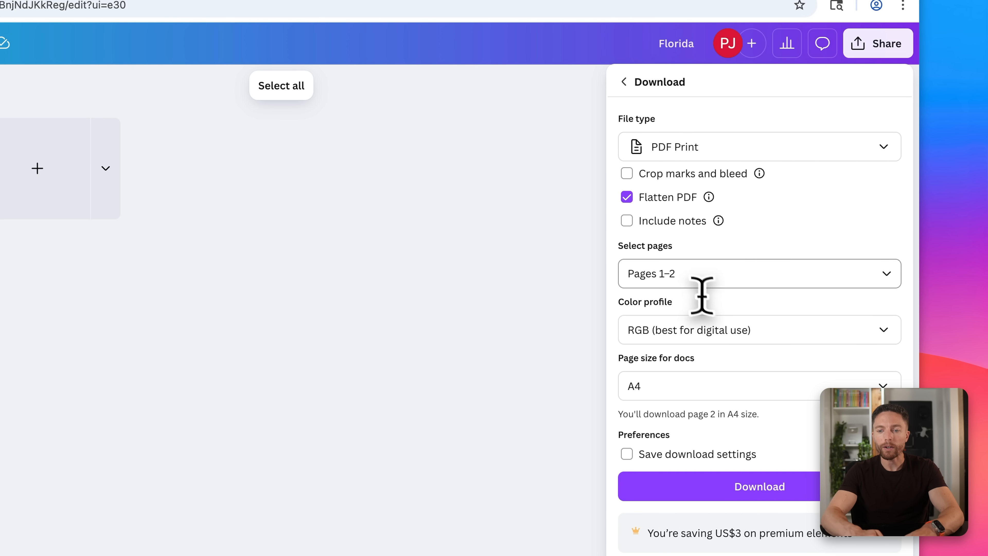
mouse_move(696, 494)
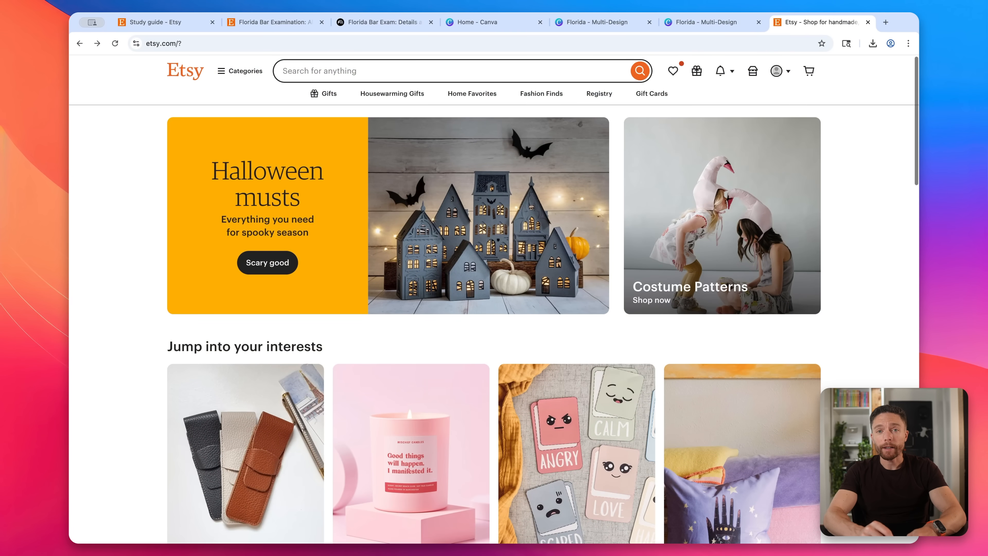
Scroll through the Etsy home page's Halloween gifts, deals and categories.
scroll(down, 3)
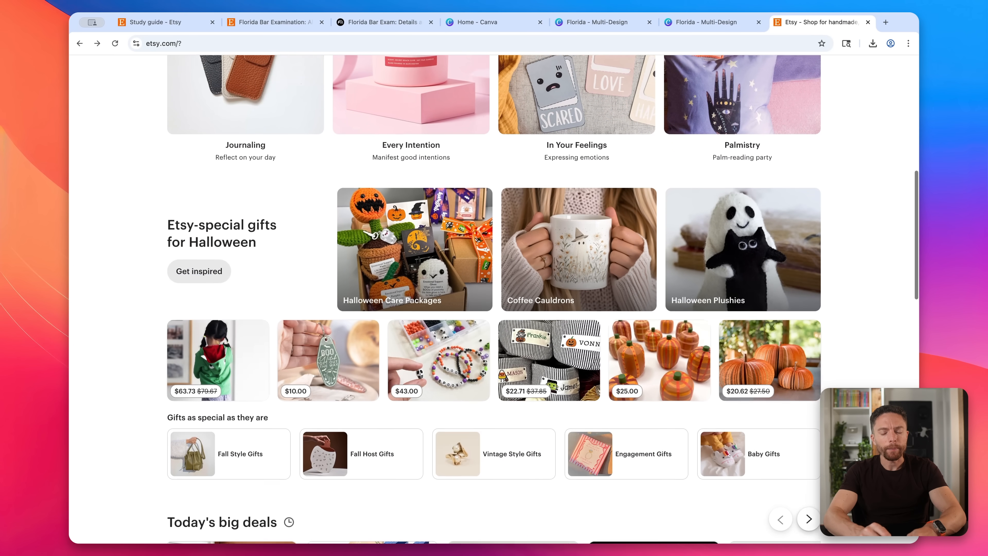
scroll(down, 3)
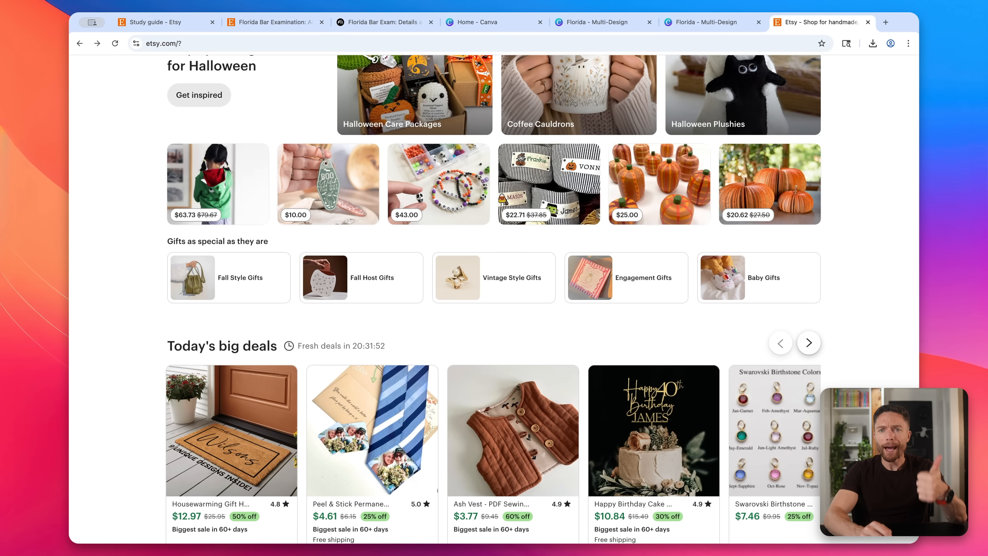
scroll(down, 3)
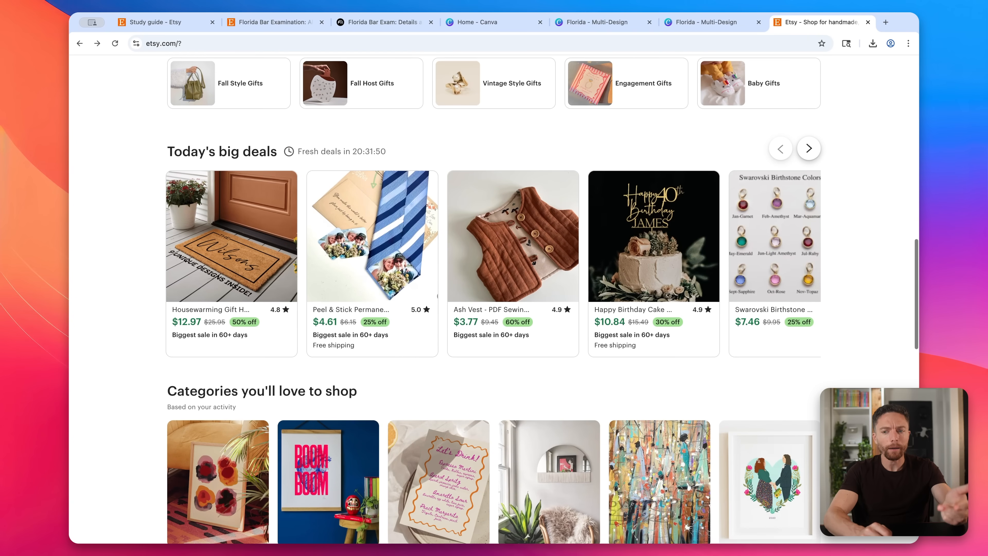
scroll(down, 3)
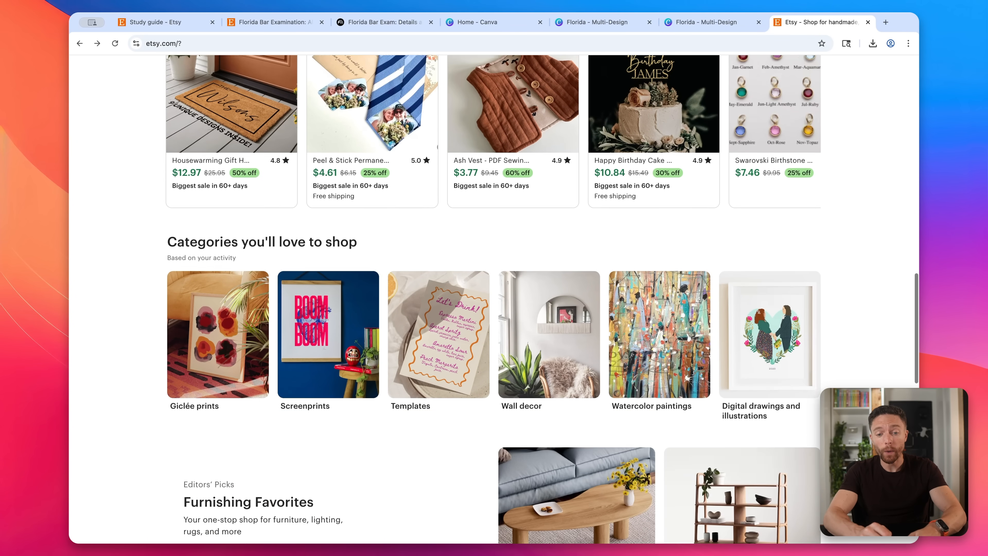
scroll(up, 3)
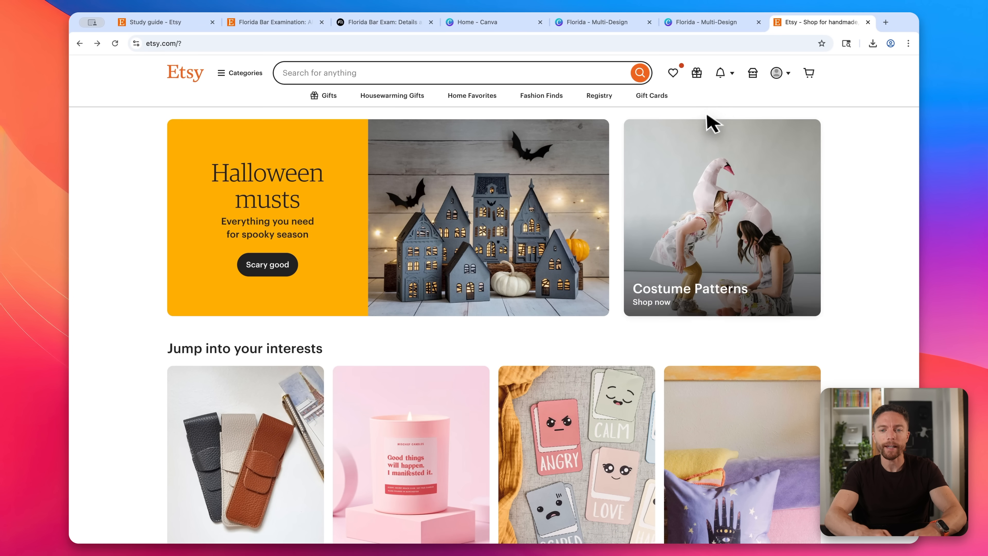
mouse_move(620, 228)
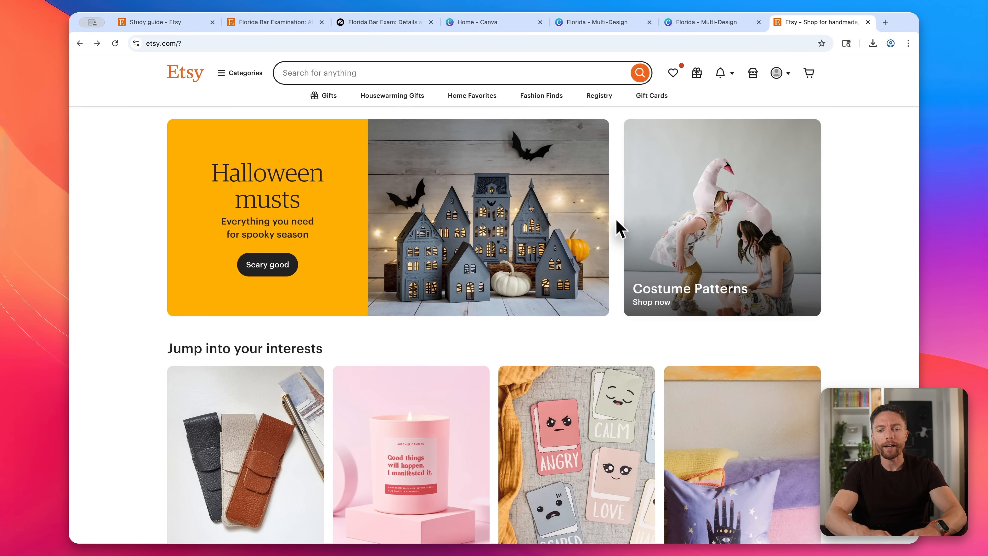
mouse_move(720, 73)
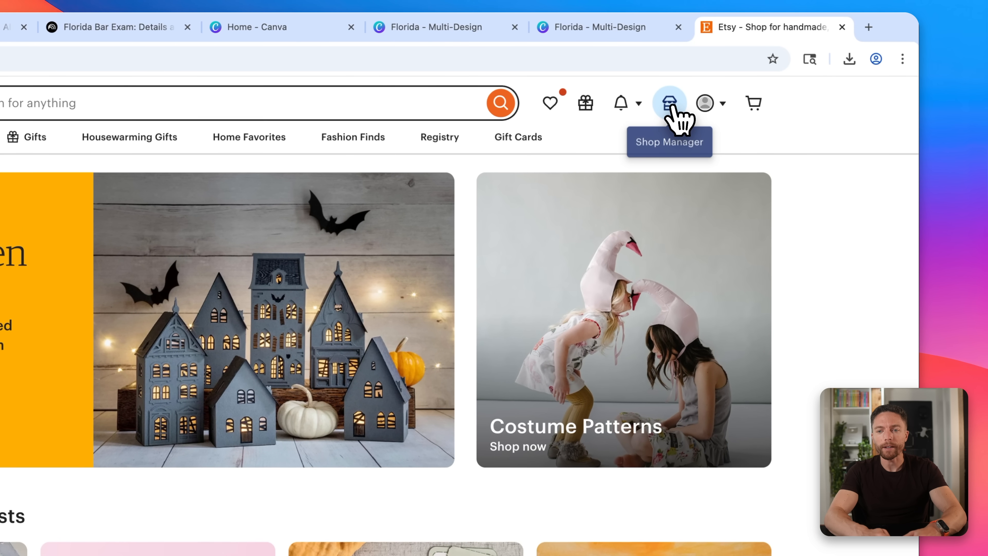
Start a new listing from the shop dashboard and categorise it under Guides & How Tos via 'study guide'.
click(670, 103)
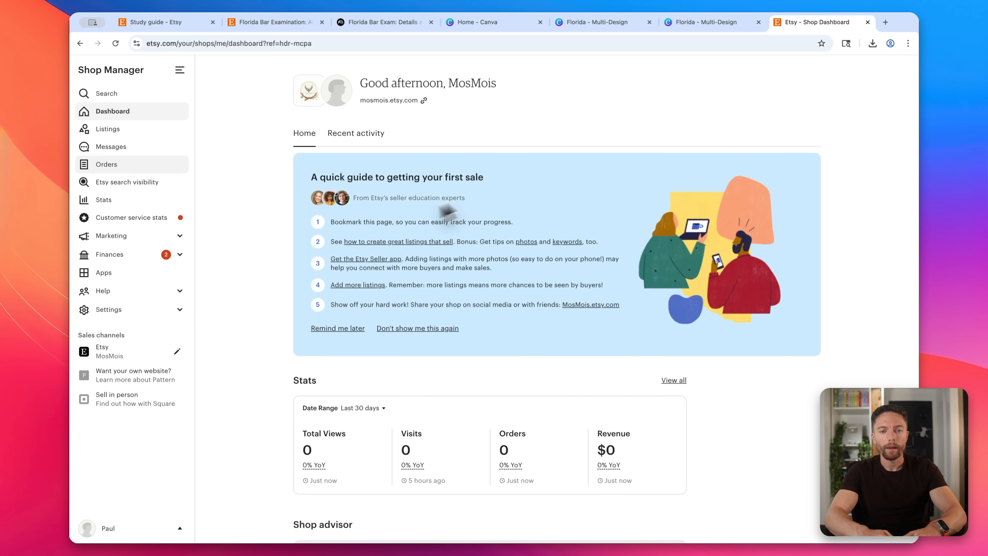
click(108, 129)
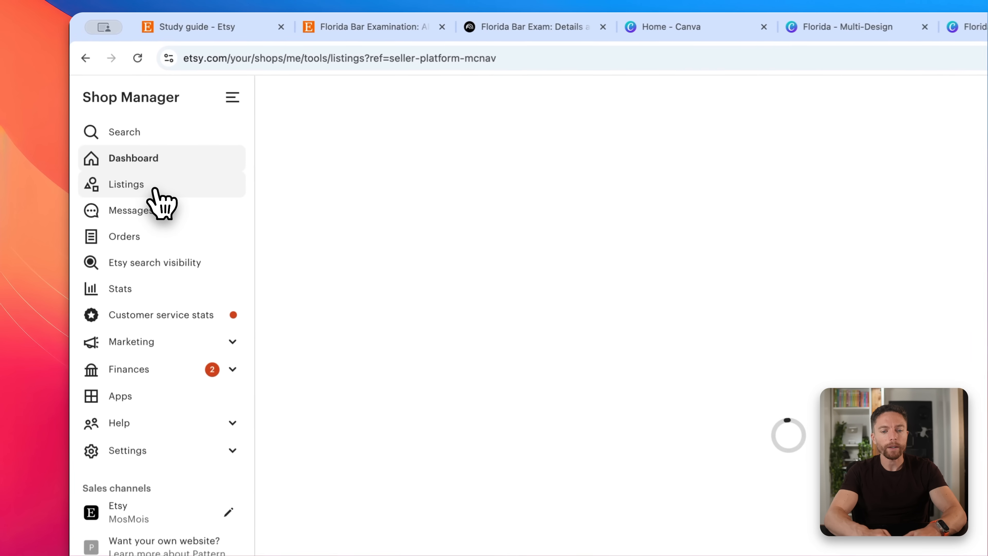
click(126, 185)
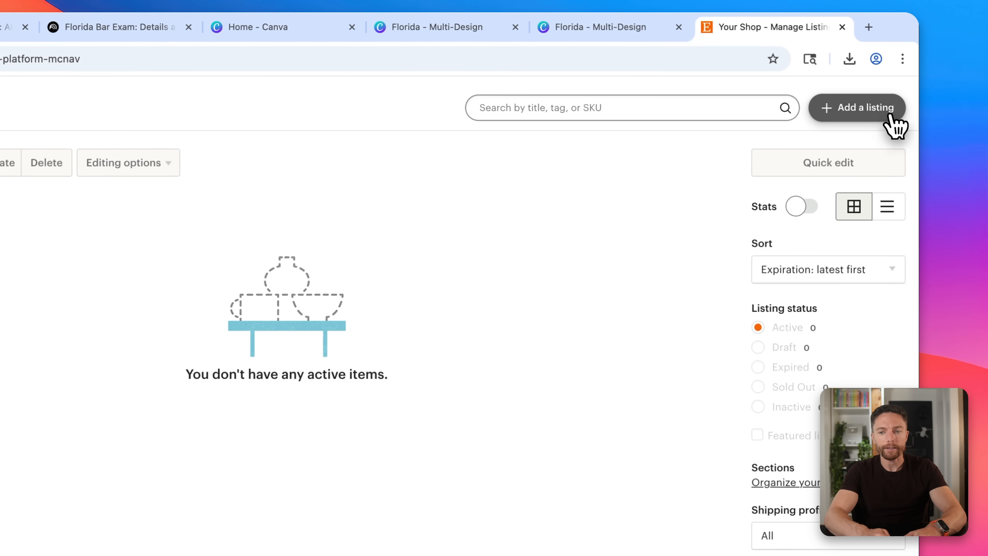
click(856, 108)
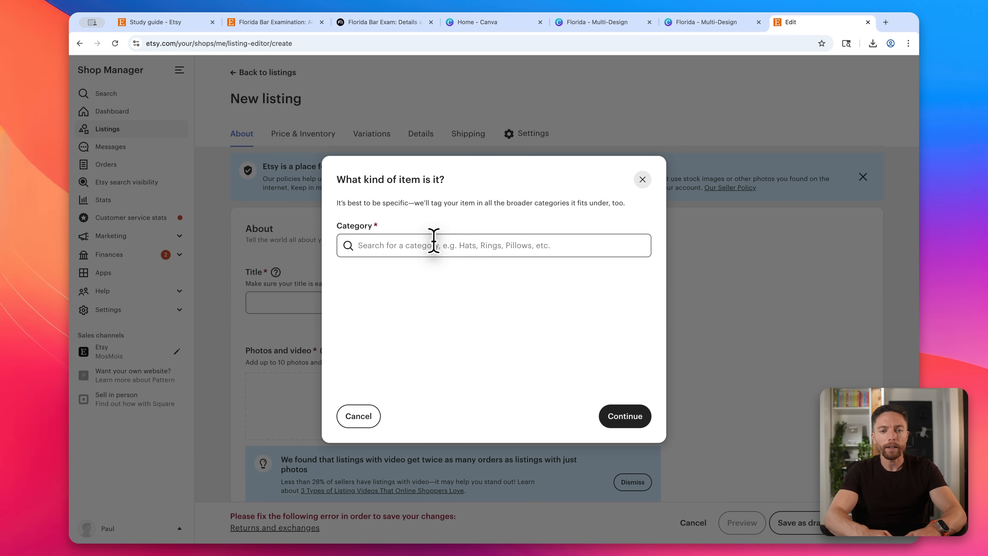
text(s)
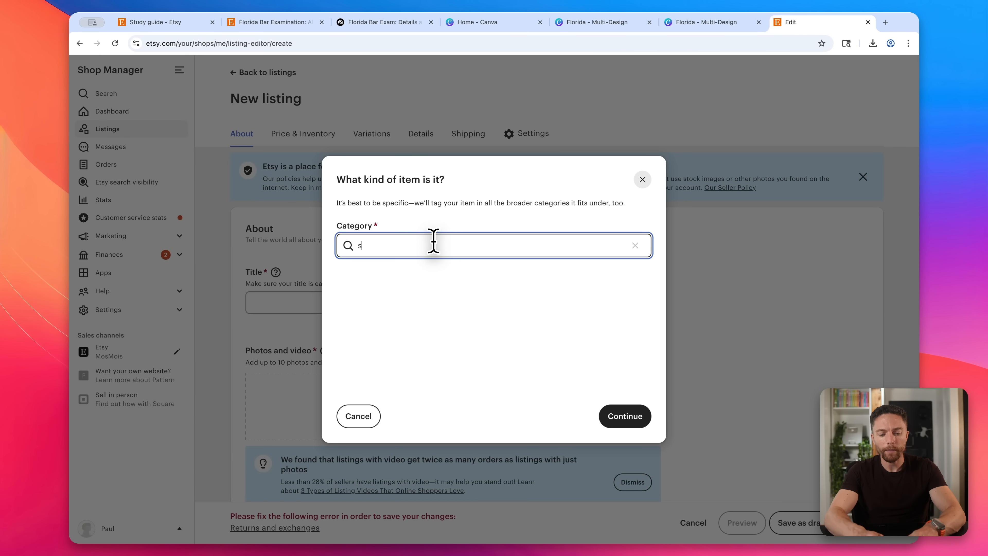
text(study guide)
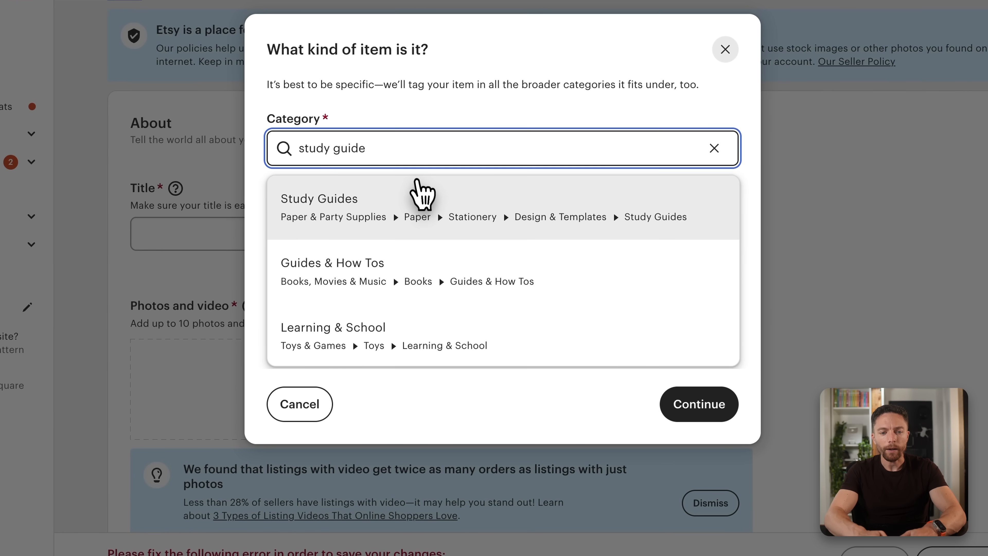
mouse_move(467, 277)
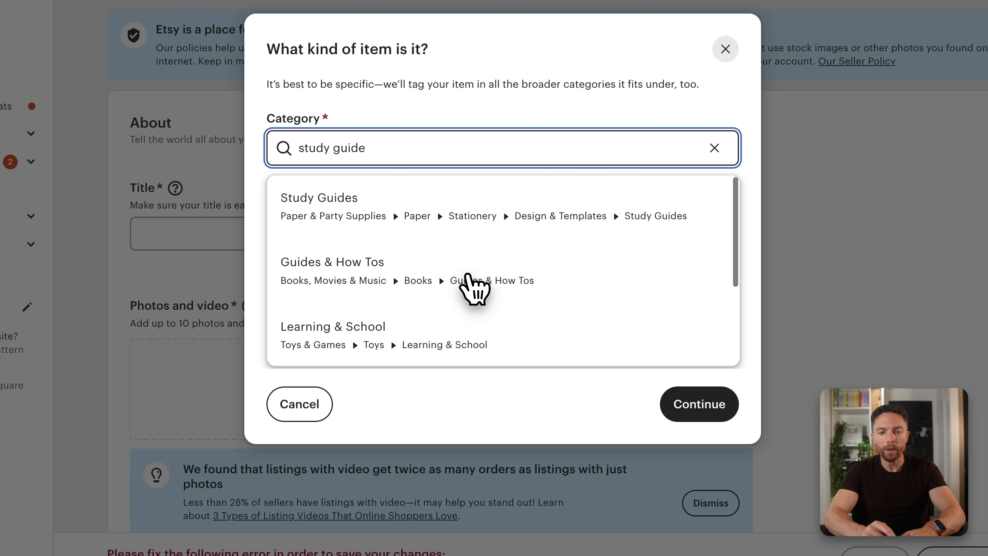
mouse_move(504, 266)
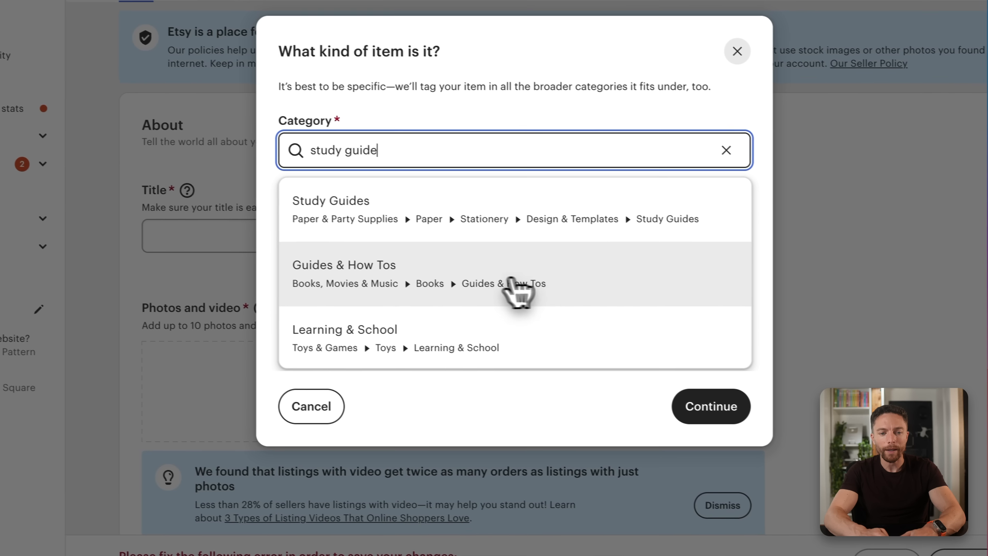
click(515, 286)
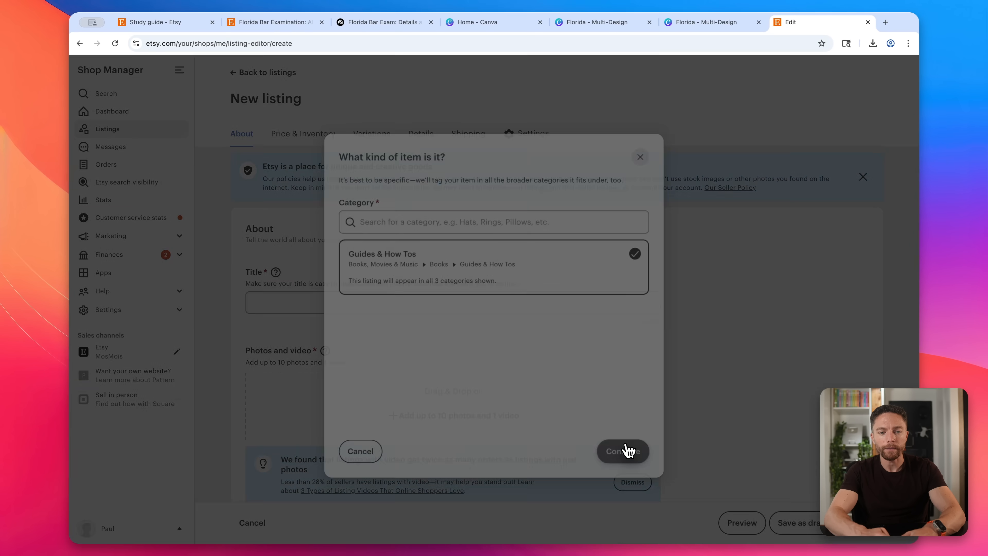
click(622, 451)
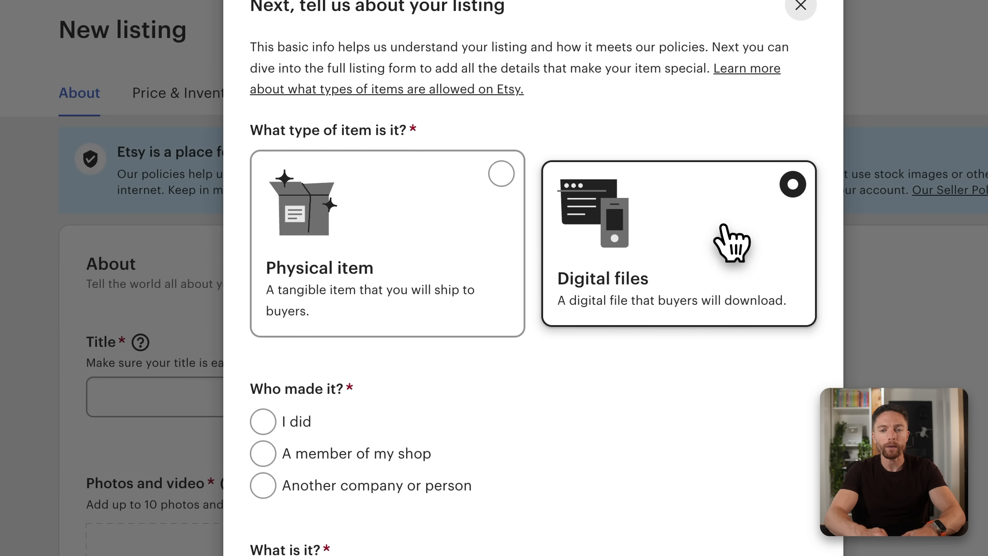
Declare the item self-made in 2020 - 2025 and continue to the About form.
scroll(down, 3)
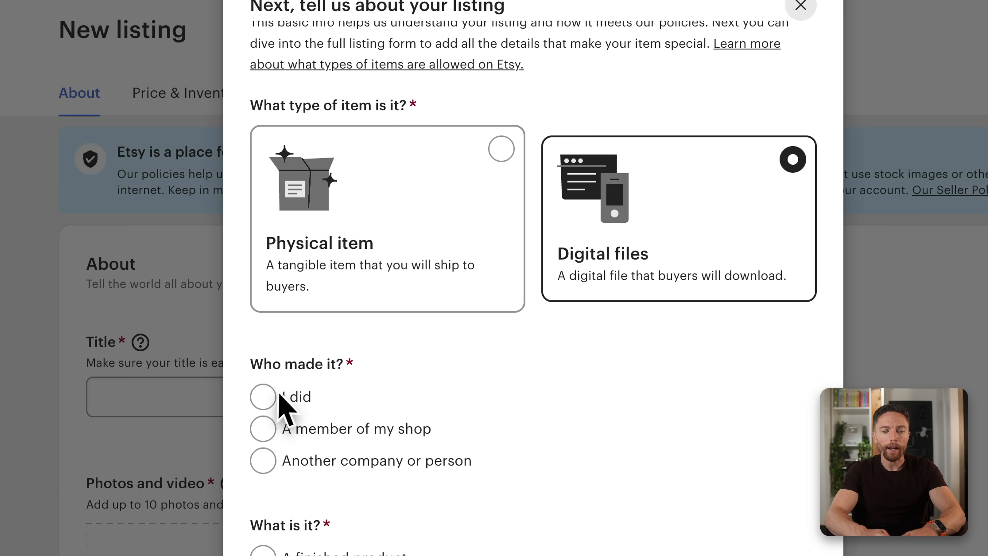
click(262, 397)
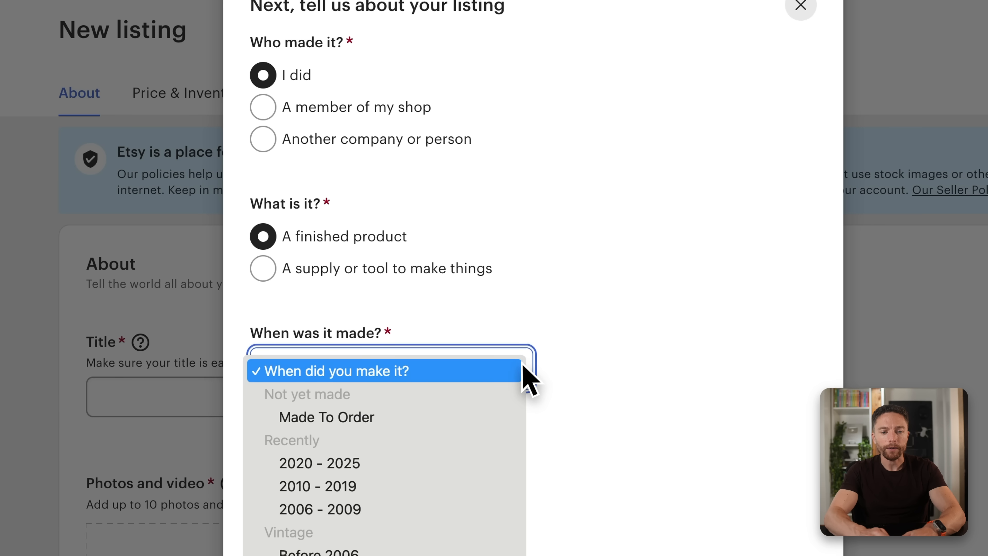
mouse_move(475, 462)
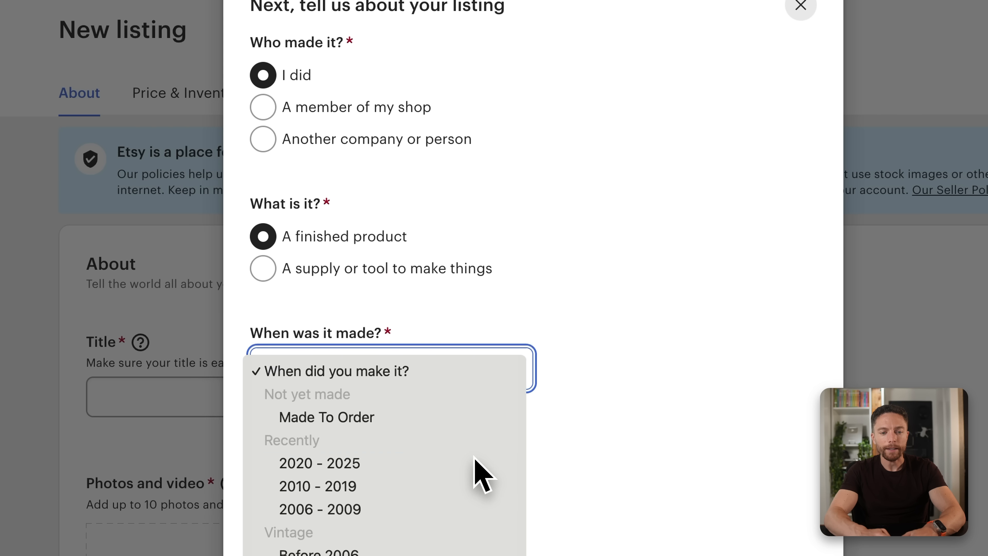
click(318, 463)
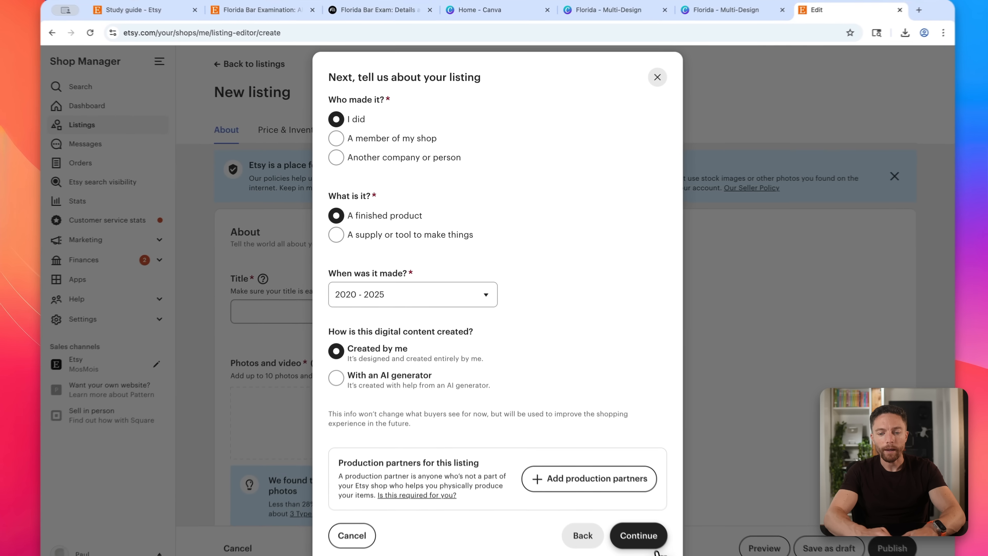
click(637, 535)
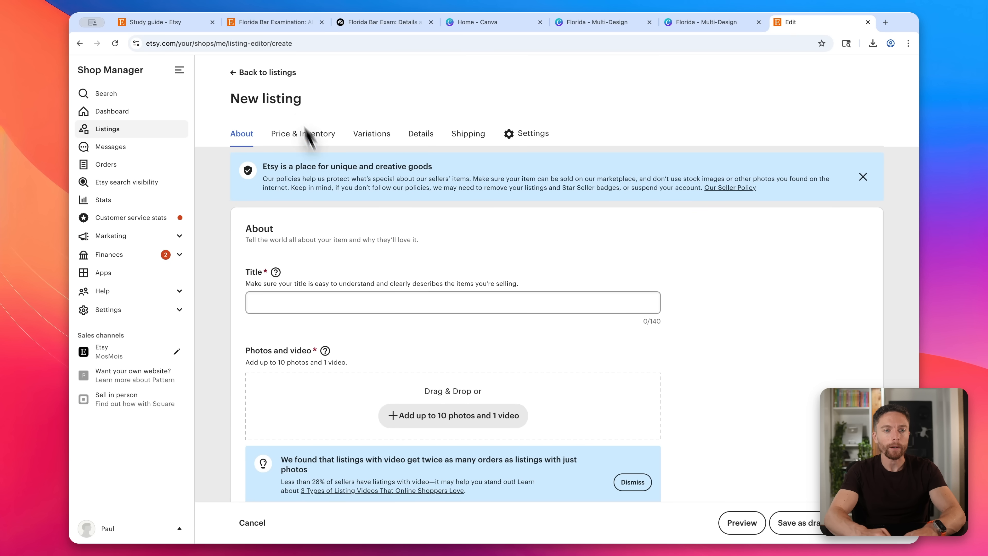
Title the listing 'Florida Bar Examination Study Guide (2025 Version)' modeled on a competitor's title.
click(270, 21)
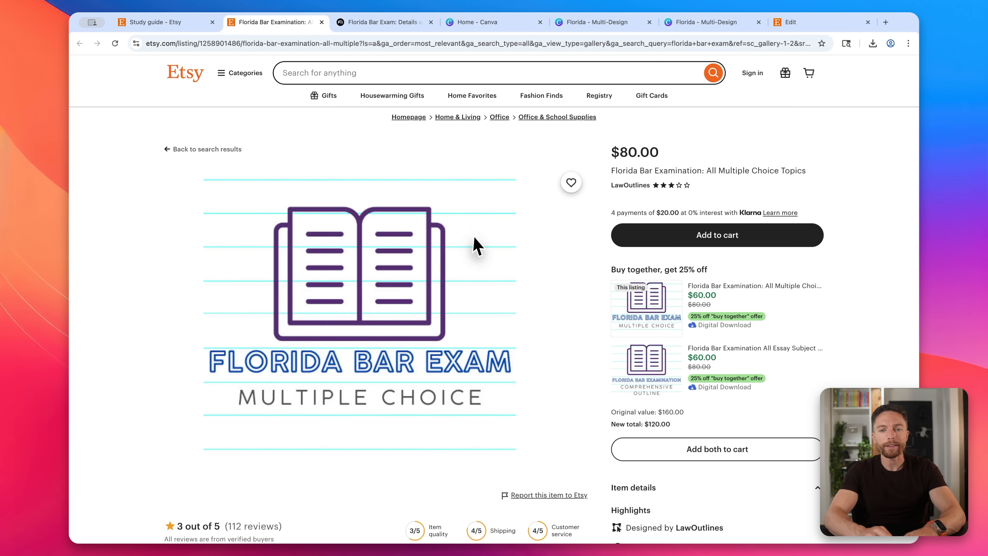
scroll(down, 3)
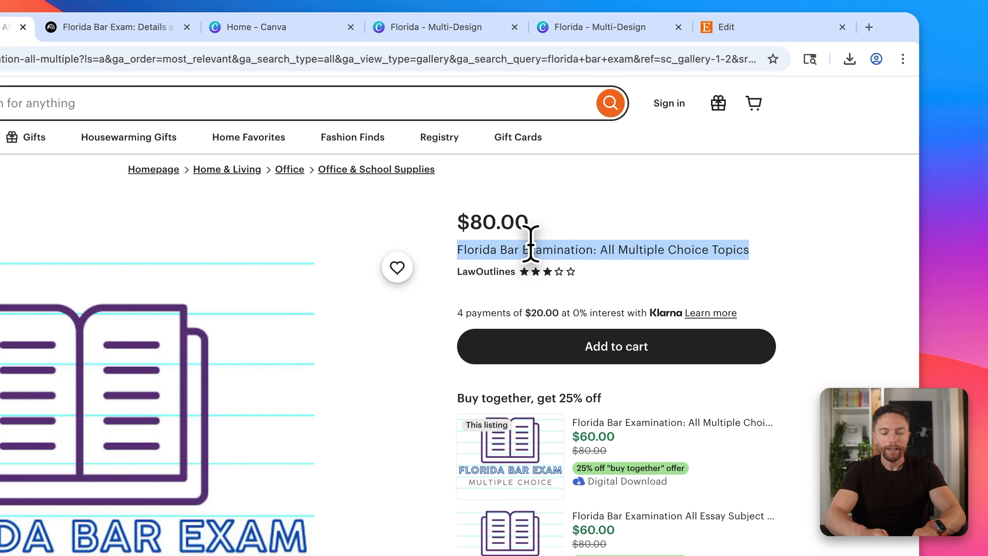
mouse_move(548, 233)
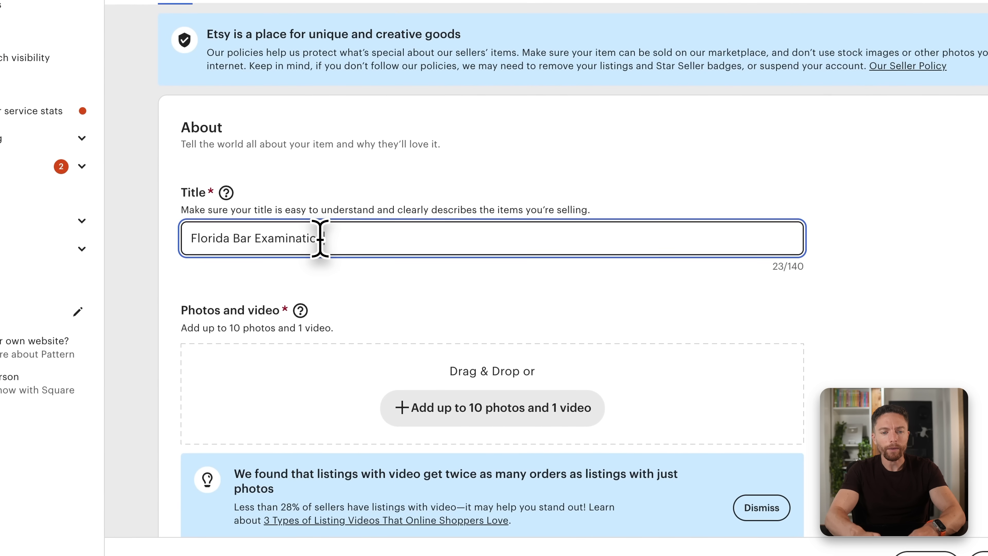
text(Study Guide (2025)
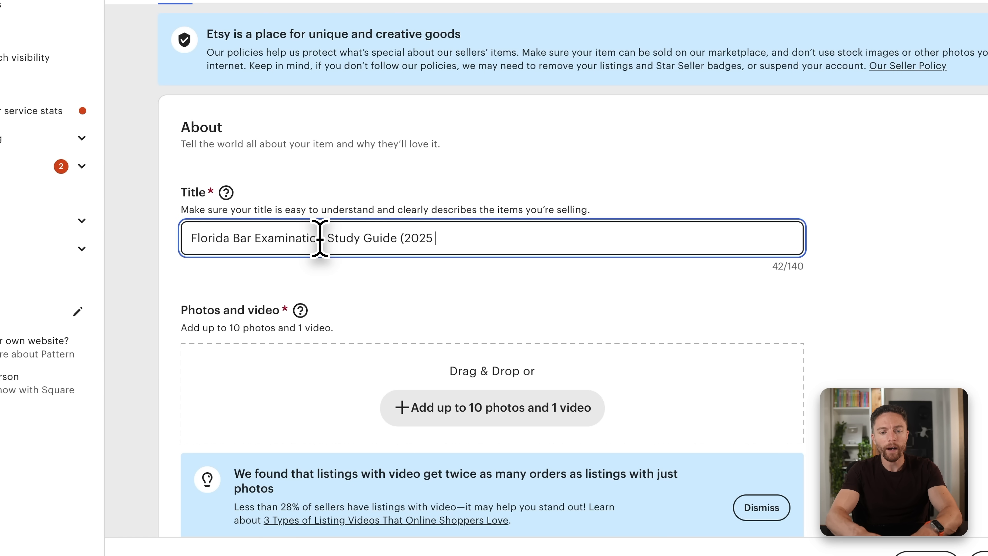
text(Version))
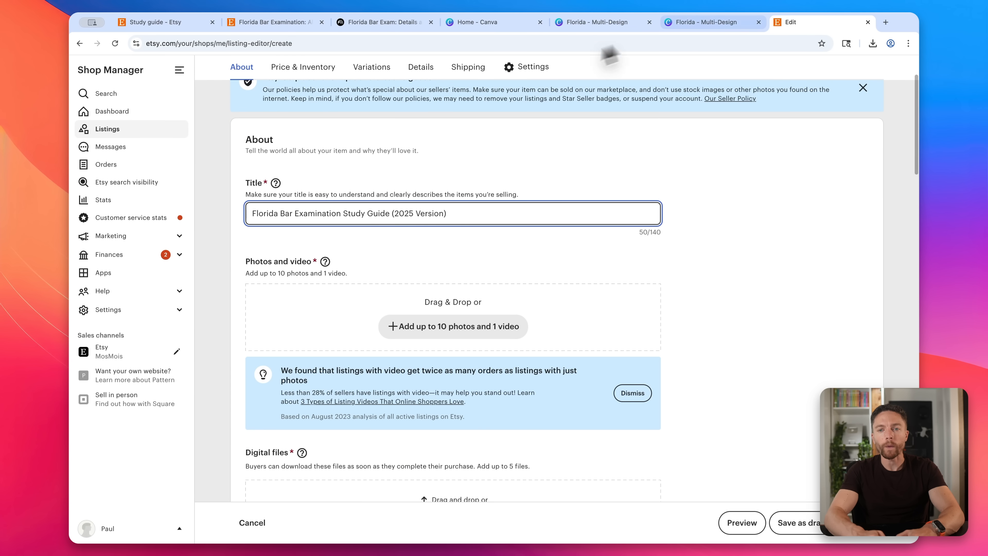
mouse_move(688, 26)
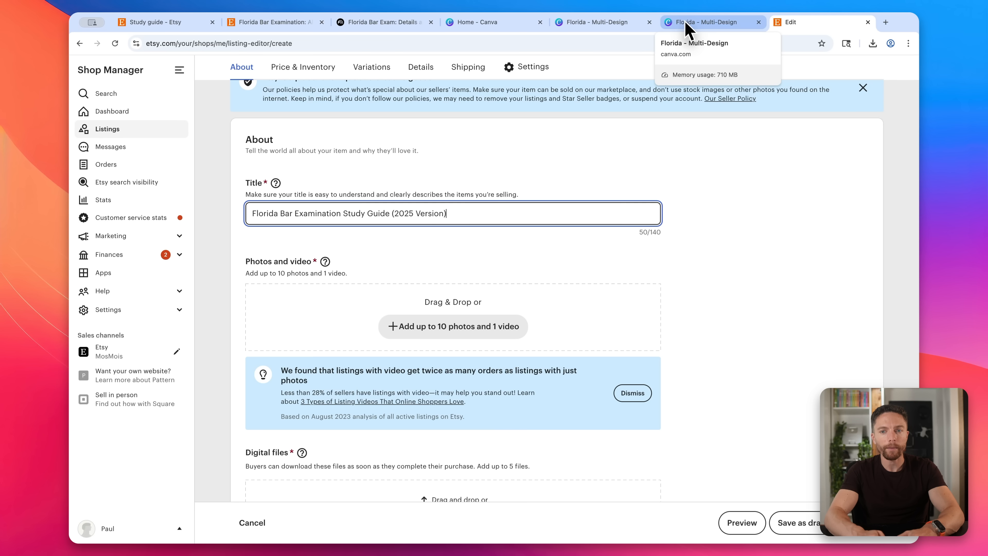
mouse_move(724, 36)
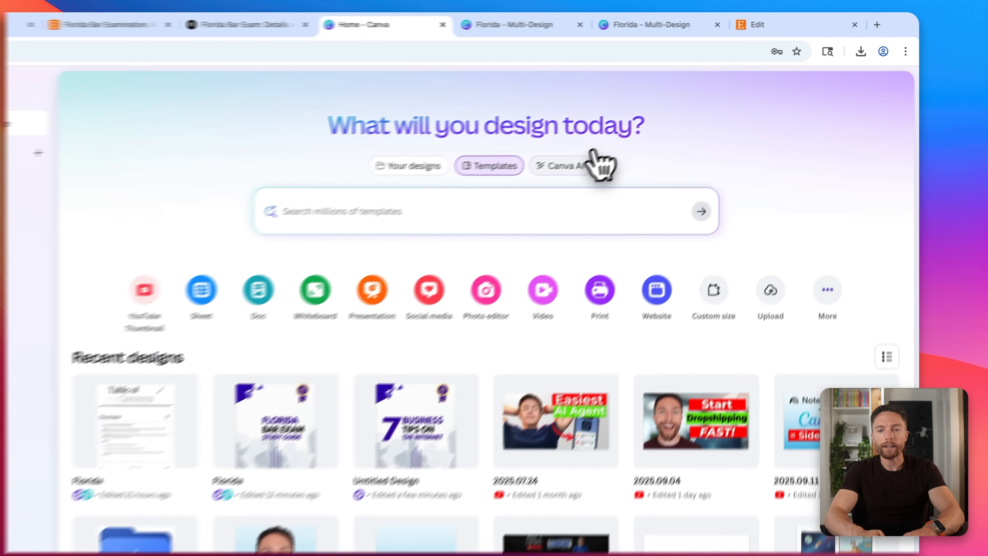
Submit a Canva AI image request for a Florida bar exam study guide ebook cover mock-up.
click(561, 168)
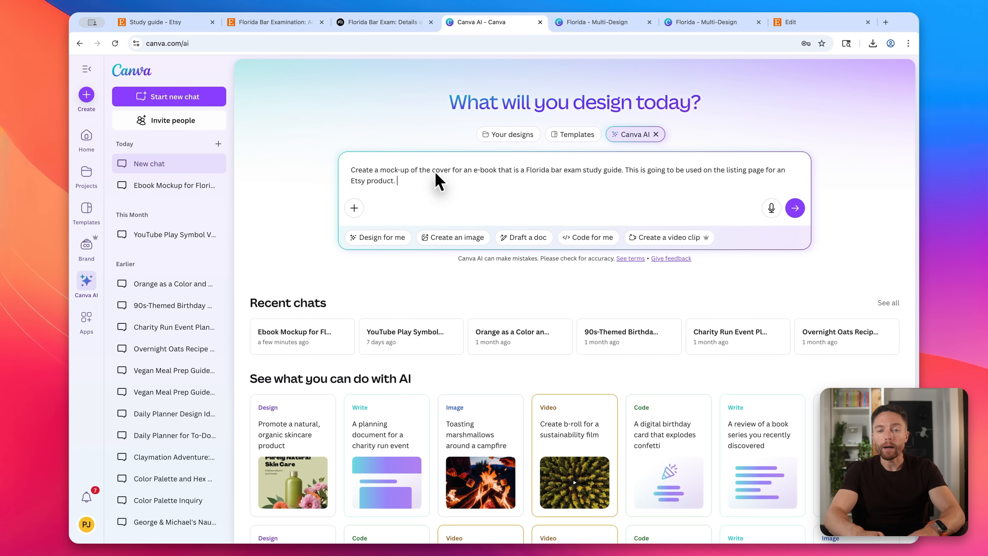
mouse_move(576, 188)
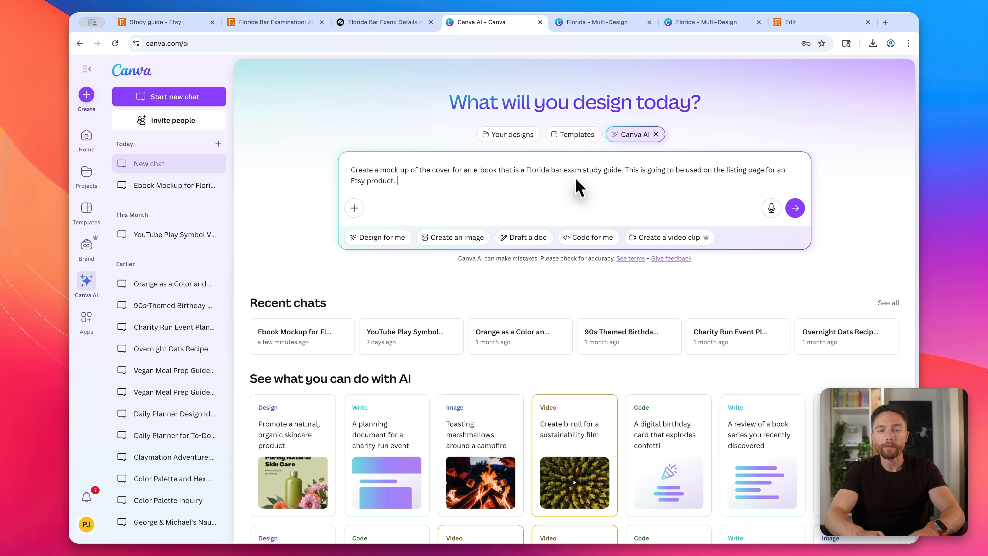
mouse_move(668, 186)
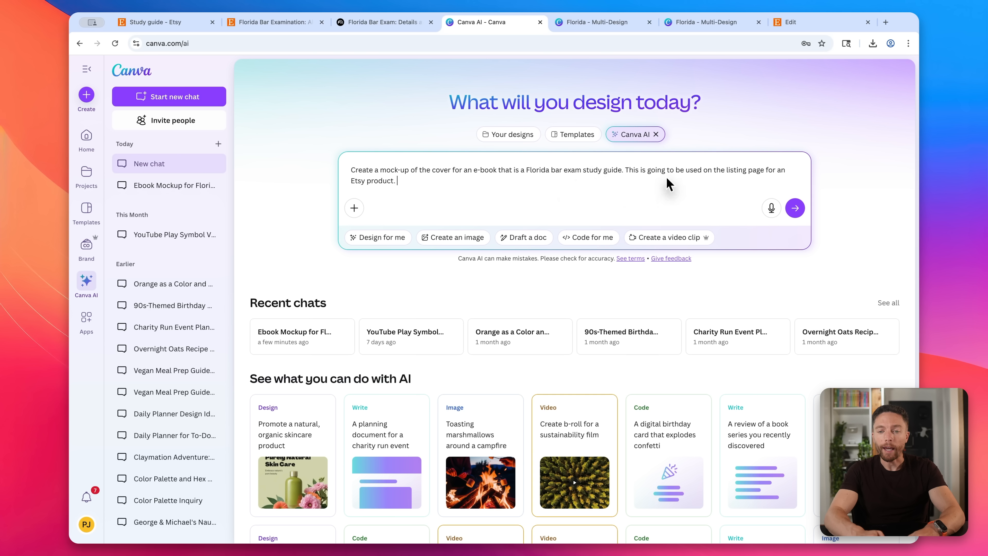
mouse_move(795, 208)
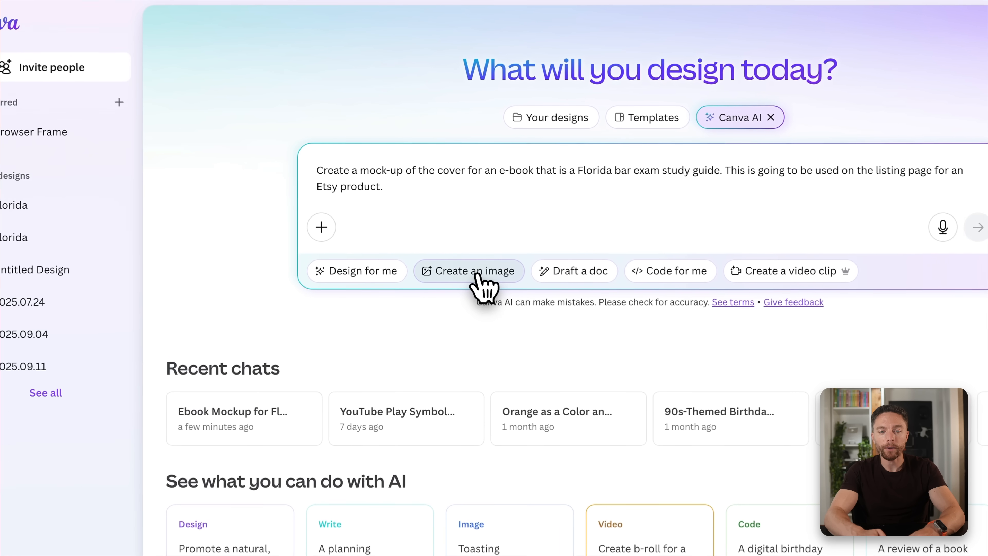
click(469, 270)
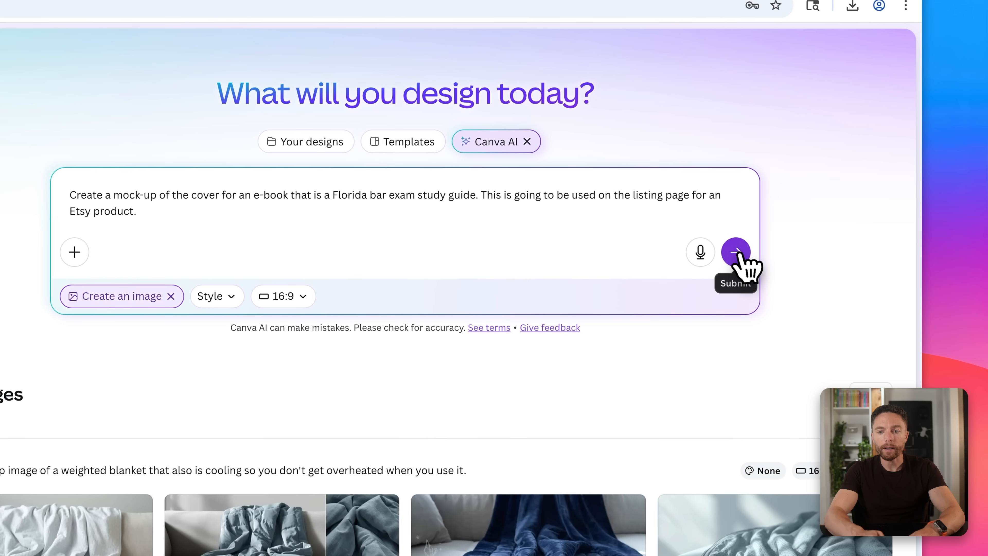
click(736, 252)
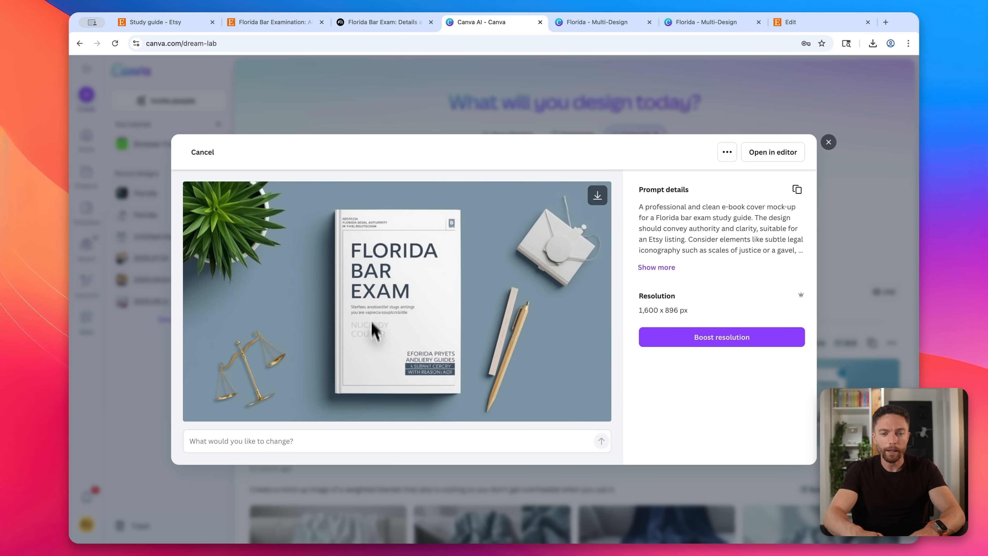
mouse_move(738, 309)
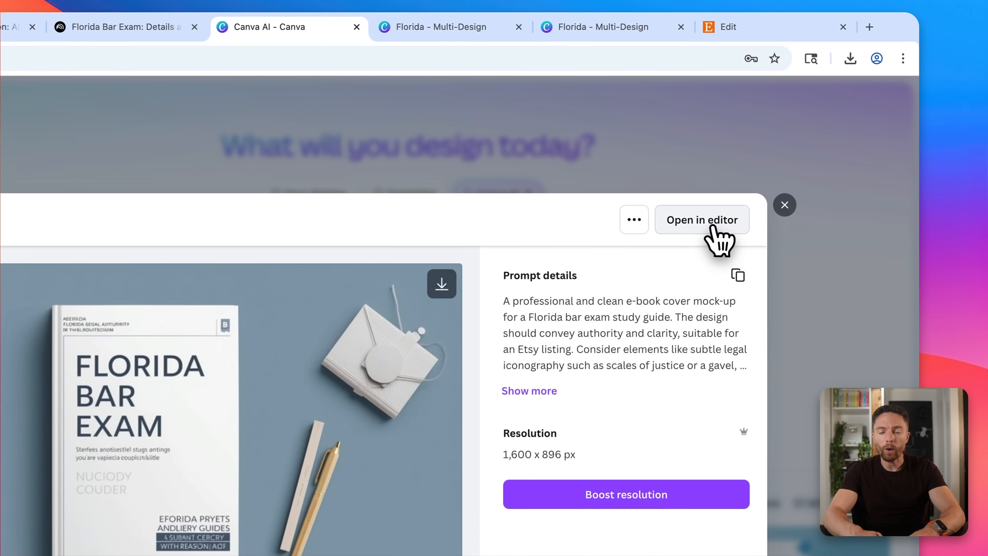
Open the generated cover mock-up in Canva's editor as a 1600×896 design.
click(703, 220)
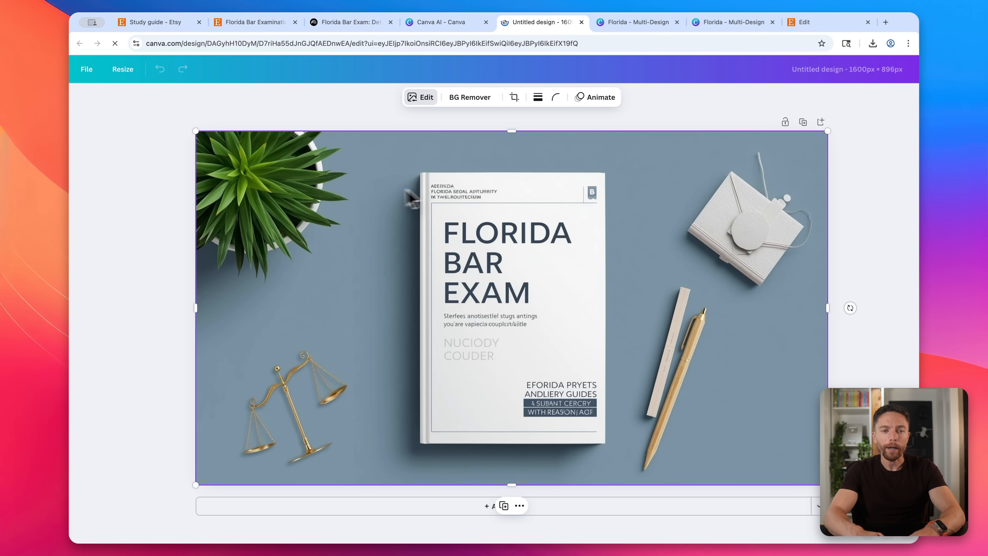
Run text grab on the mock-up cover's bottom wording and download the mock-up image.
click(425, 97)
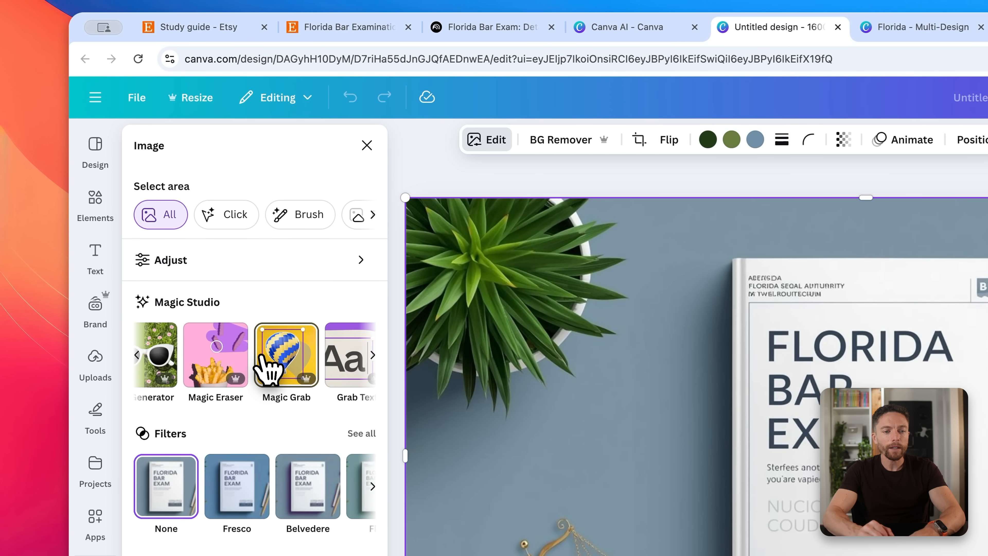
scroll(down, 3)
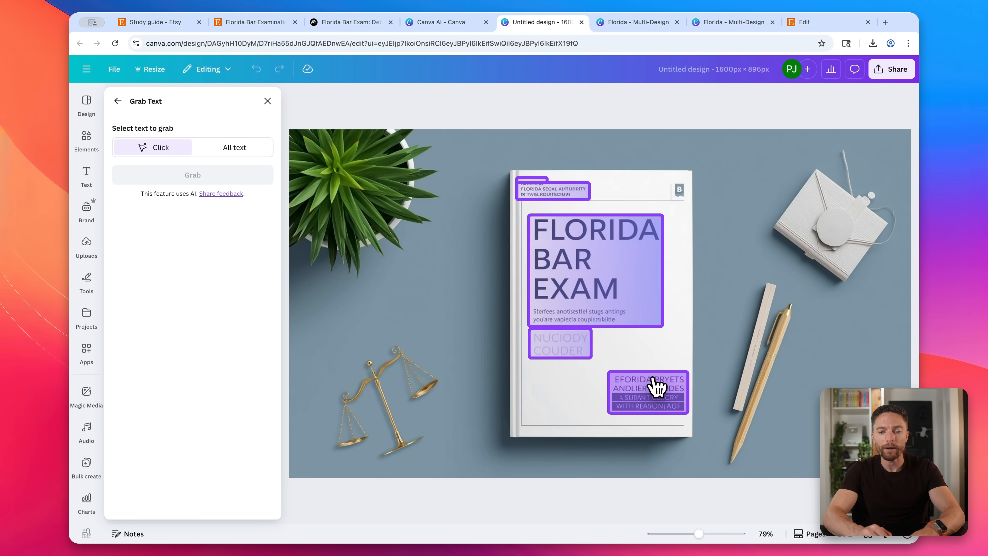
click(653, 388)
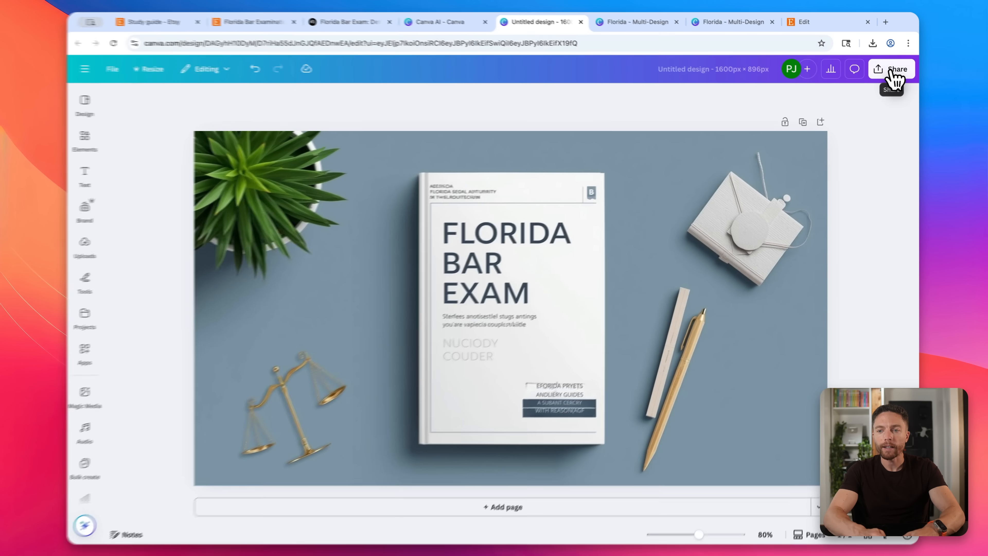
click(891, 69)
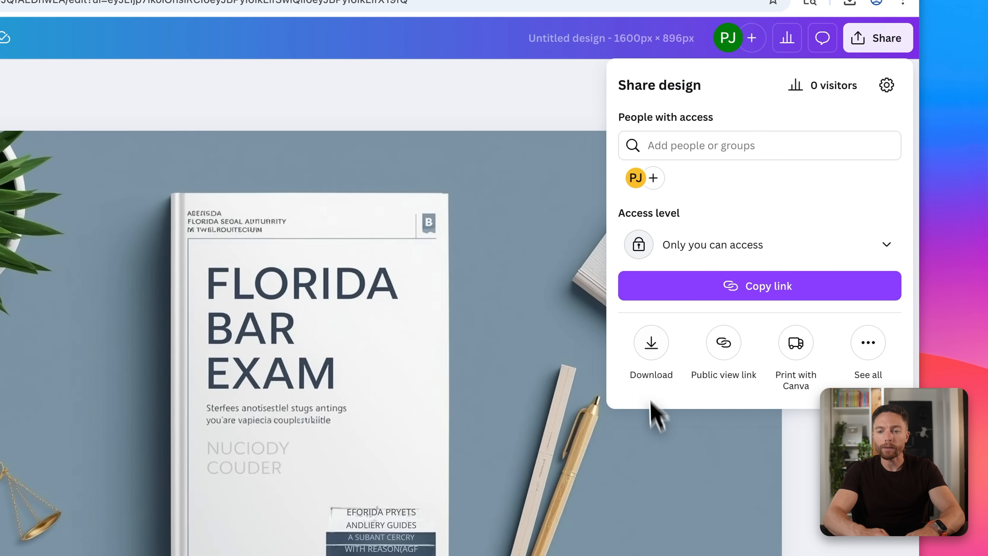
click(650, 343)
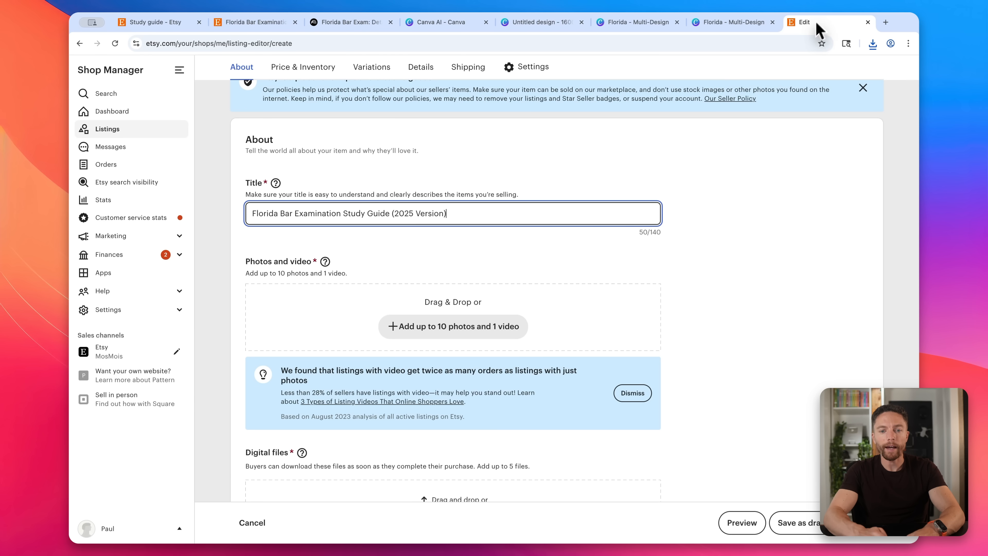
Back in the Etsy draft, upload Florida.pdf in the Digital files section.
click(453, 327)
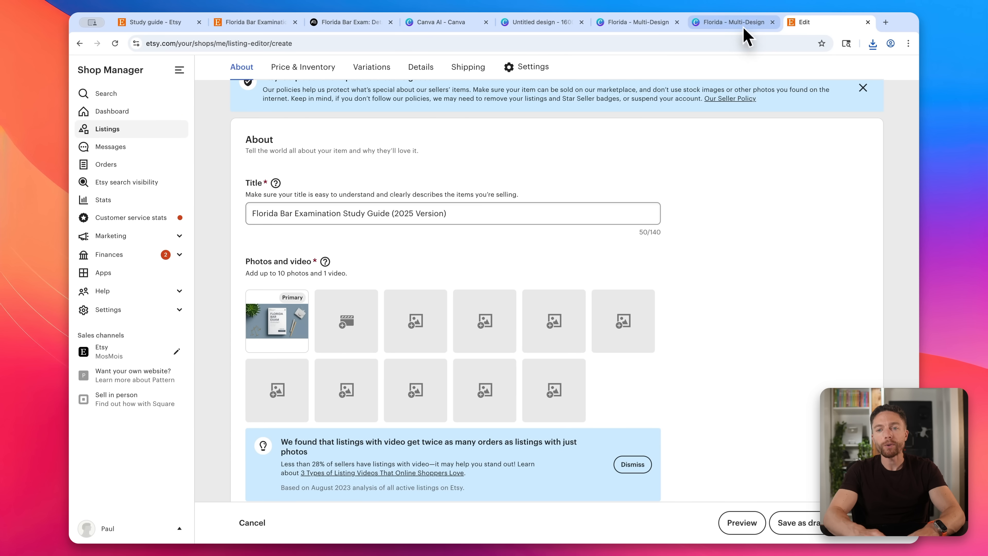
mouse_move(407, 337)
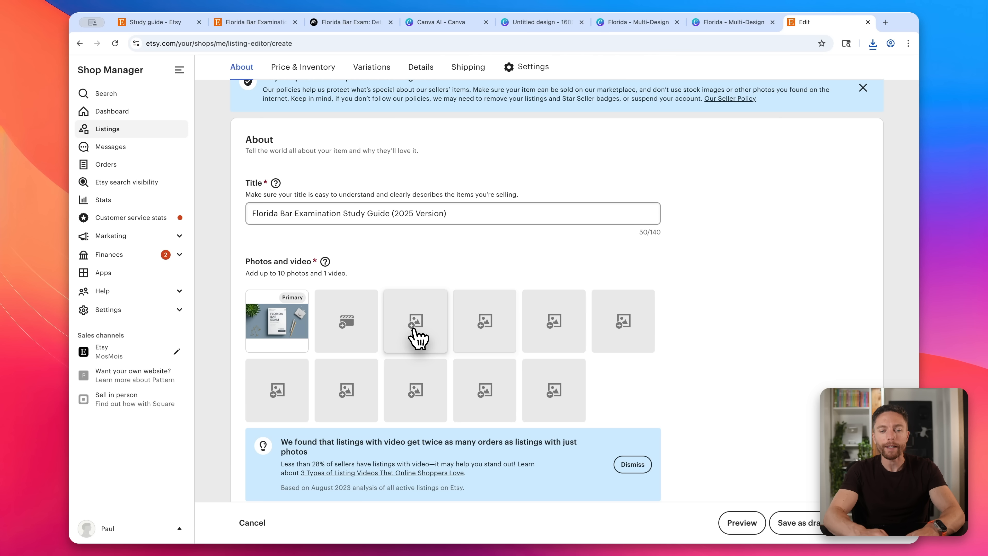
mouse_move(436, 340)
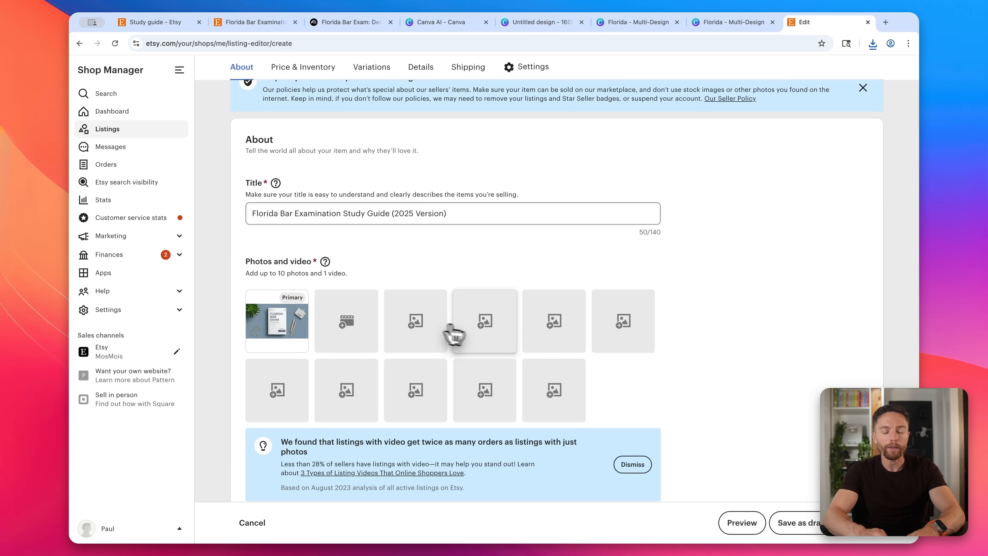
mouse_move(681, 301)
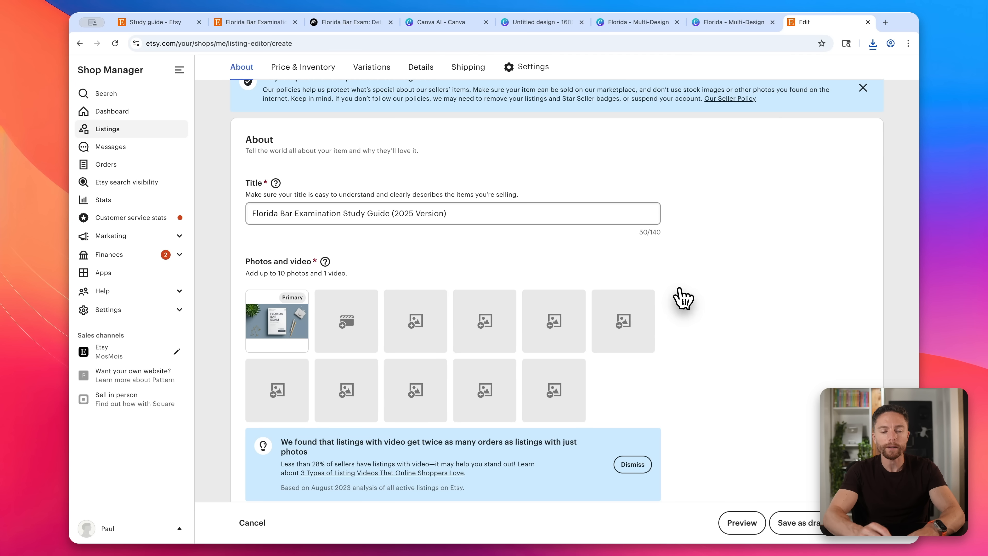
scroll(down, 3)
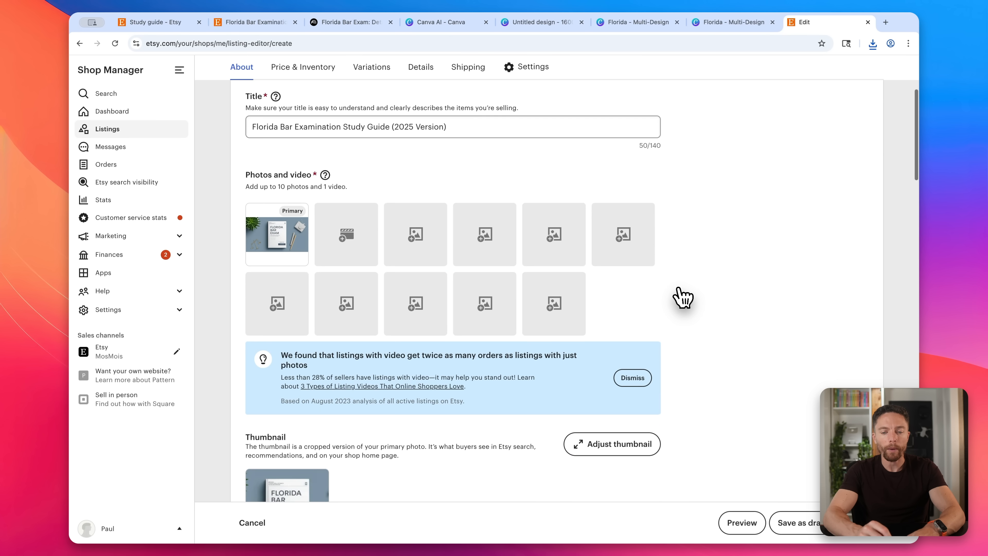
scroll(down, 3)
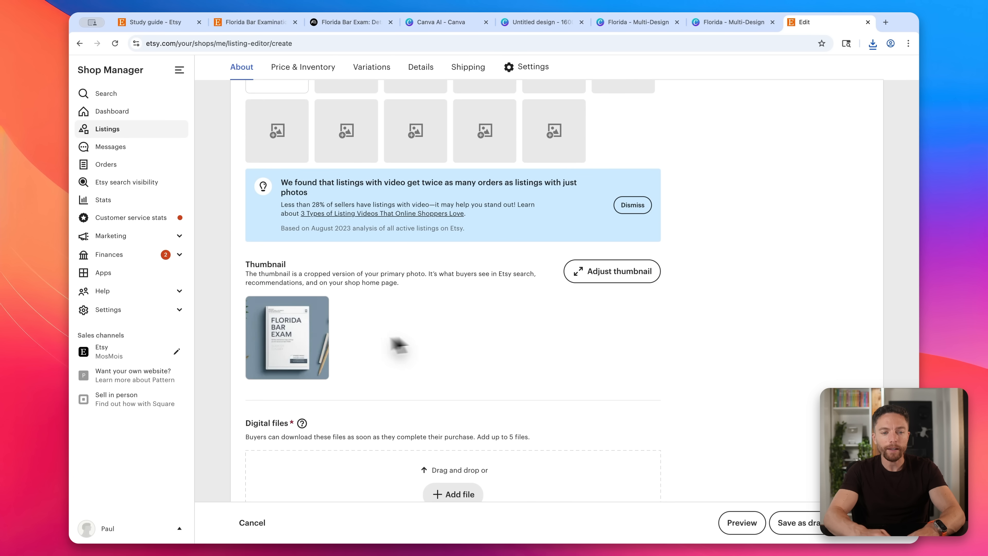
scroll(down, 3)
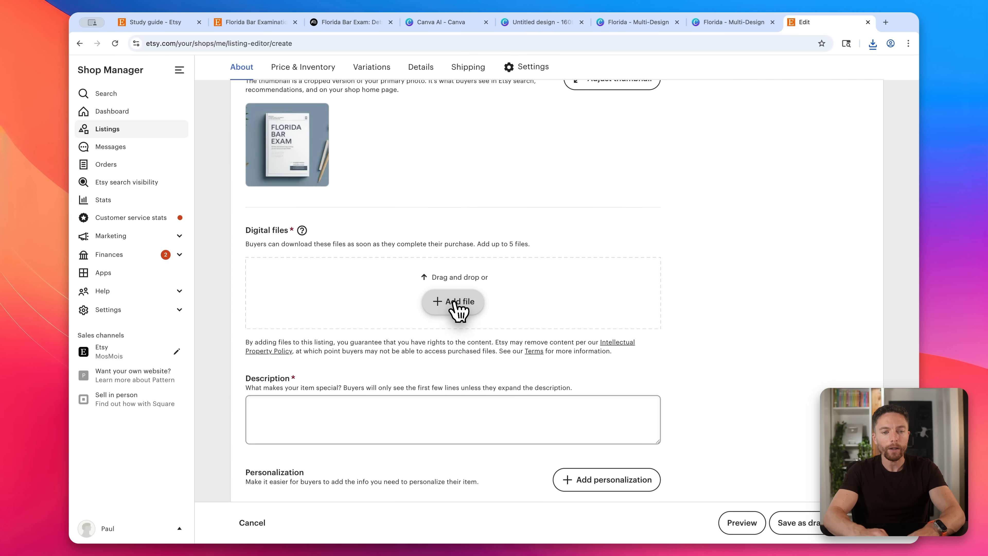
mouse_move(390, 262)
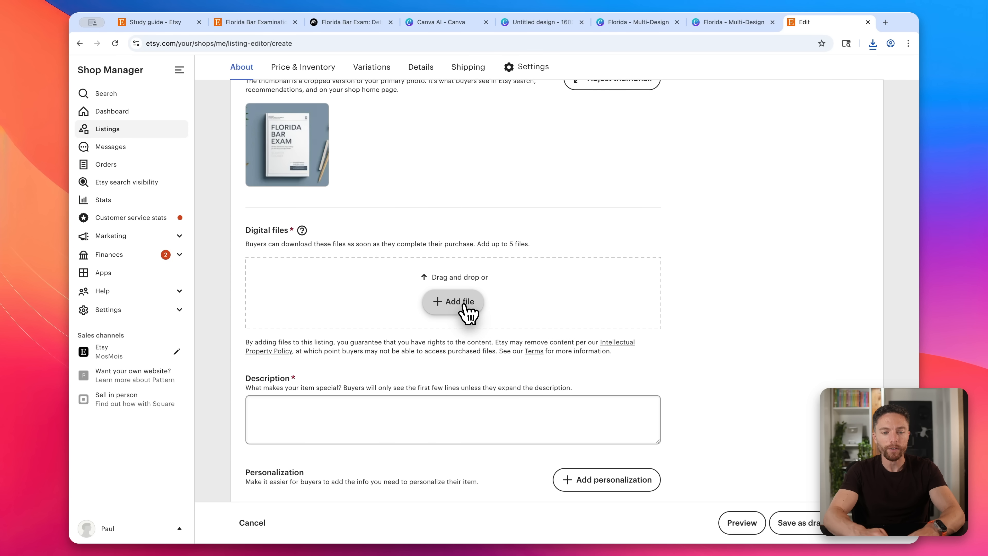
click(454, 302)
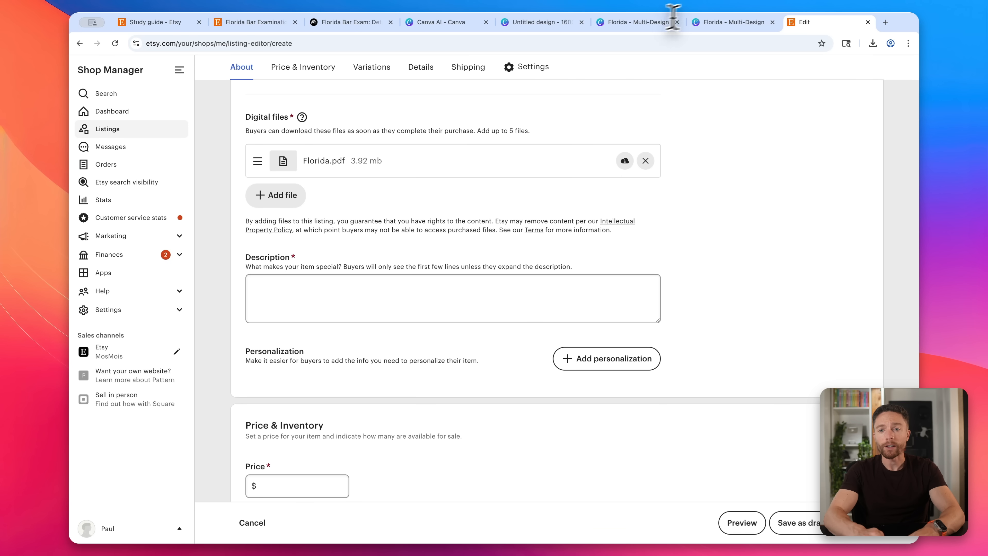
mouse_move(452, 25)
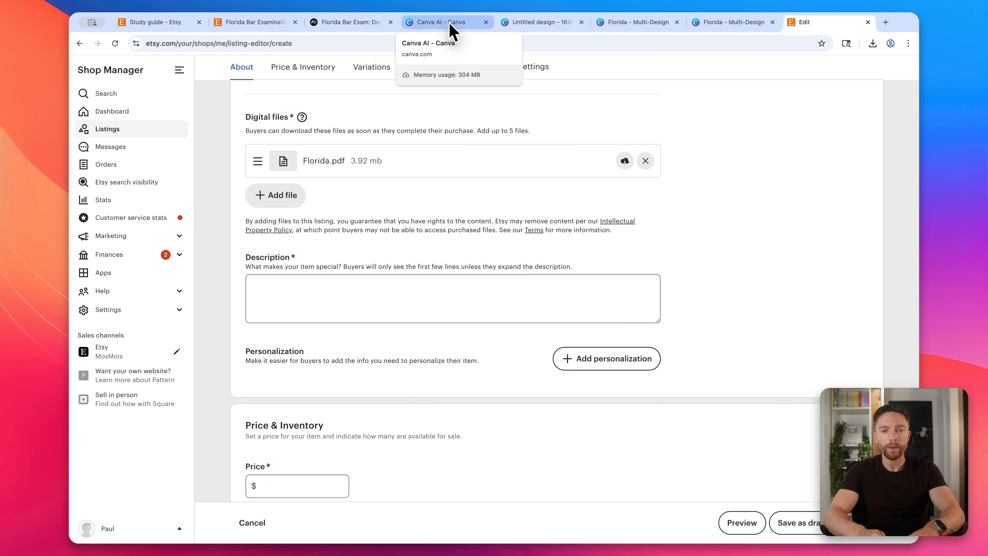
Send Canva AI a request for a persuasive Florida Bar Exam study guide Etsy description.
click(448, 22)
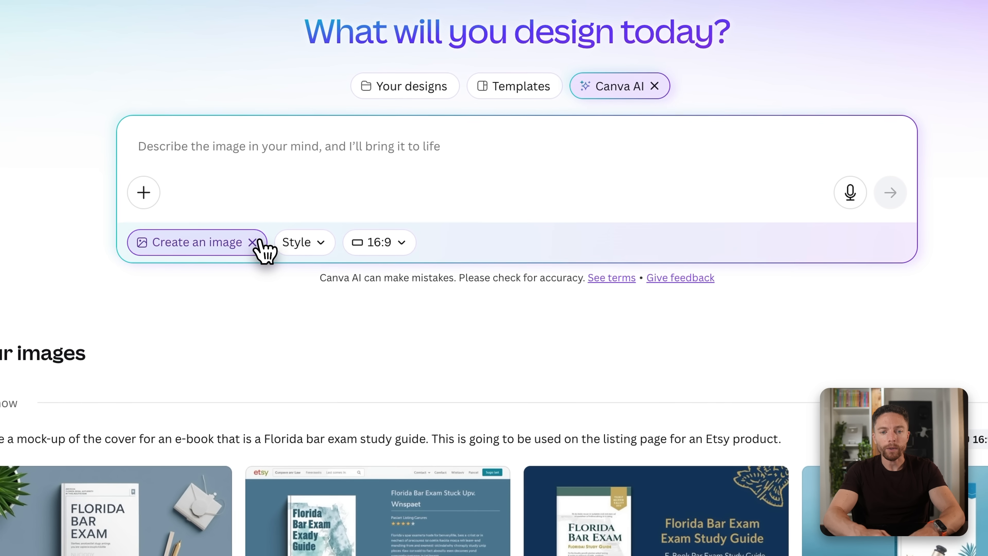
click(252, 241)
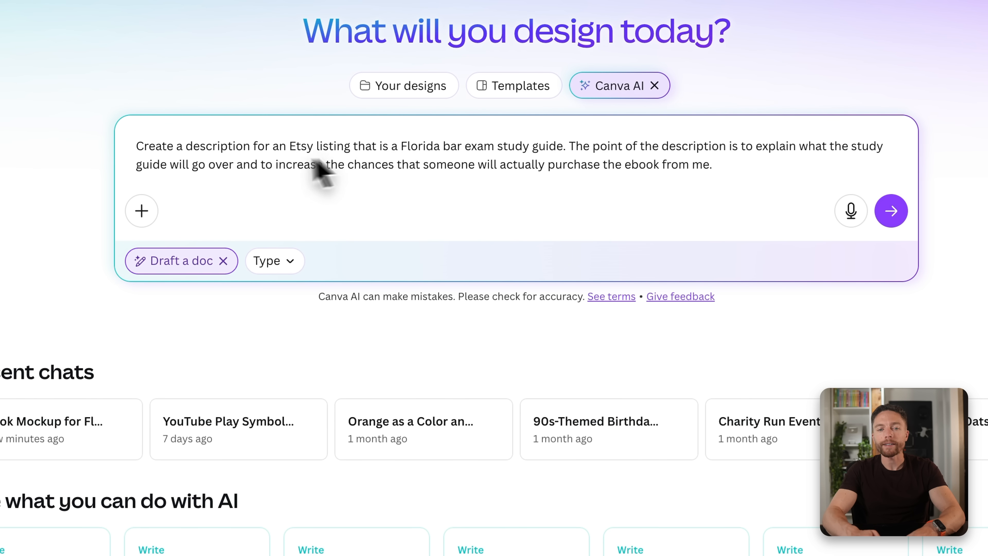
mouse_move(410, 170)
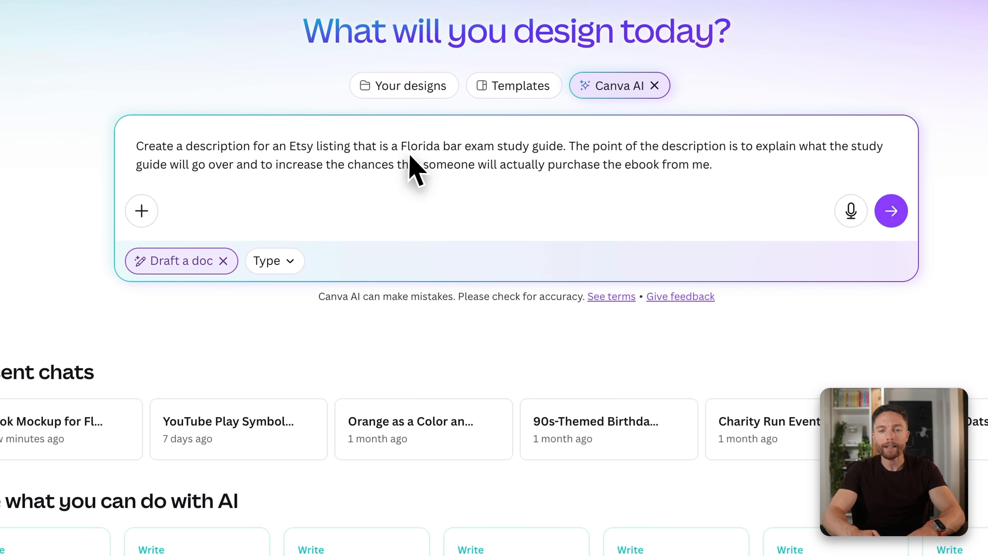
mouse_move(536, 167)
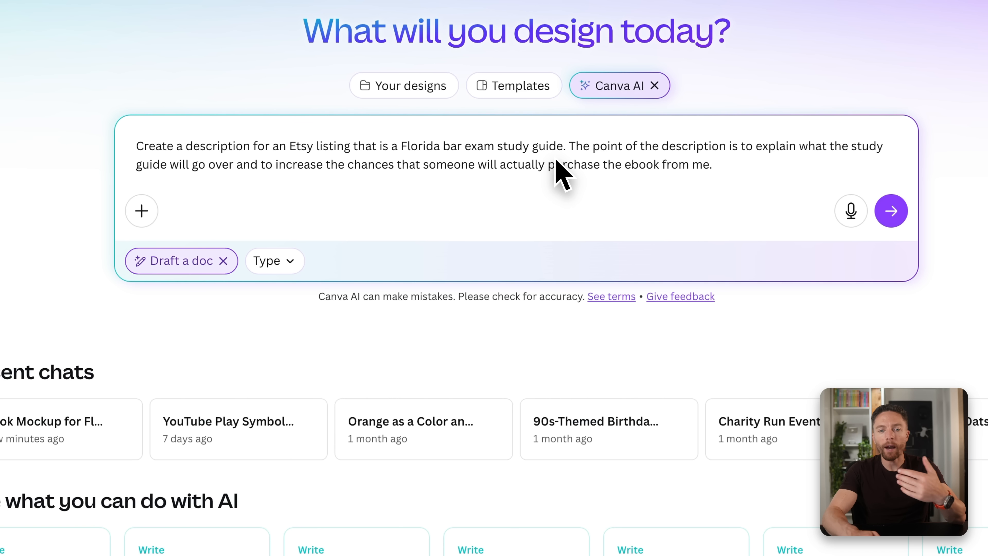
mouse_move(571, 179)
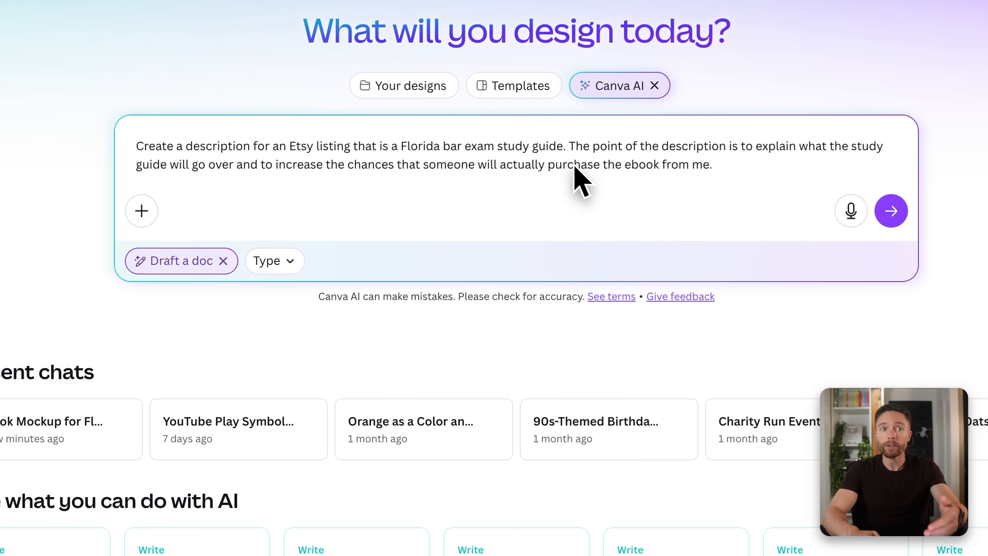
mouse_move(806, 208)
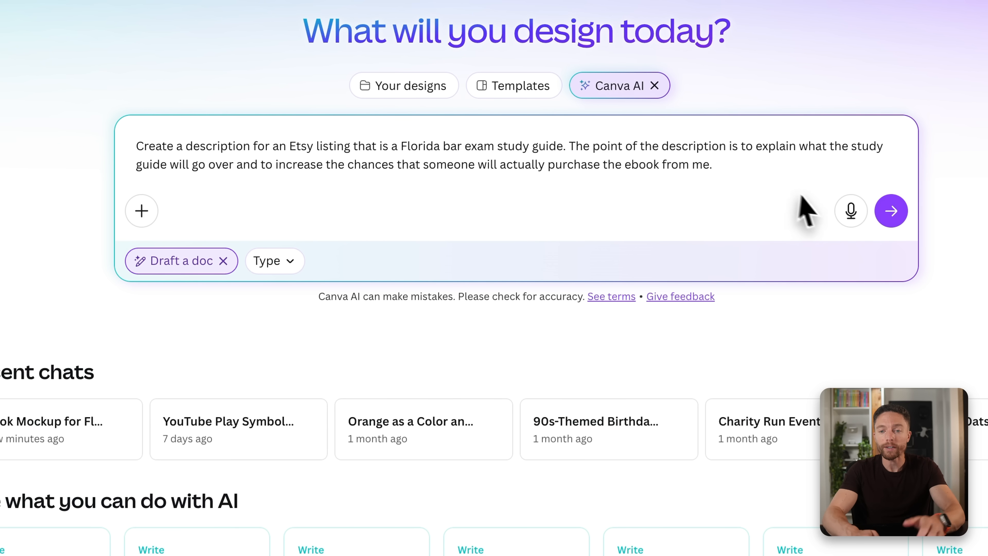
click(891, 210)
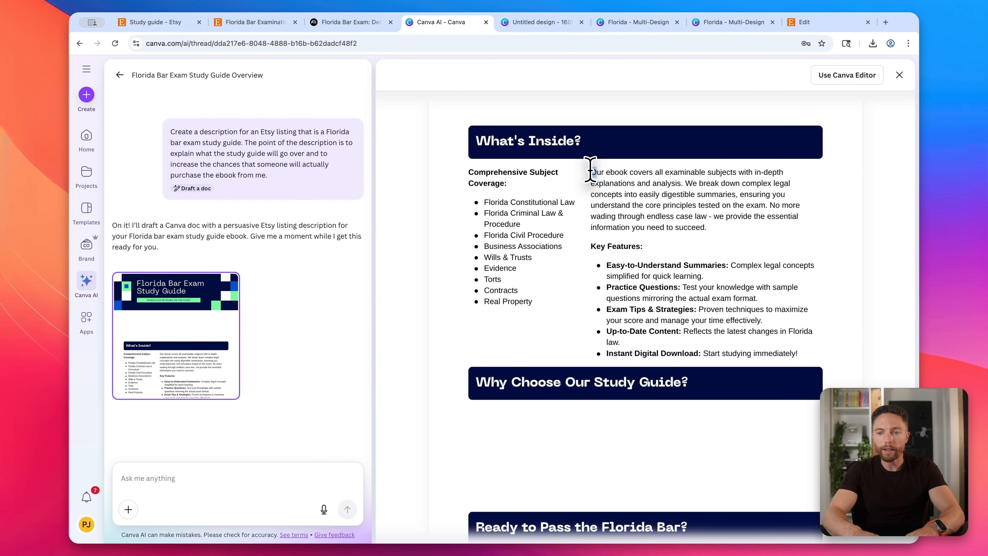
Select the generated overview and key features text and bring it over to the Etsy editor.
drag(590, 172, 797, 353)
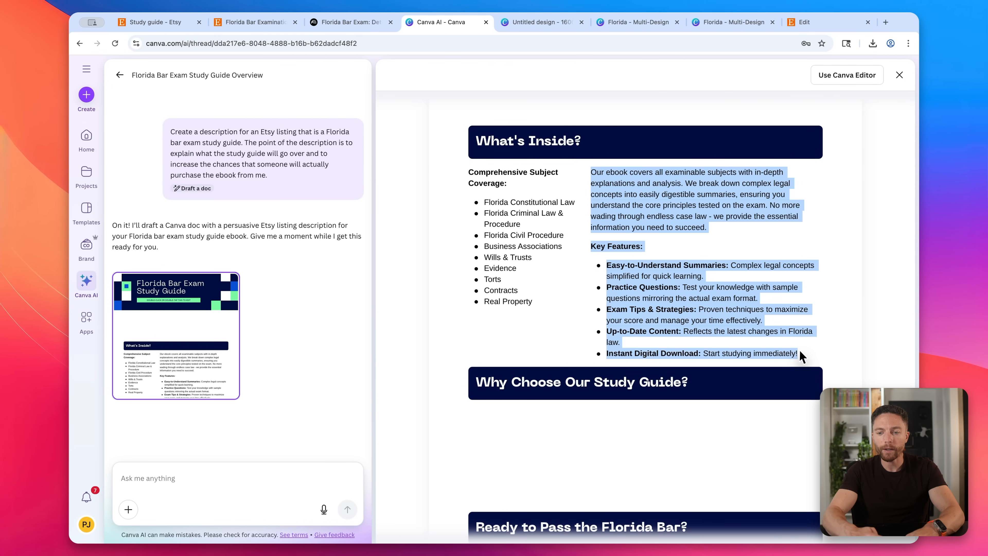
click(805, 23)
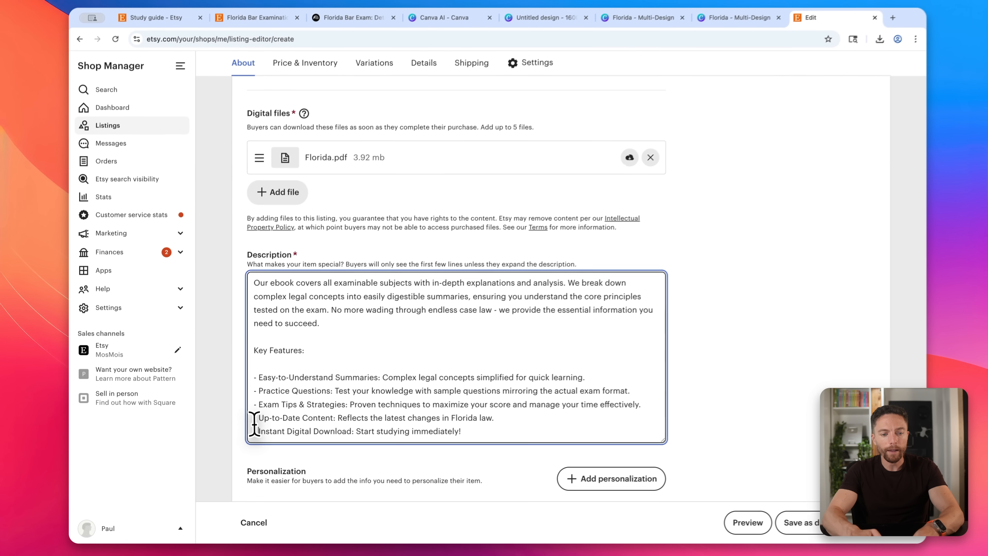
Scroll to Price & Inventory and open the competitor's $80.00 Florida Bar Examination listing.
scroll(down, 3)
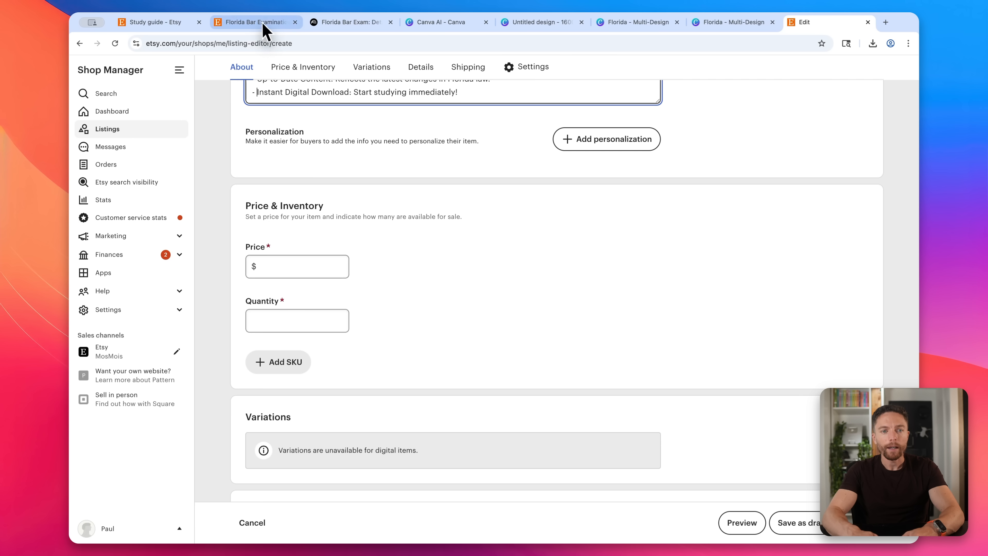
mouse_move(266, 29)
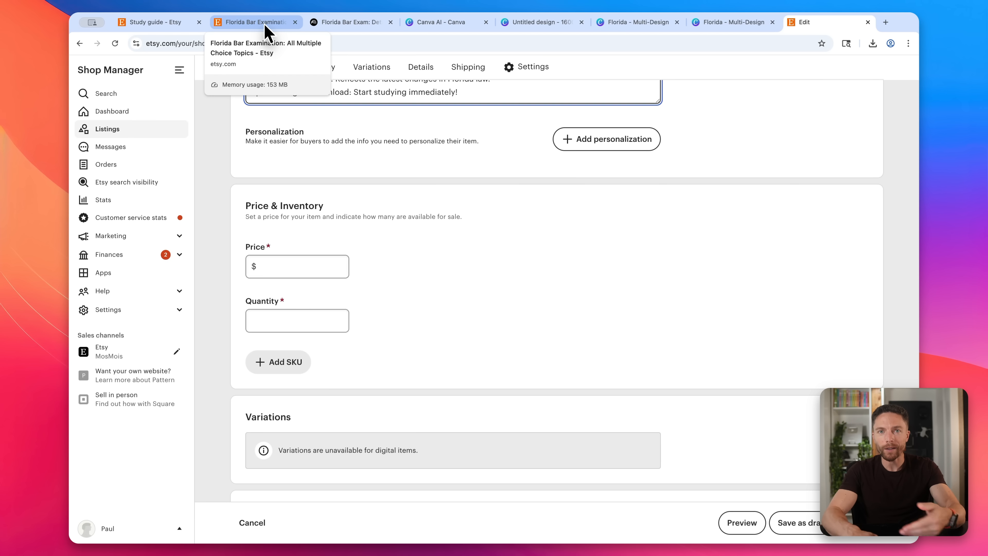
click(257, 22)
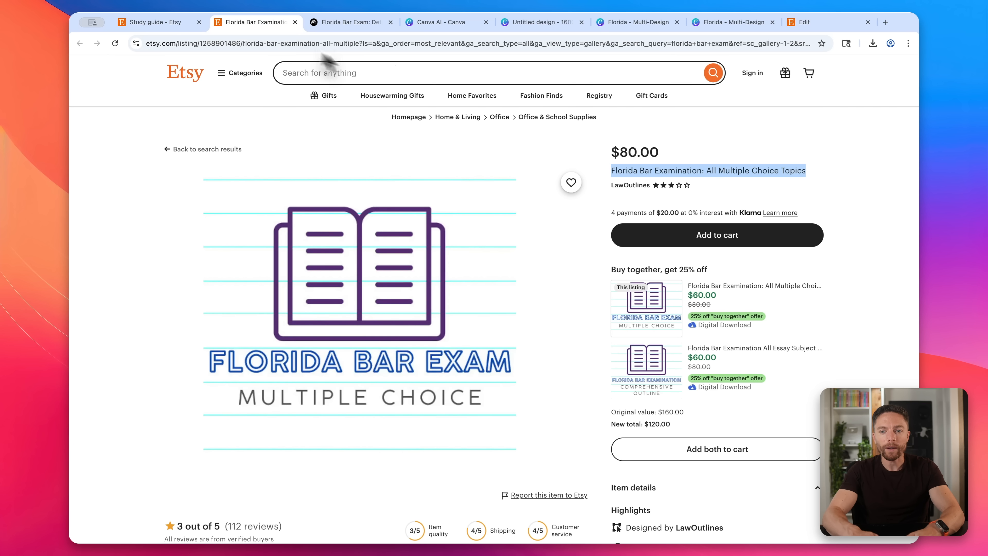
Enter a price of 65 and a quantity of 100, checking the competitor's price in between.
click(804, 22)
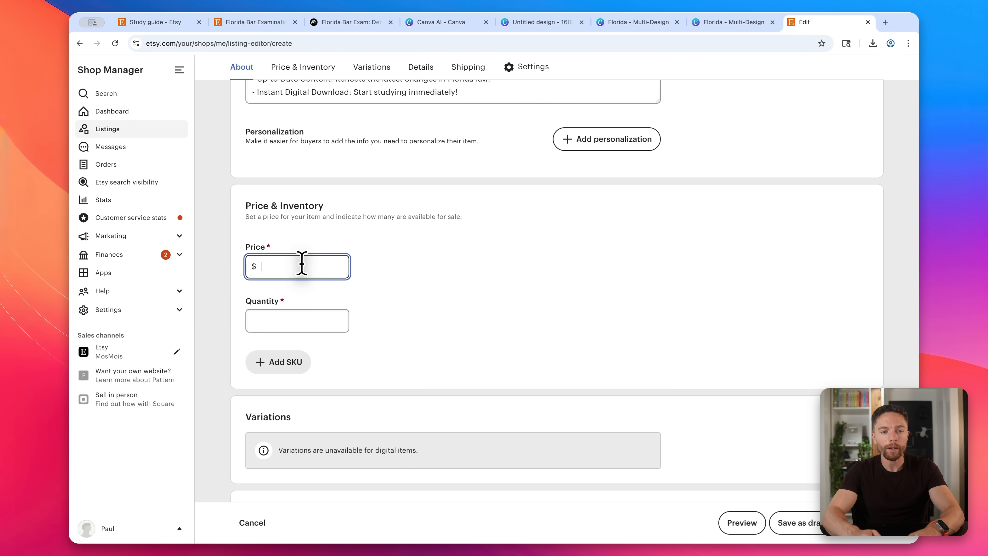
text(65)
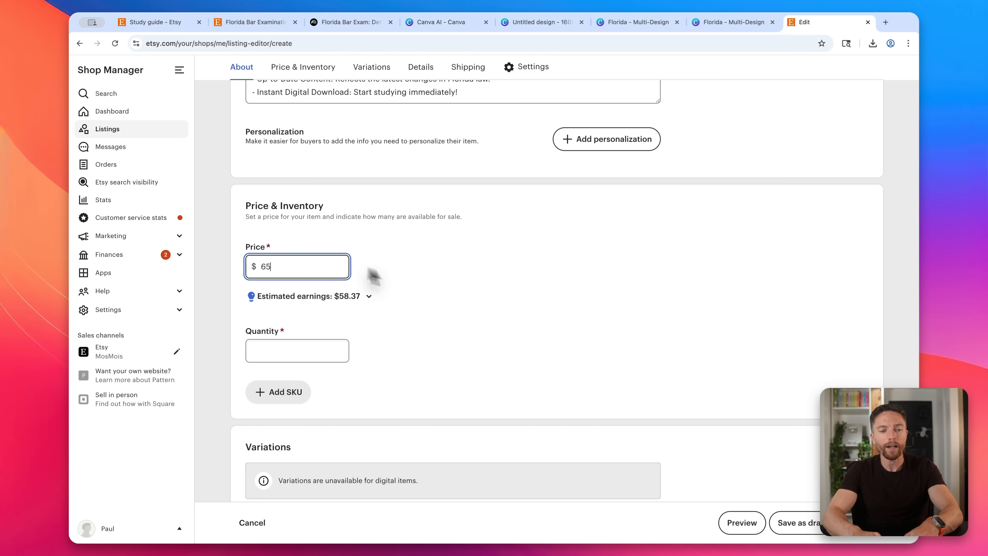
click(297, 350)
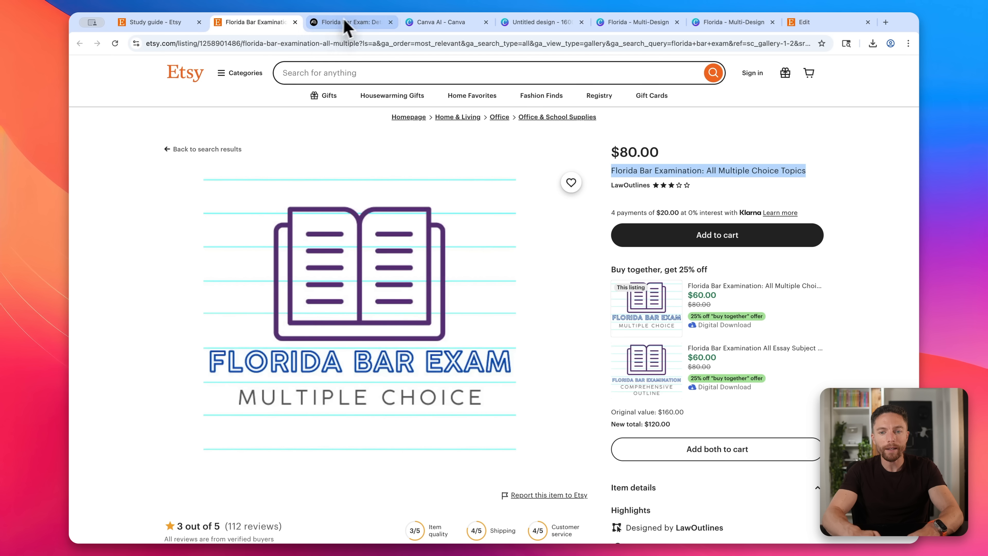
click(805, 22)
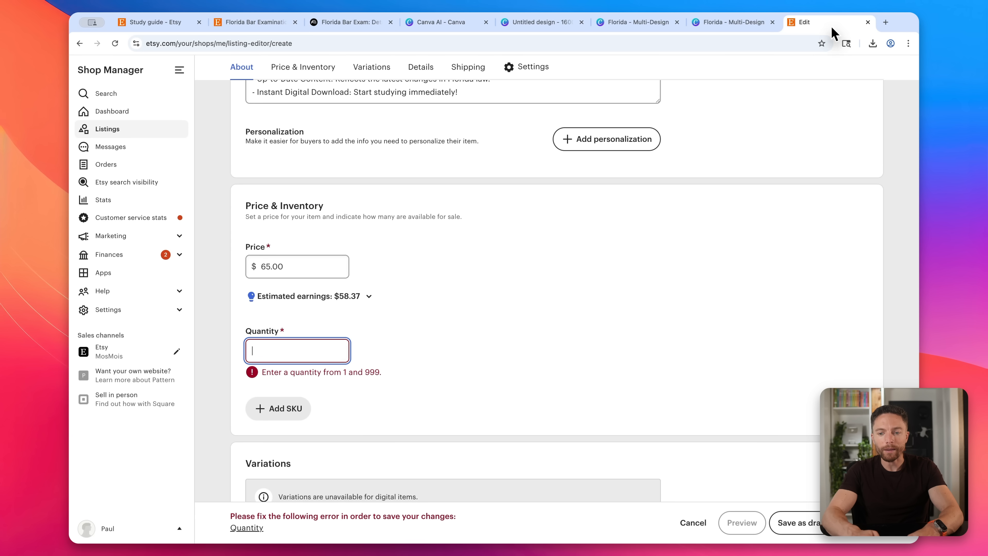
text(100)
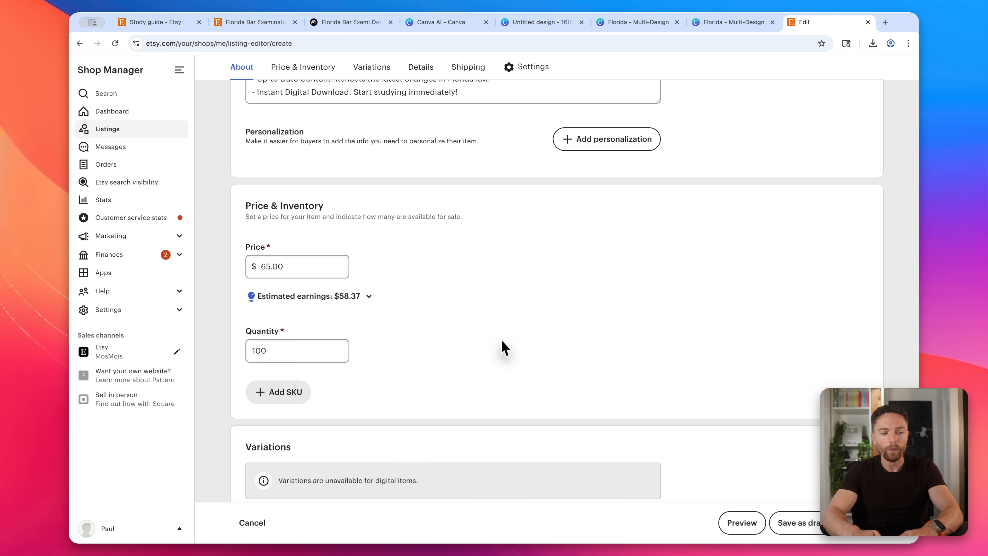
click(421, 67)
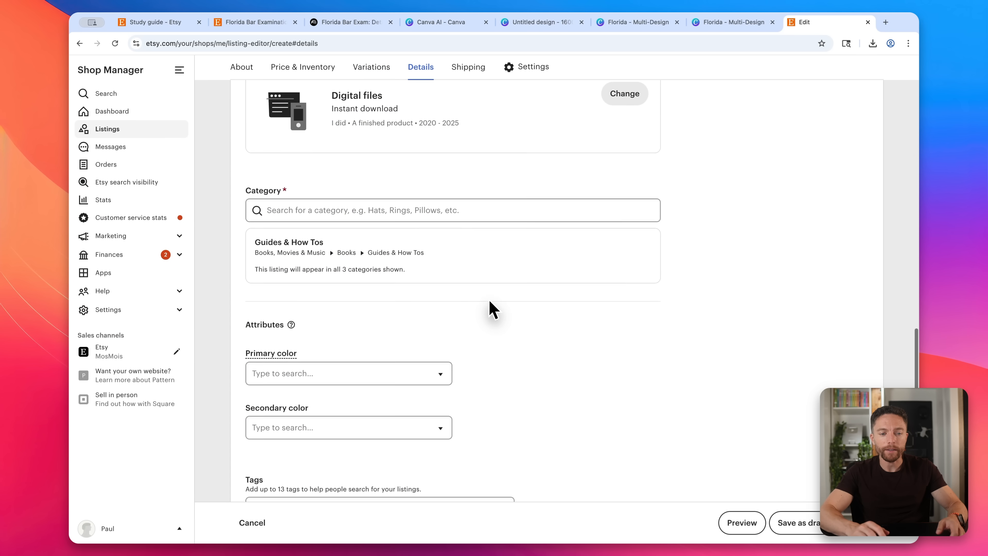
scroll(down, 3)
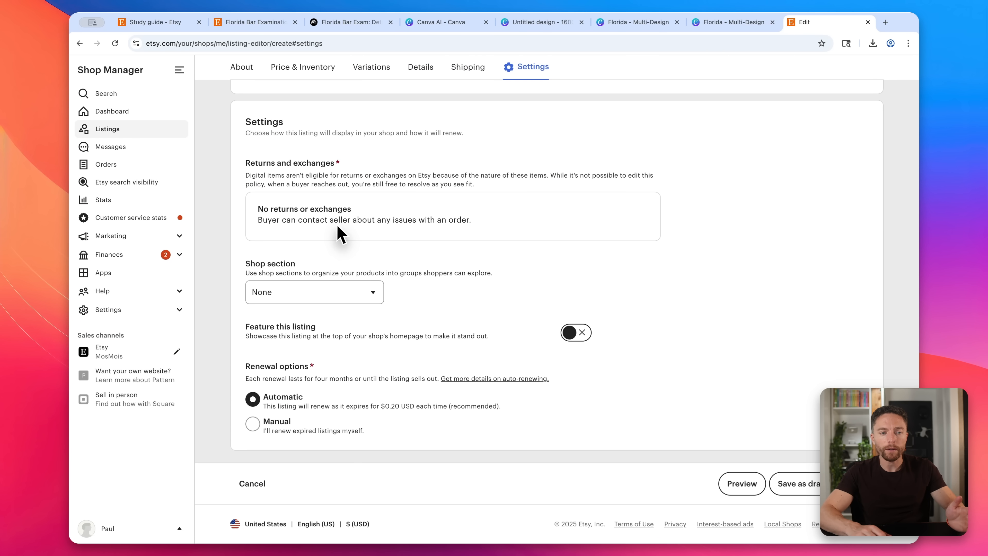
mouse_move(504, 381)
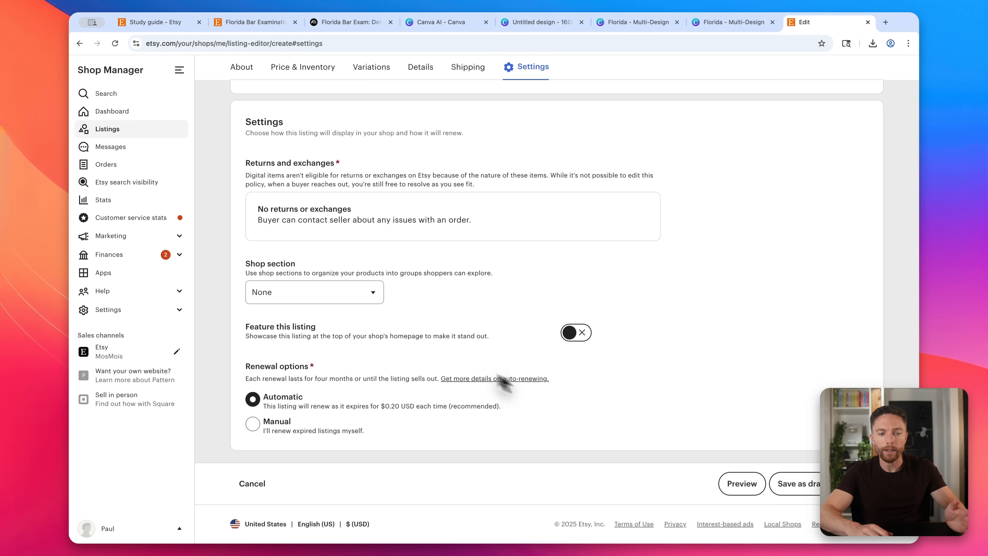